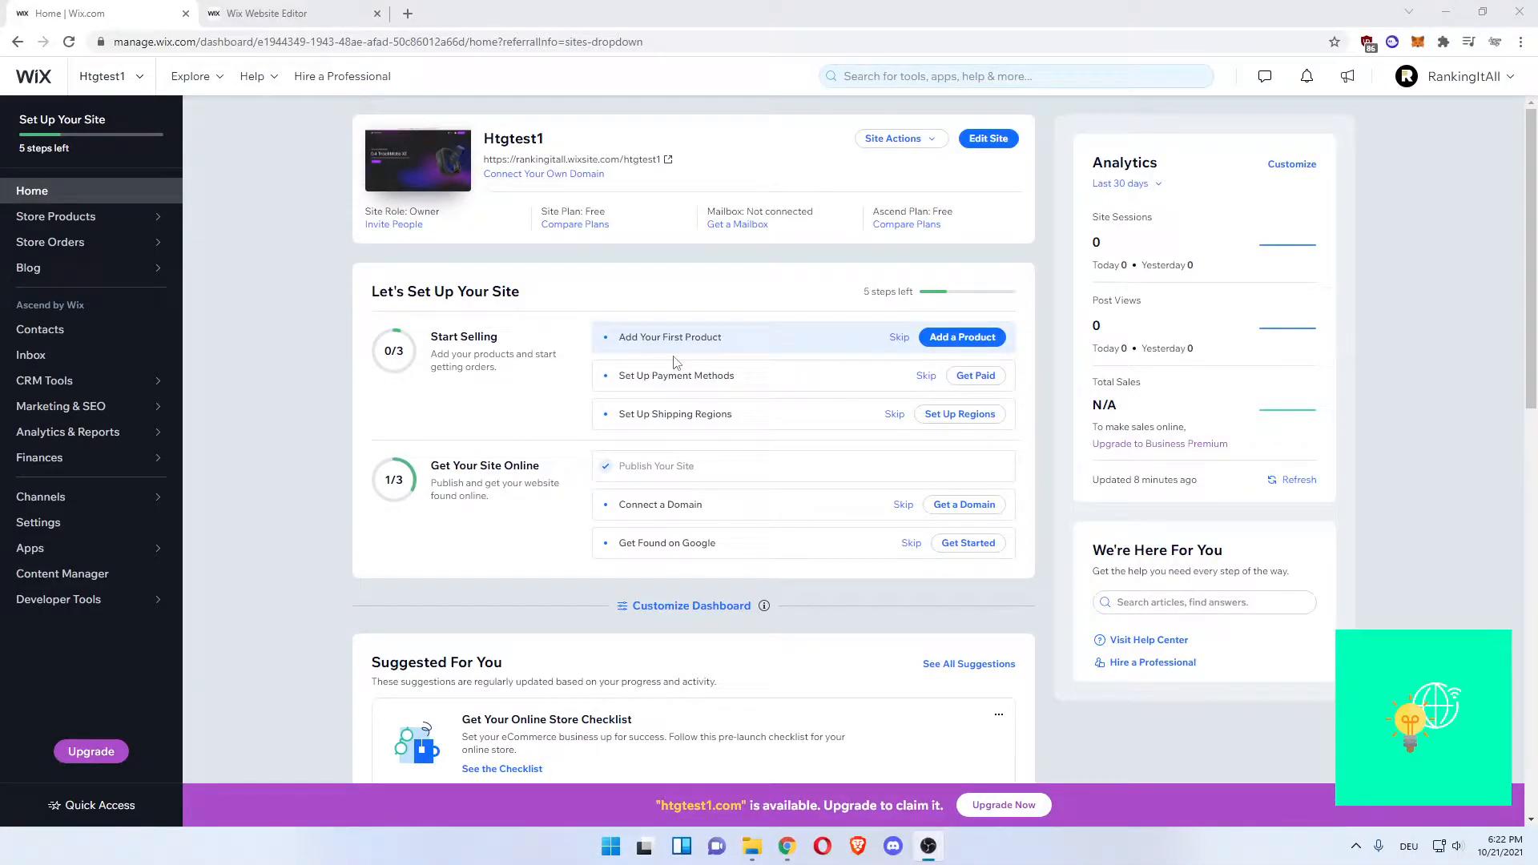
{"action": "mouse_move", "coordinate": [333, 354]}
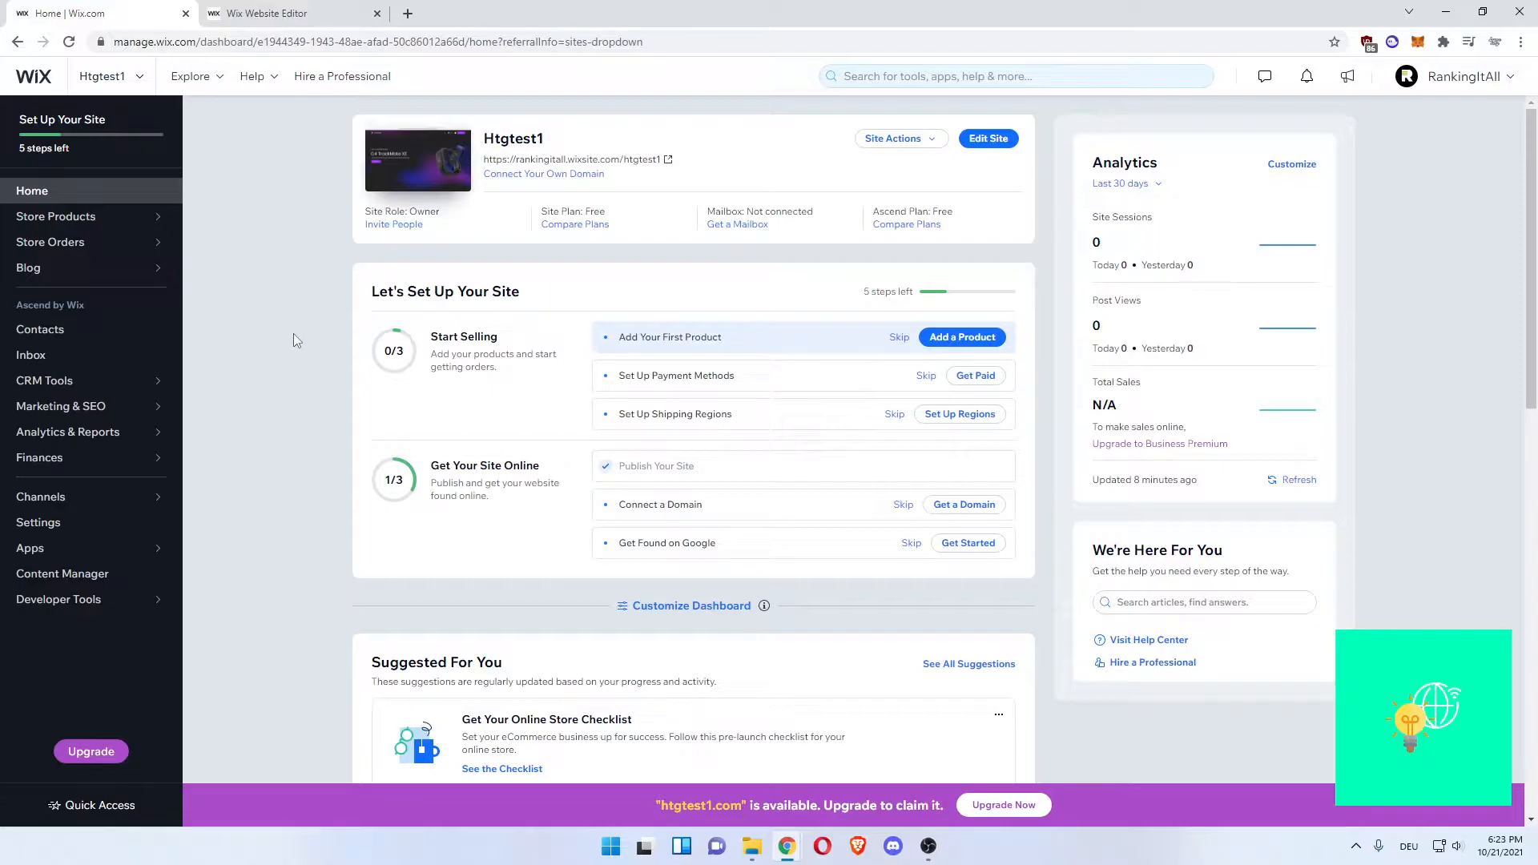
{"action": "mouse_move", "coordinate": [263, 217]}
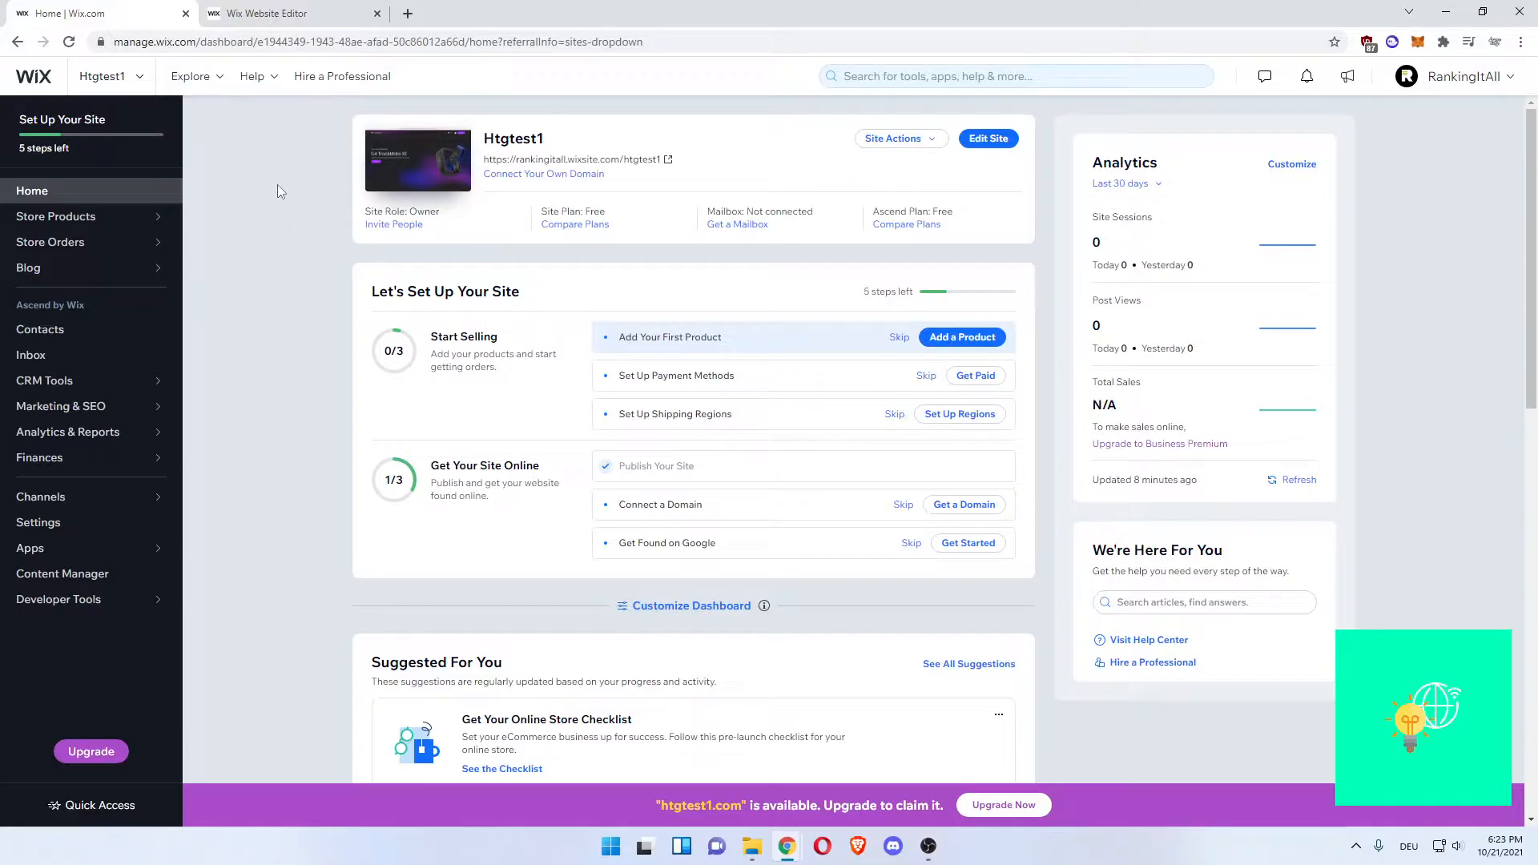
- Bring up the recently opened sites to reach the TrackMate site in the editor
{"action": "left_click", "coordinate": [106, 76]}
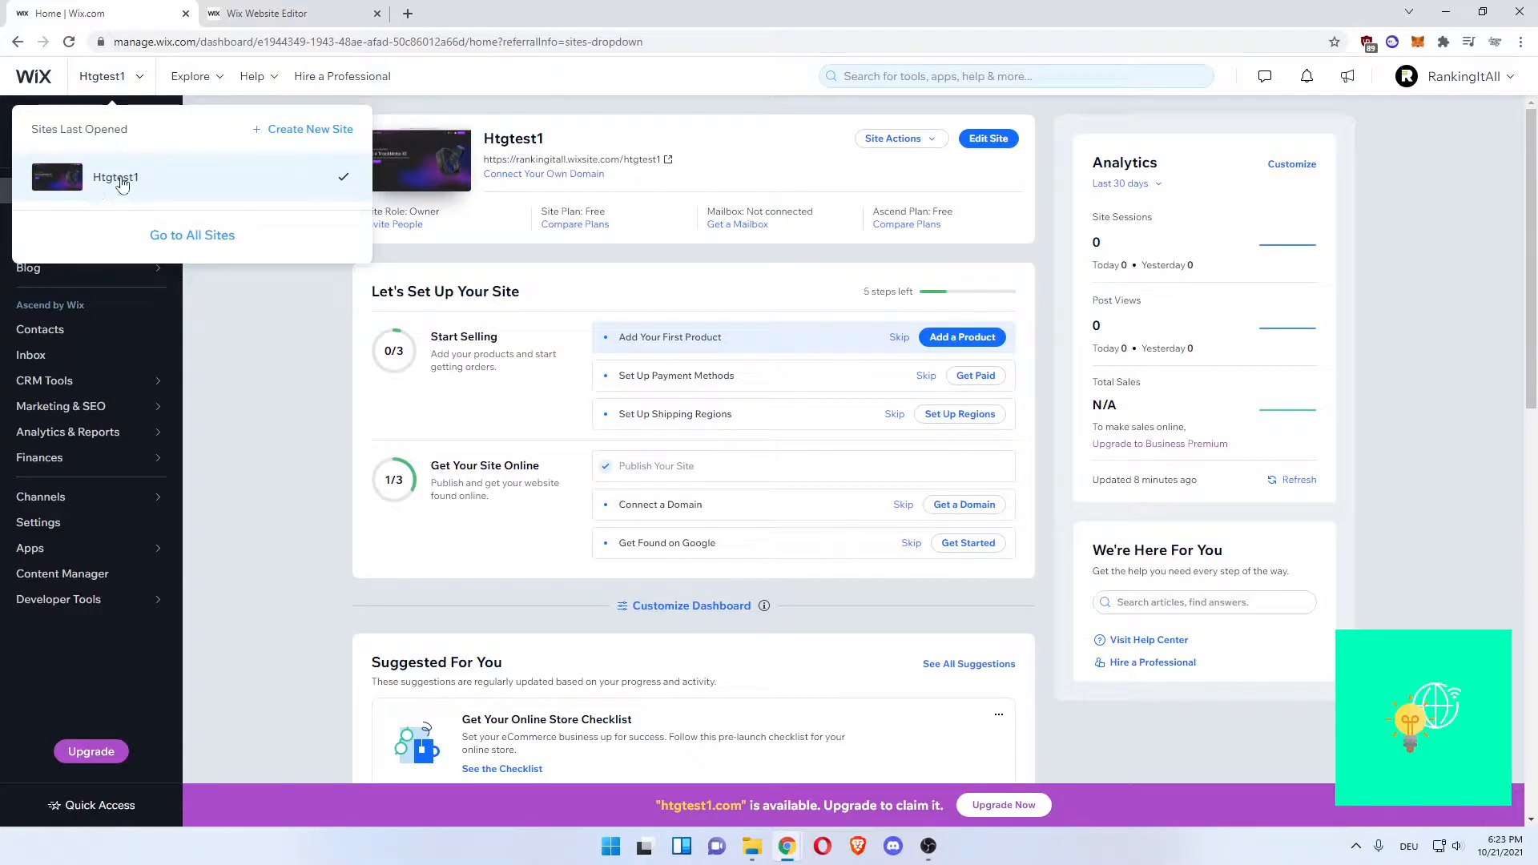
{"action": "mouse_move", "coordinate": [106, 186]}
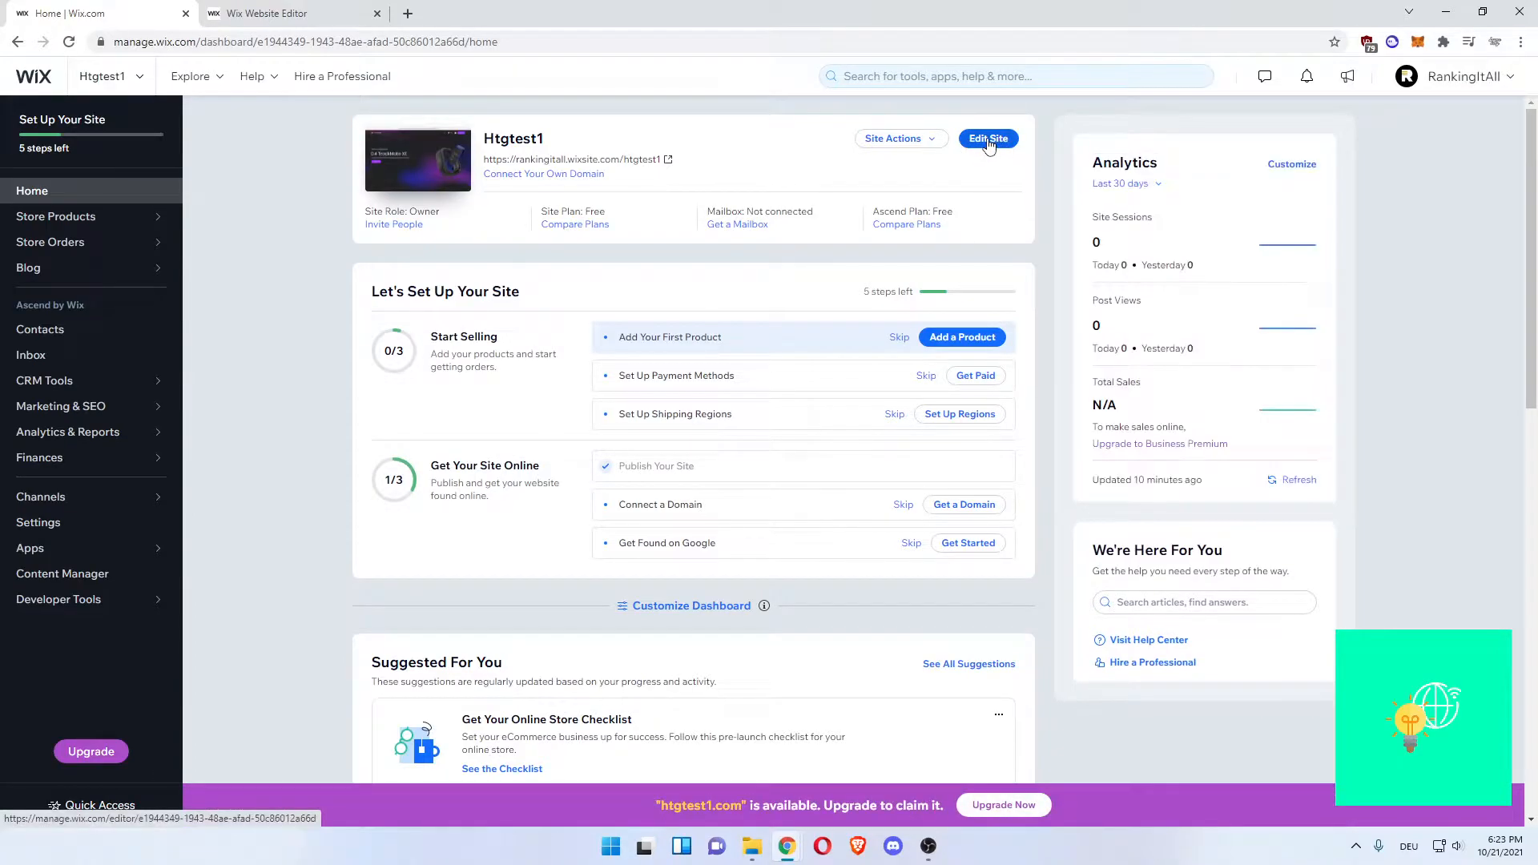
{"action": "mouse_move", "coordinate": [992, 152]}
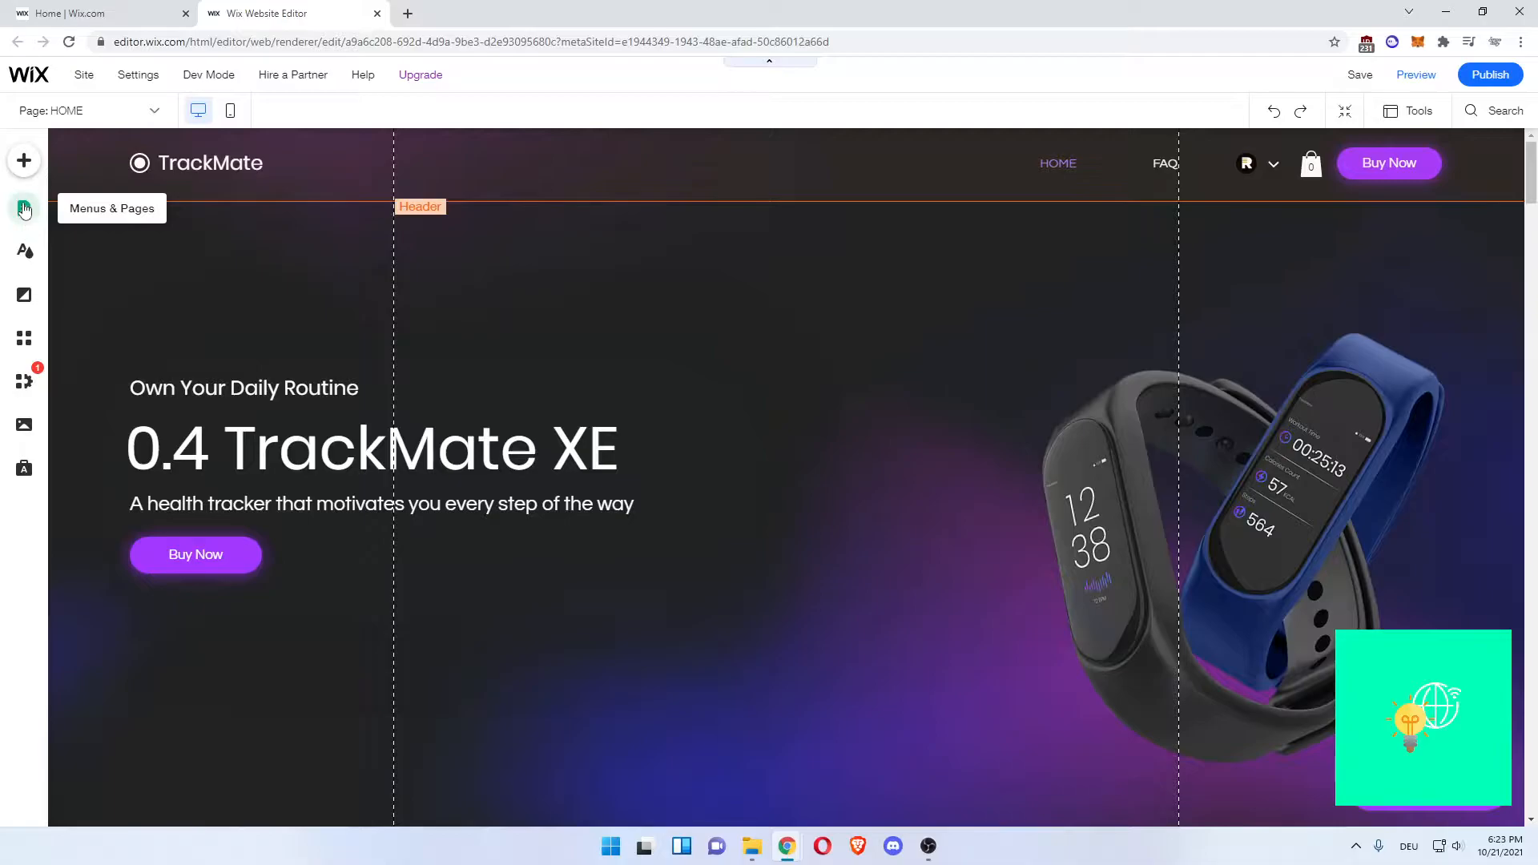
- Add a new blank page to the site from the Site Pages panel
{"action": "left_click", "coordinate": [24, 208]}
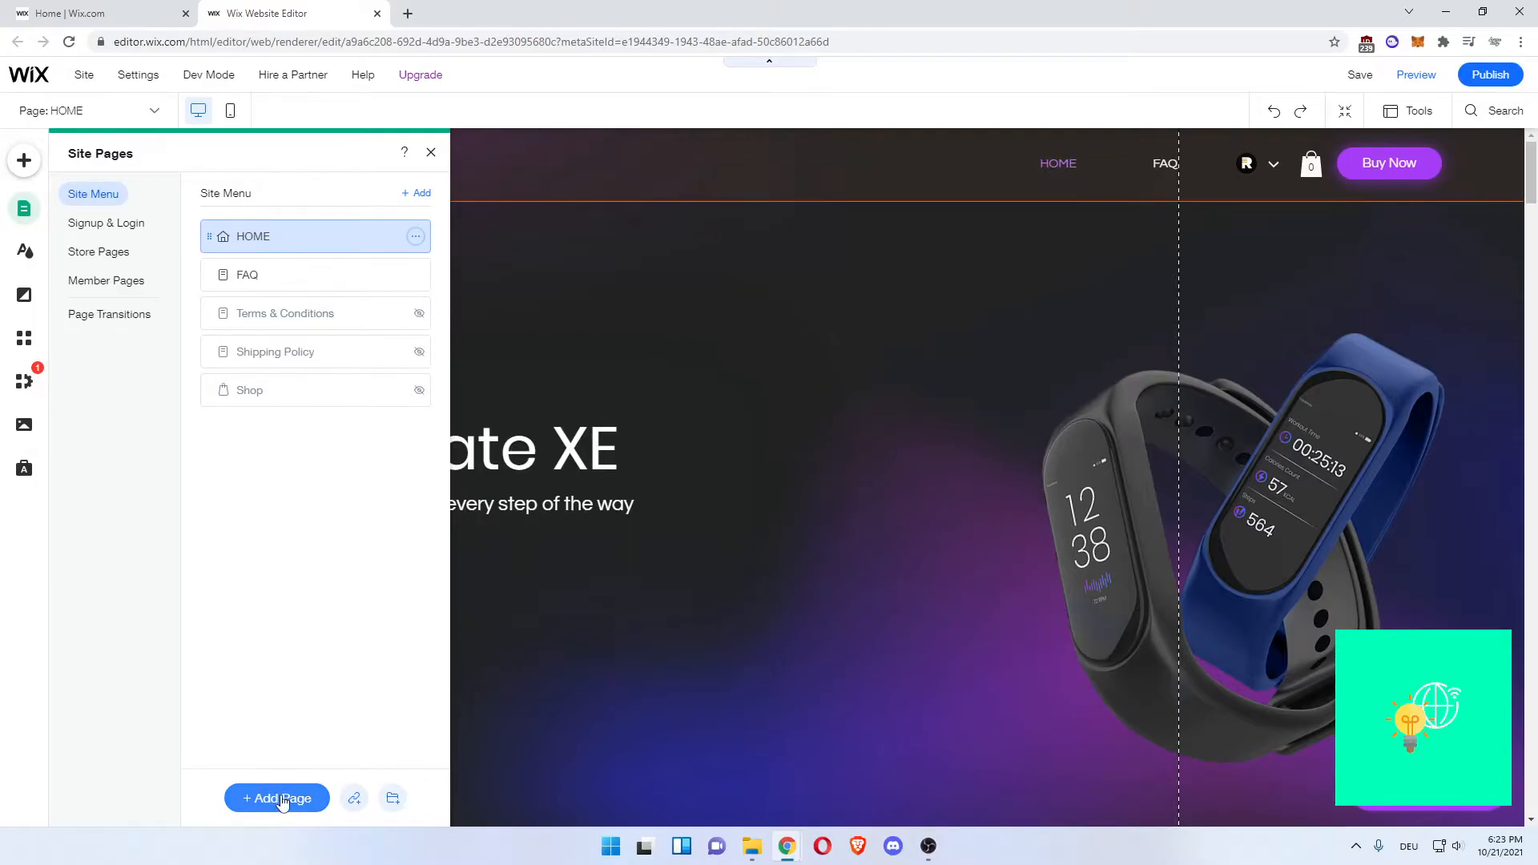
{"action": "left_click", "coordinate": [277, 798]}
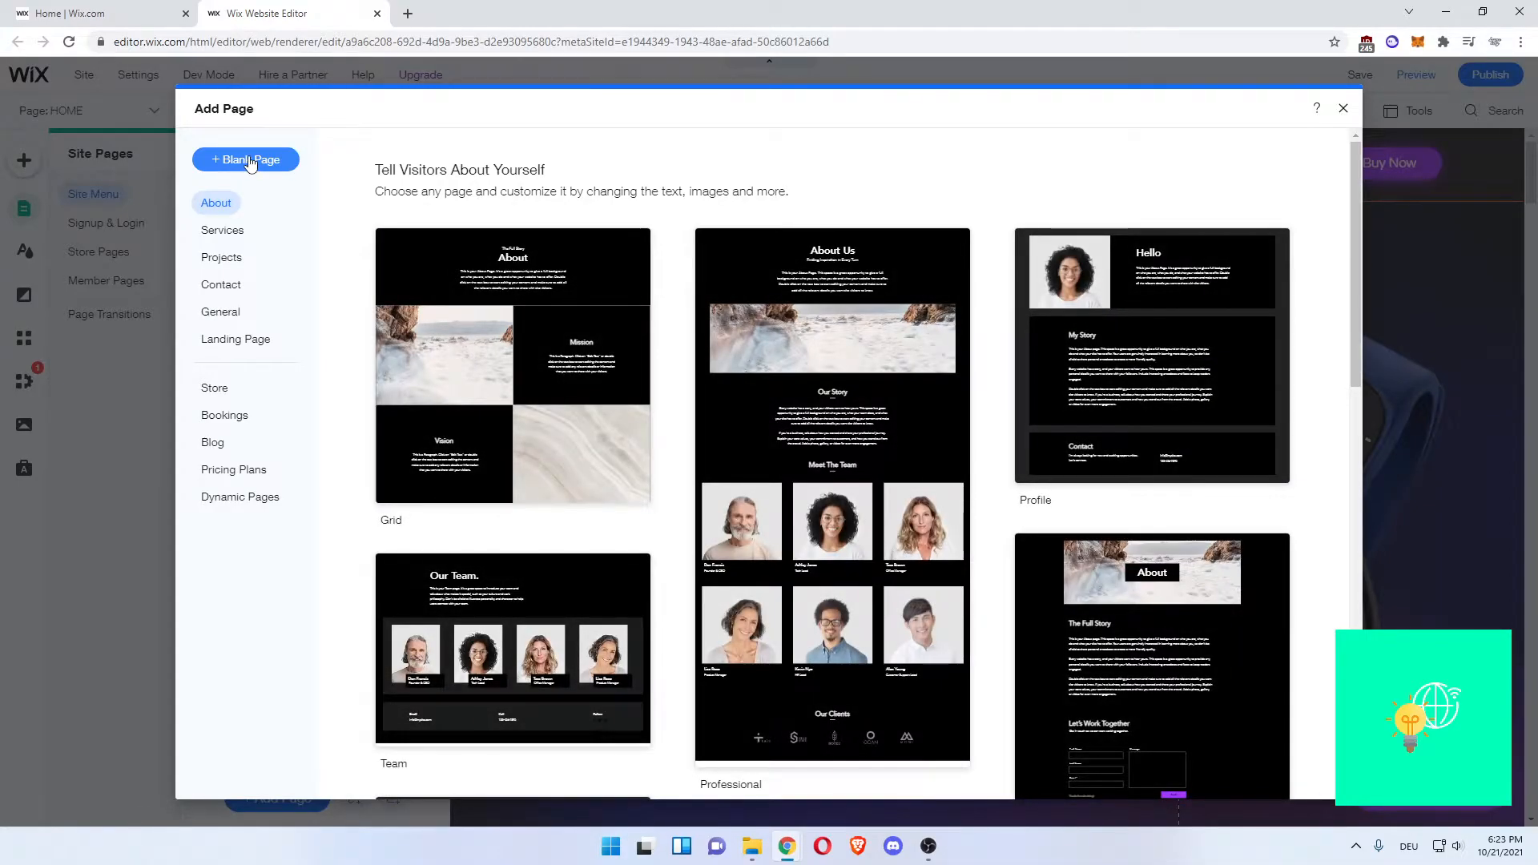
{"action": "left_click", "coordinate": [245, 159]}
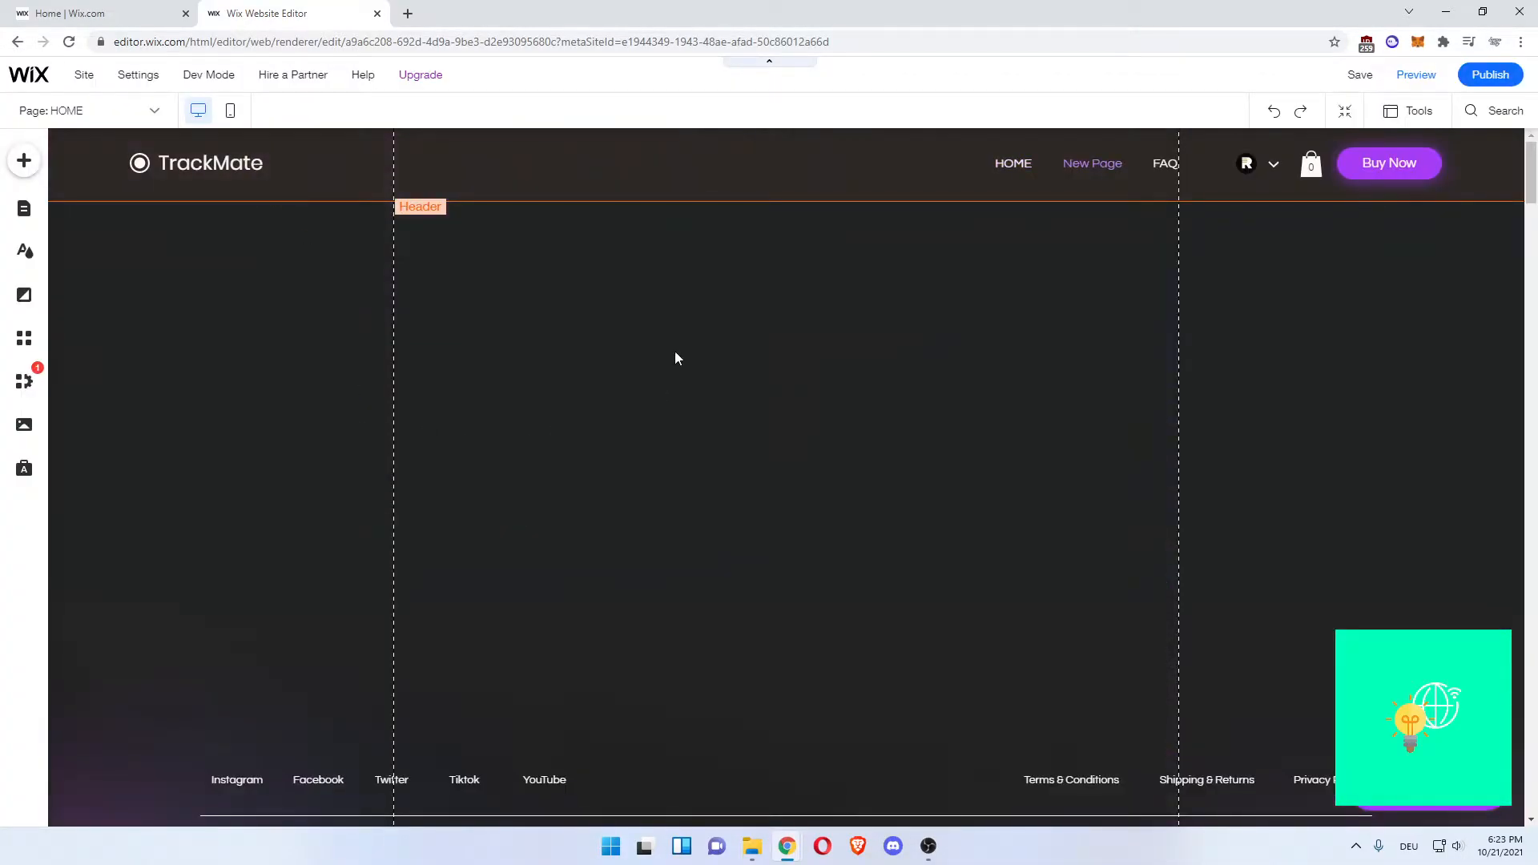
- Enter 'Privacy Policy' as the new page's name in Site Pages
{"action": "left_click", "coordinate": [24, 209]}
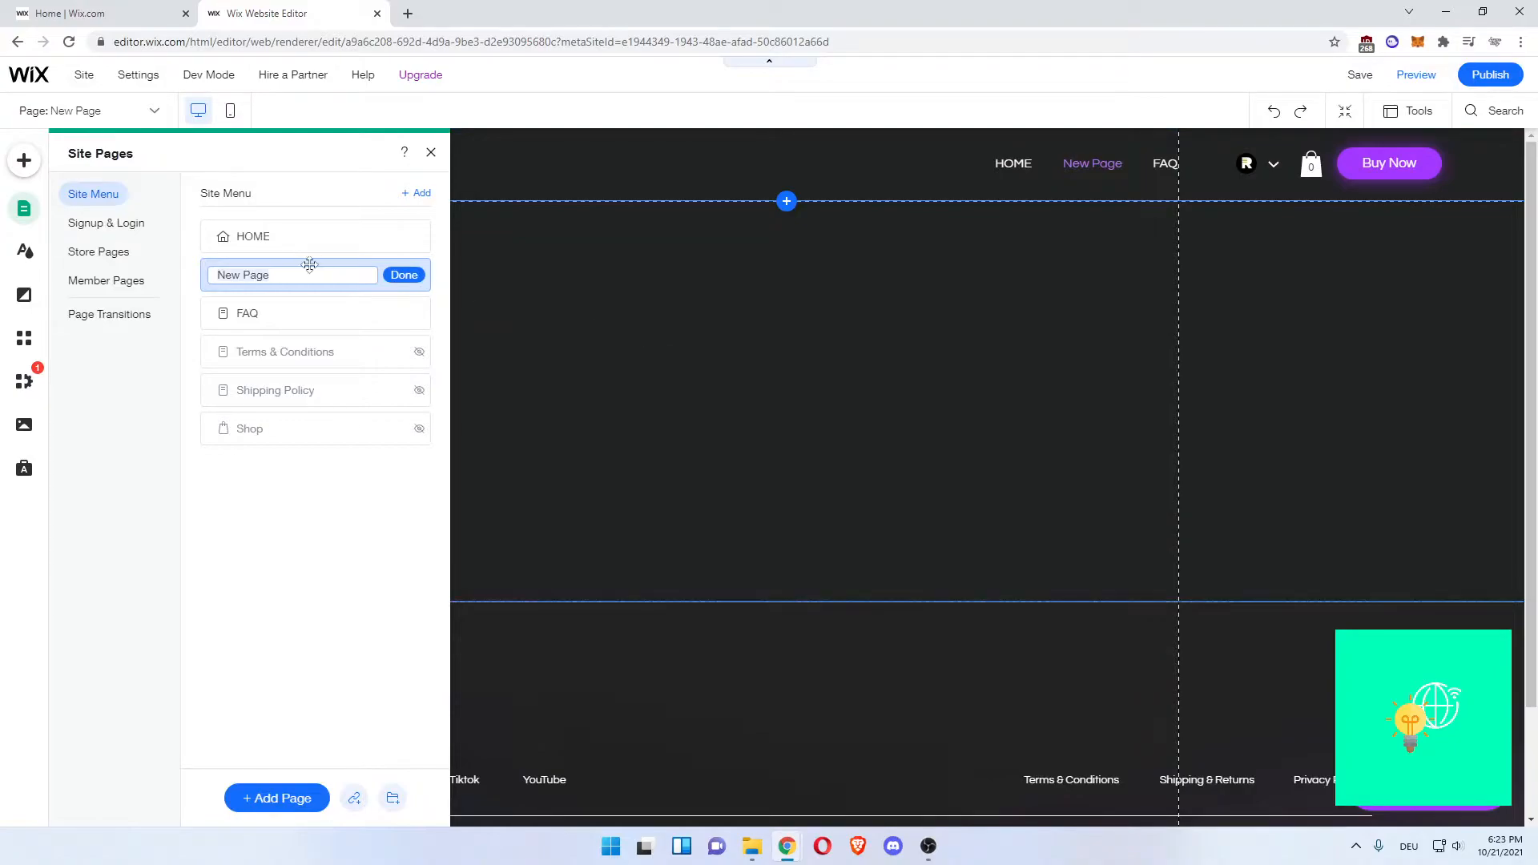
{"action": "left_click", "coordinate": [292, 274]}
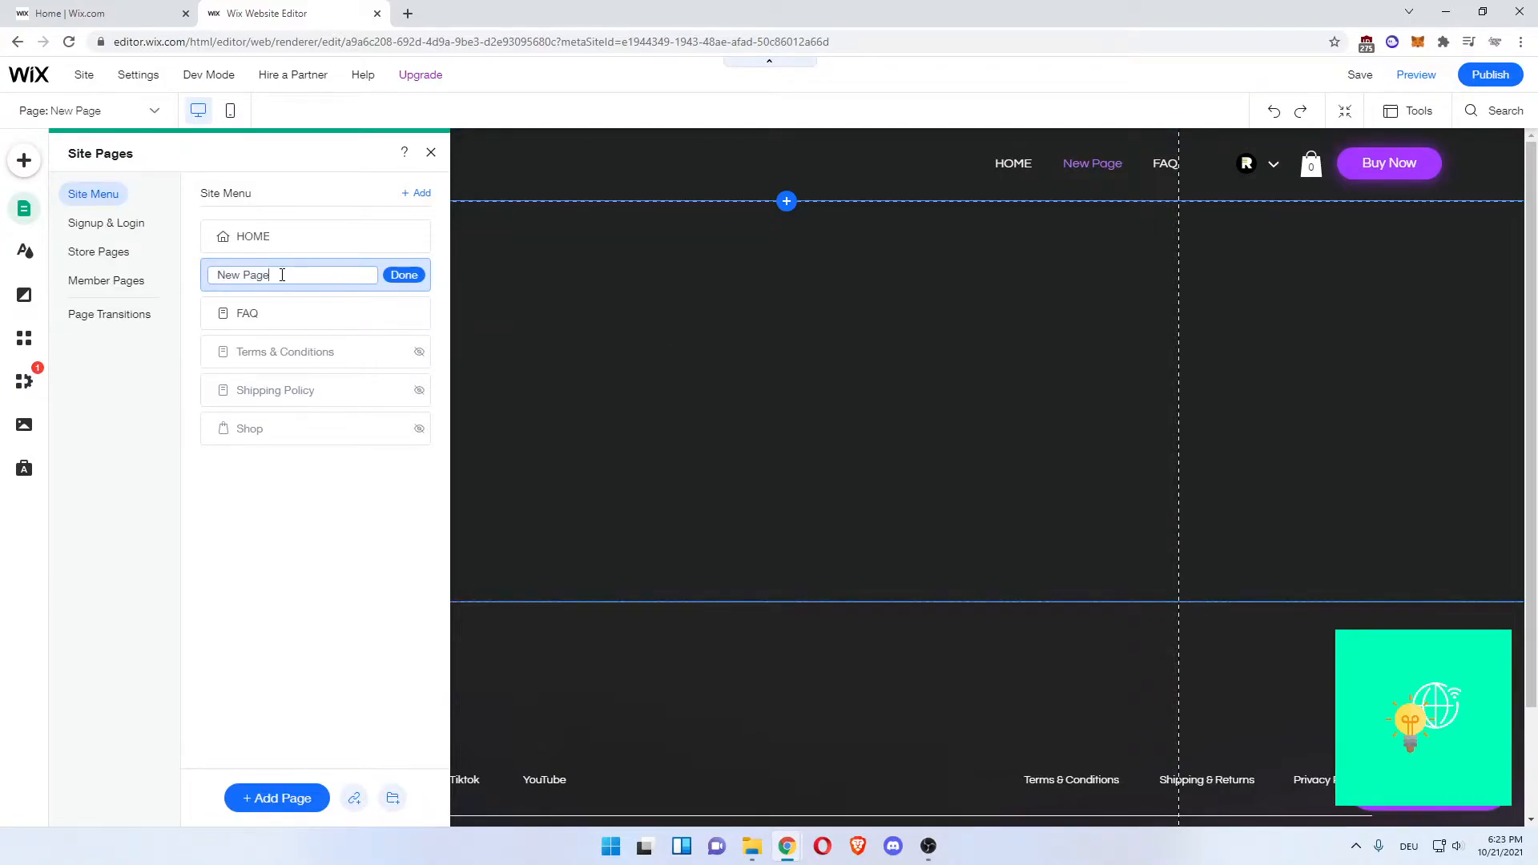
{"action": "type", "text": "Pi"}
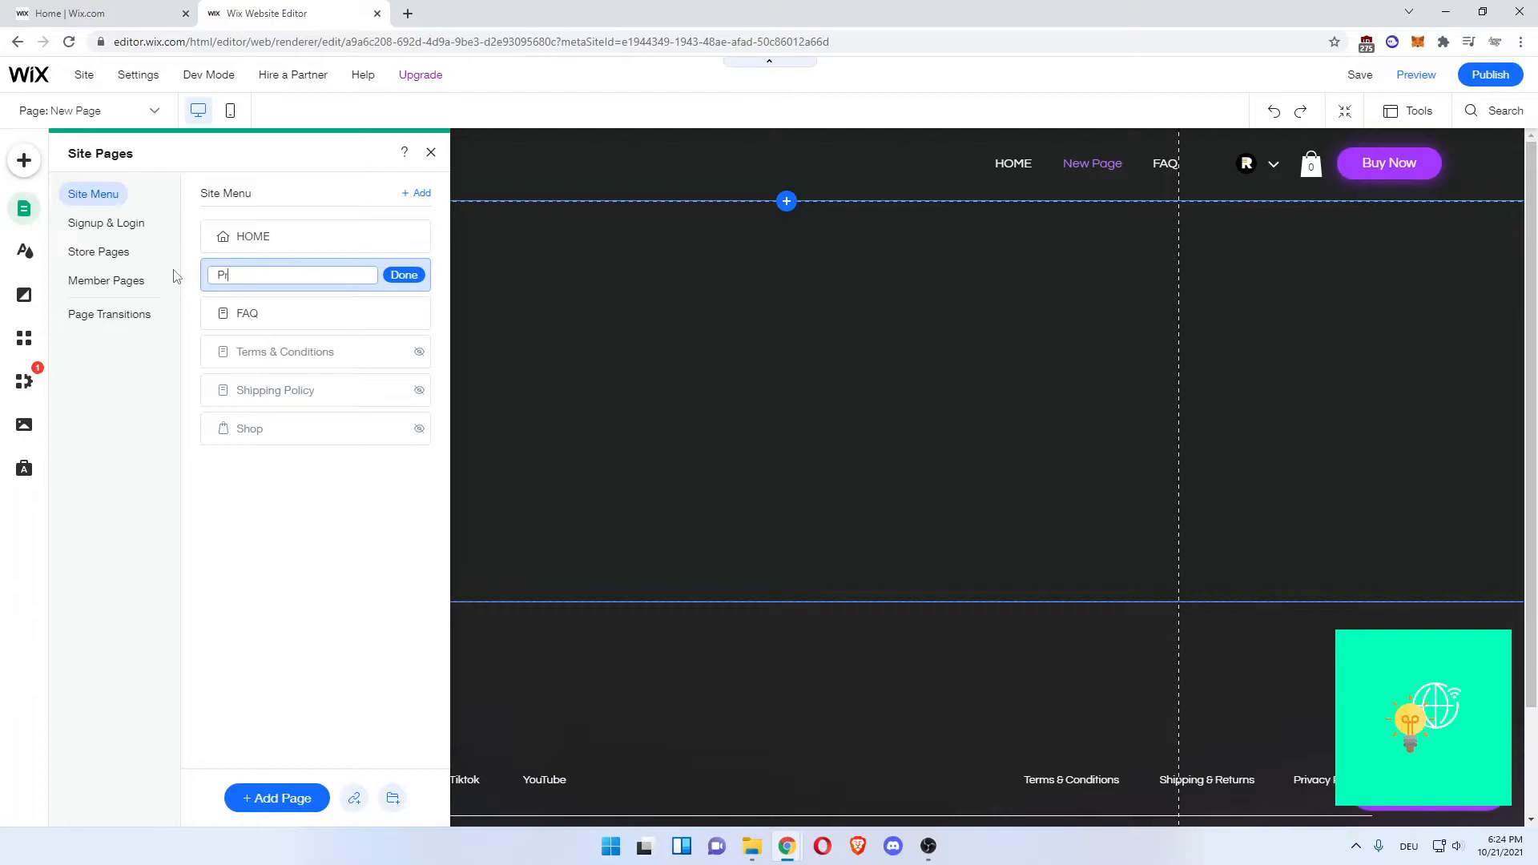
{"action": "type", "text": "Privacy Policy"}
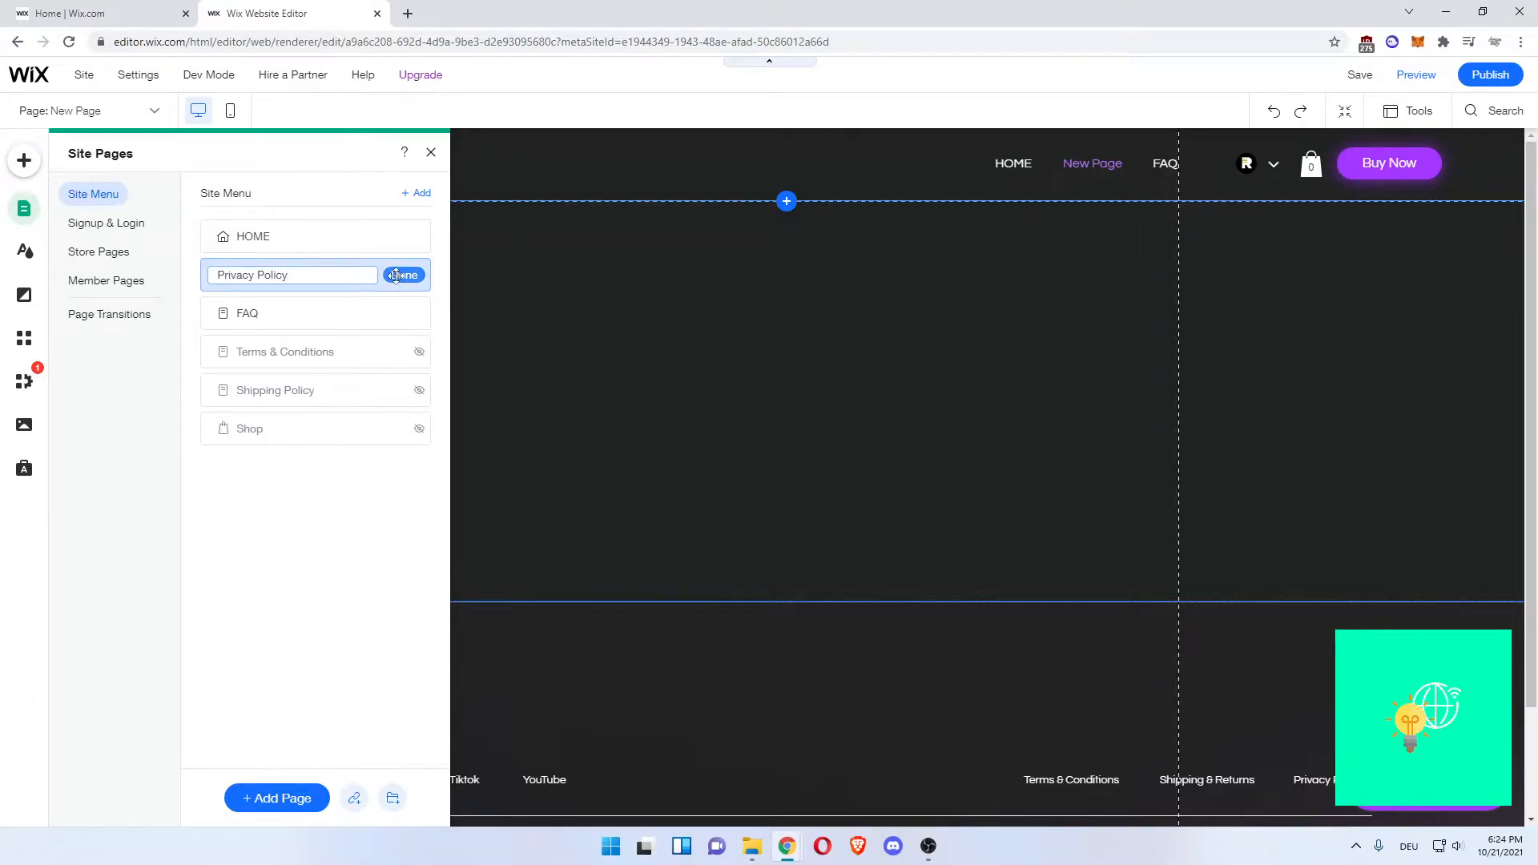
- Confirm the Privacy Policy name, hide the page from the menu and move it to the list bottom
{"action": "left_click", "coordinate": [402, 274]}
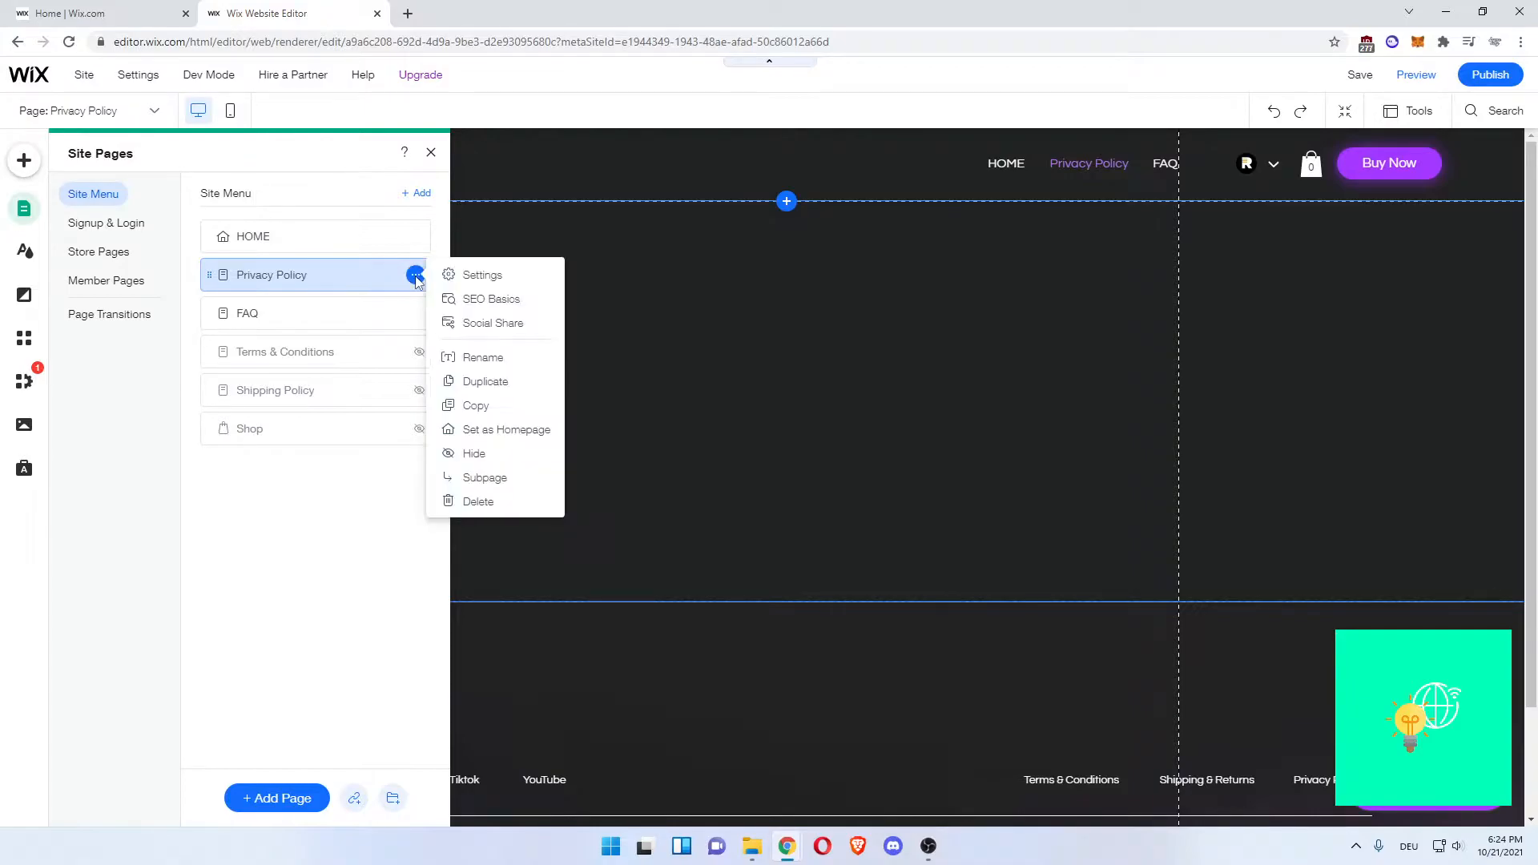
{"action": "mouse_move", "coordinate": [415, 282]}
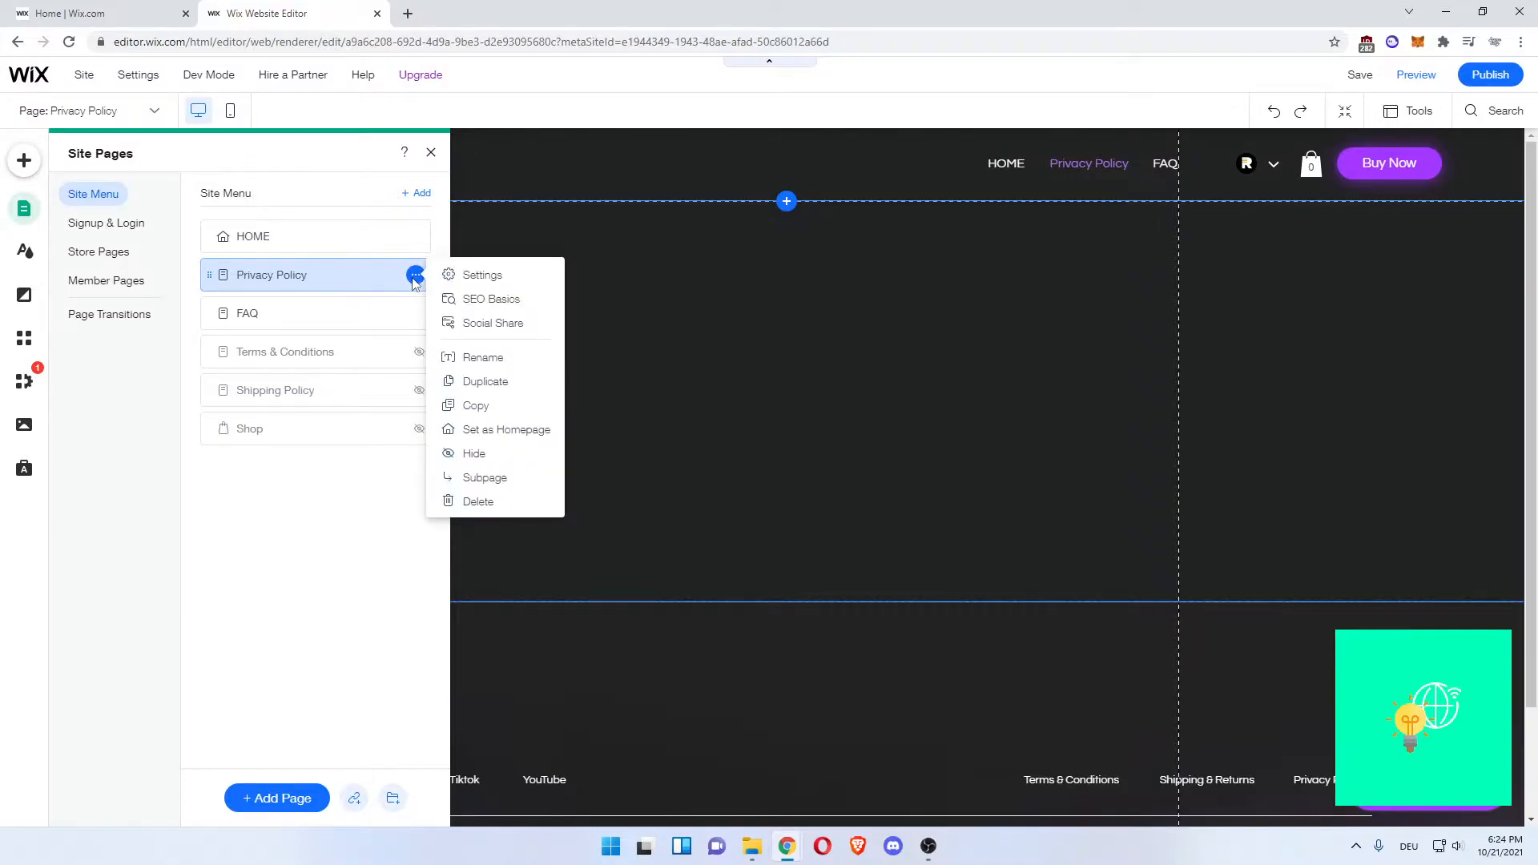
{"action": "mouse_move", "coordinate": [474, 454]}
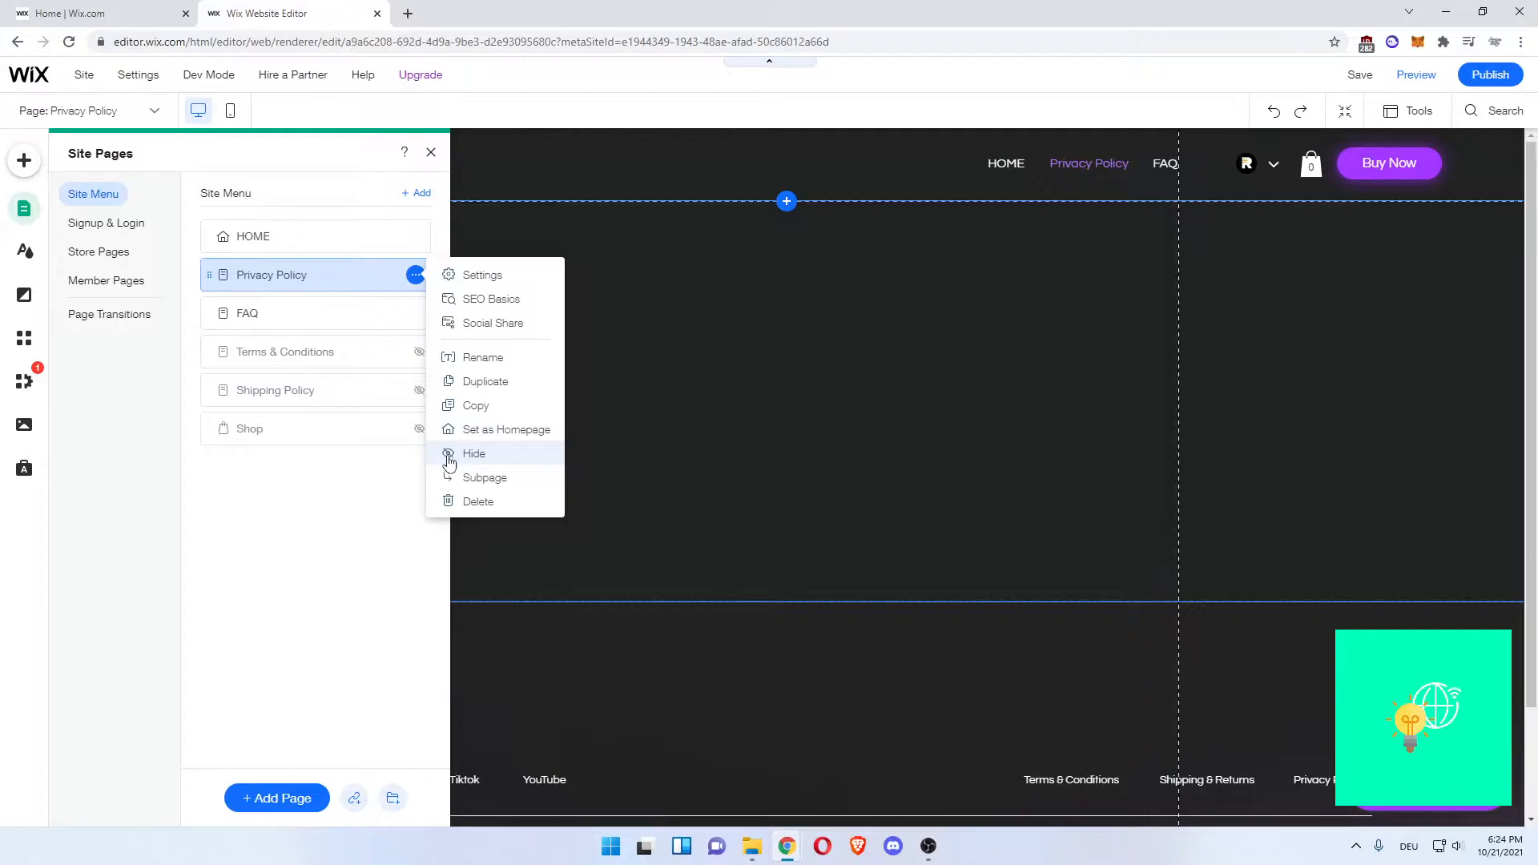
{"action": "left_click", "coordinate": [474, 454]}
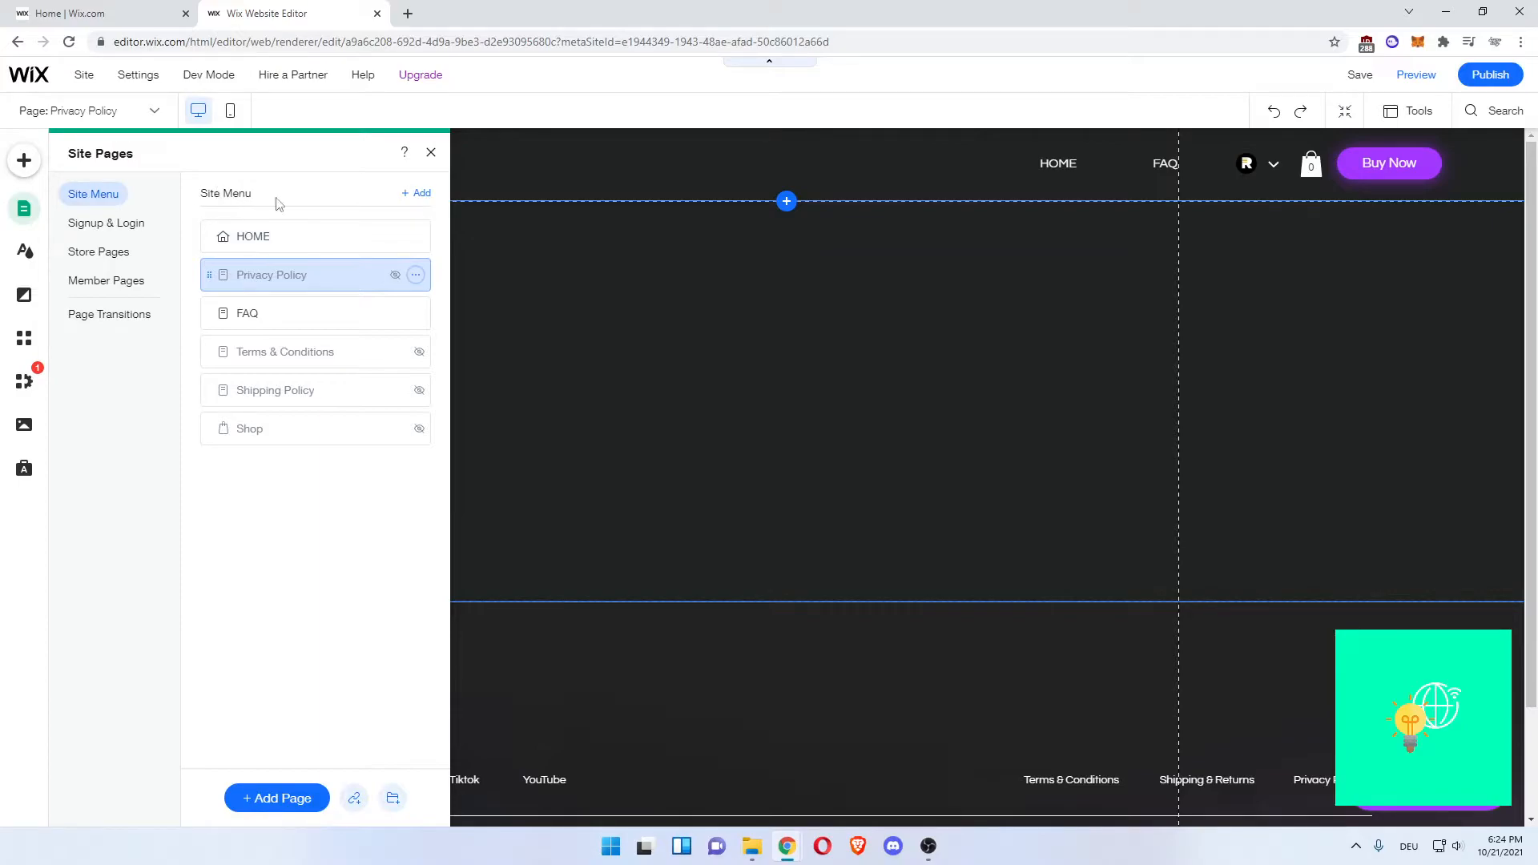
{"action": "left_click_drag", "start_coordinate": [271, 274], "coordinate": [259, 464]}
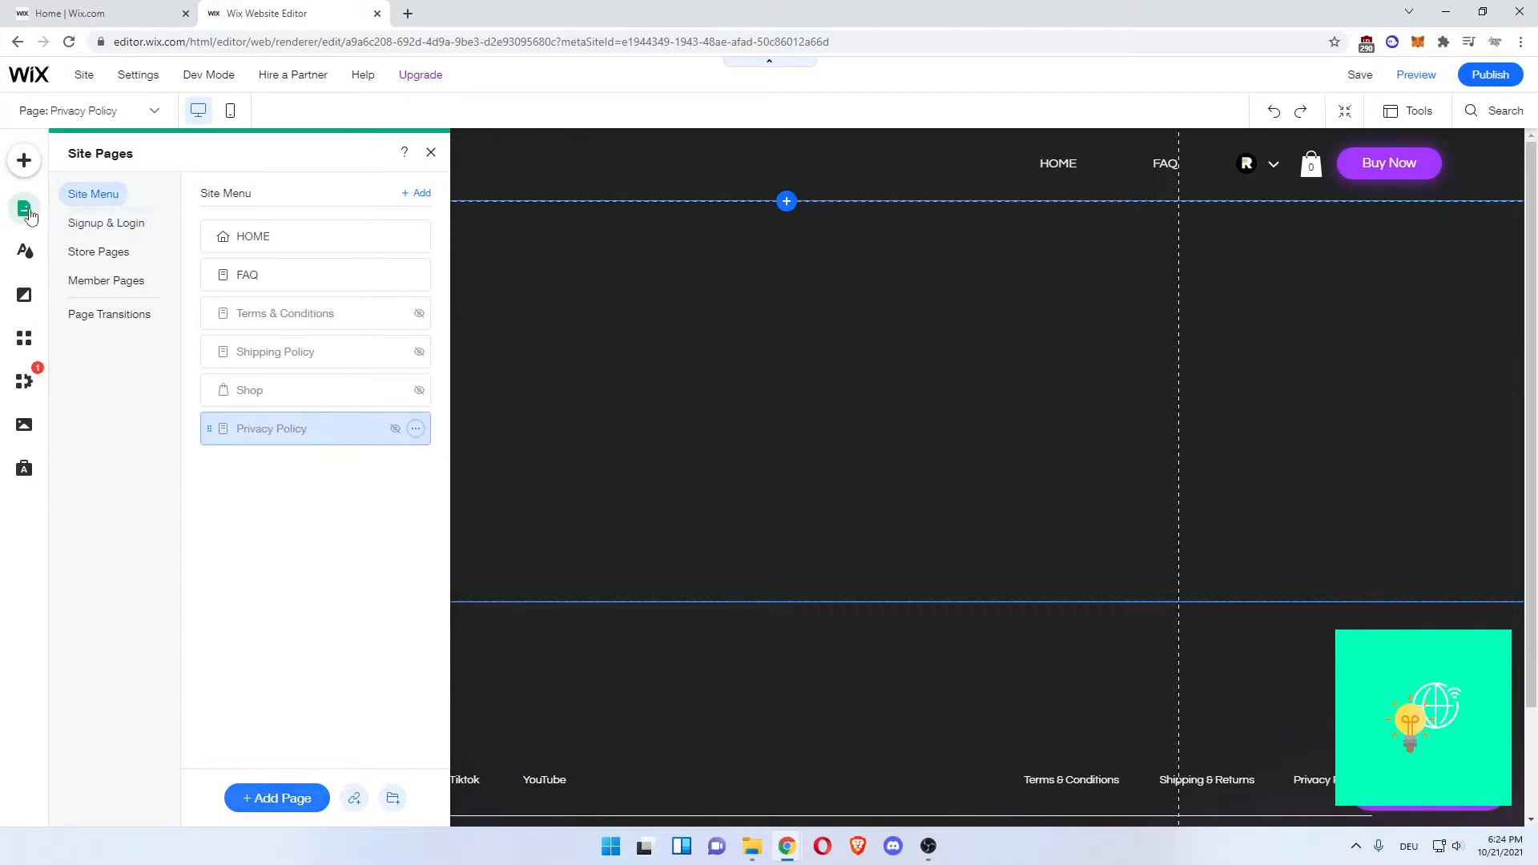
- Place a title text element at the top centre of the Privacy Policy page
{"action": "left_click", "coordinate": [429, 152]}
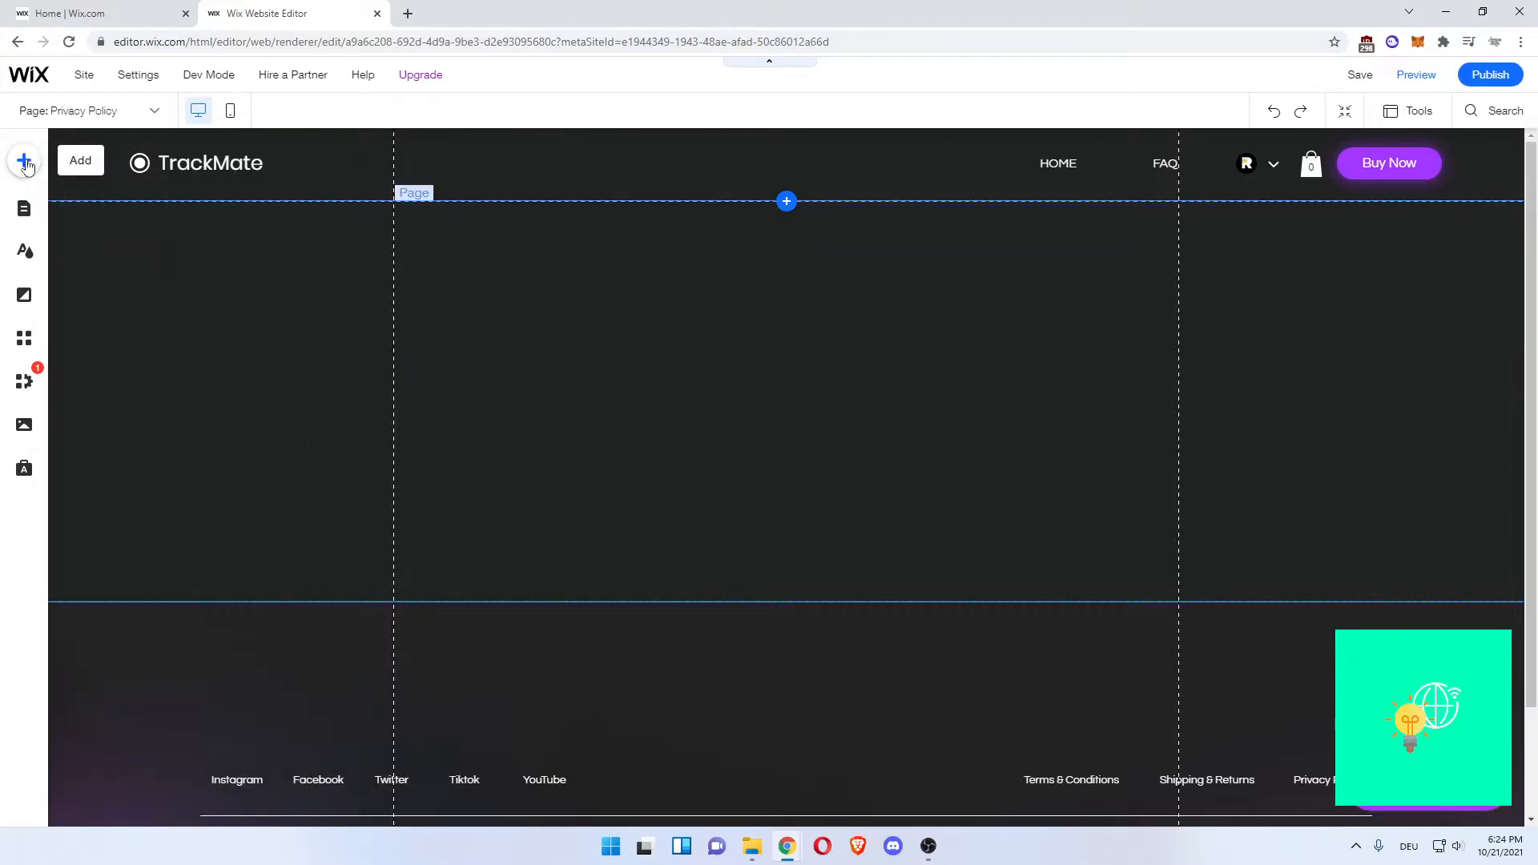
{"action": "left_click", "coordinate": [24, 161]}
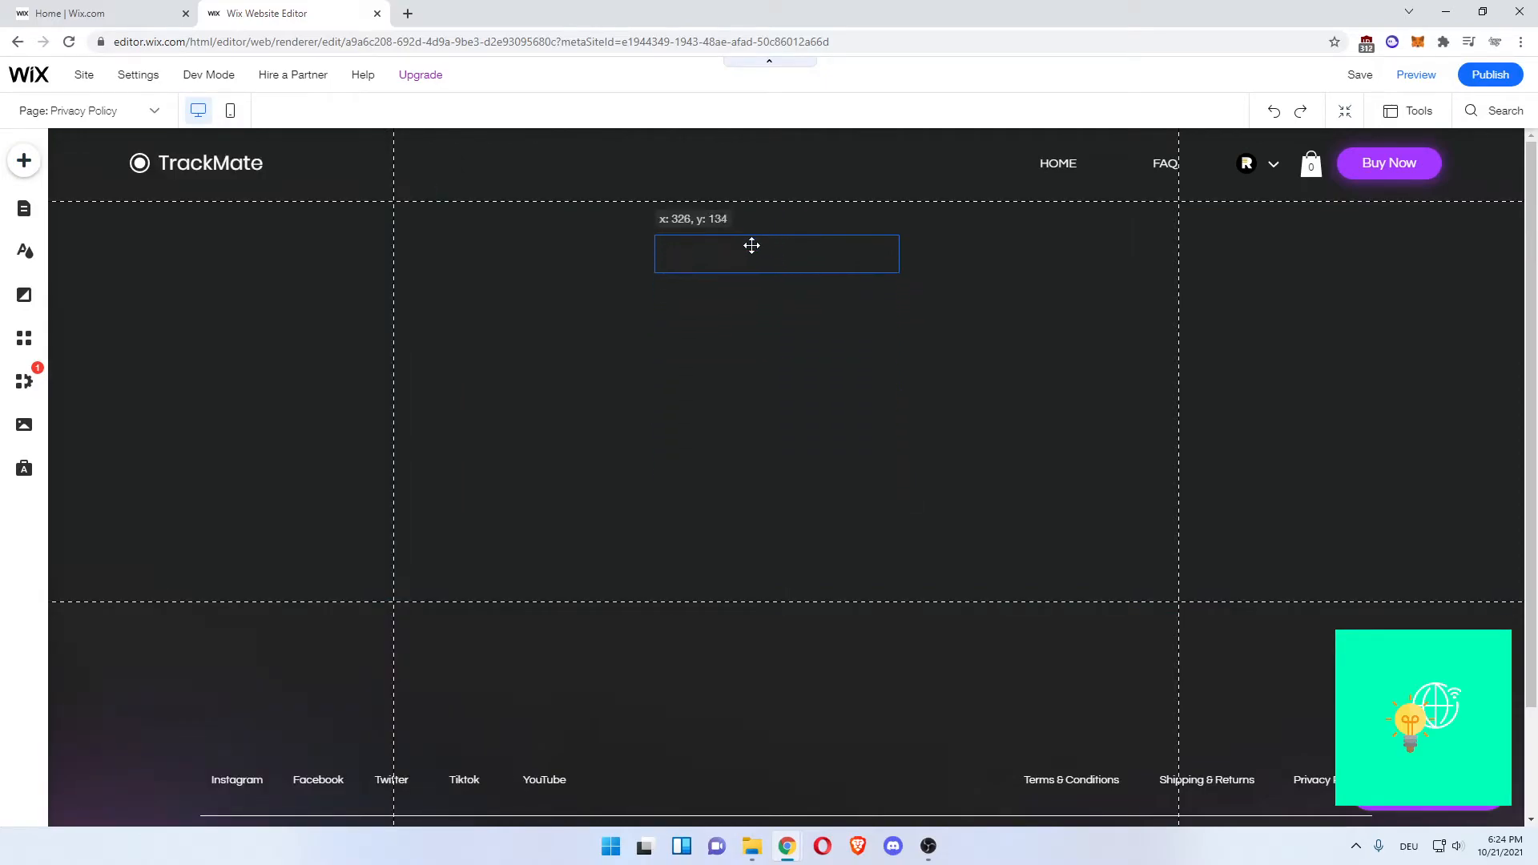
{"action": "left_click_drag", "start_coordinate": [776, 254], "coordinate": [785, 224]}
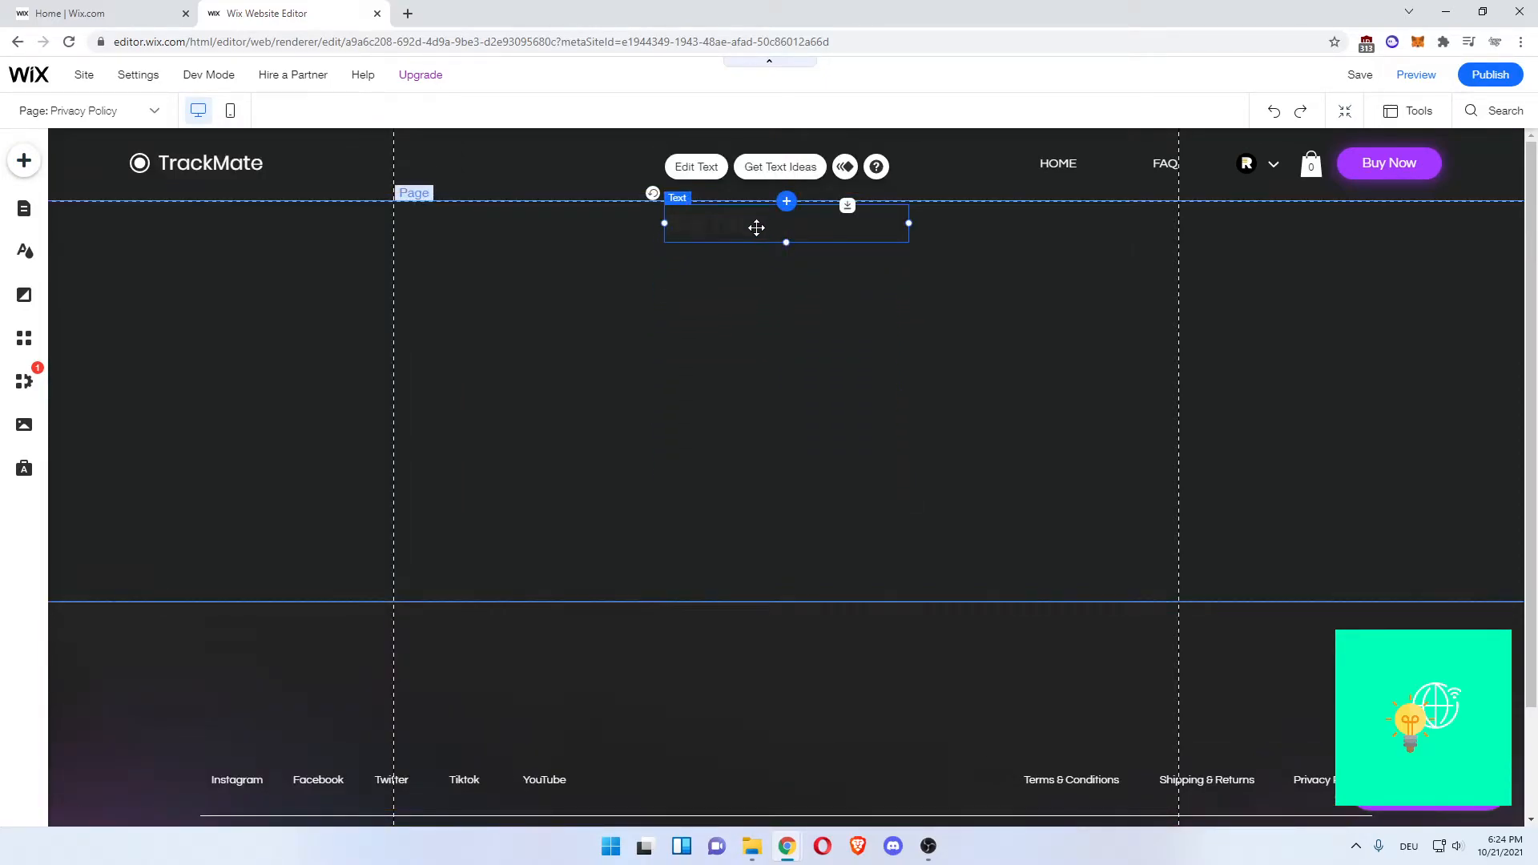
{"action": "left_click", "coordinate": [695, 165]}
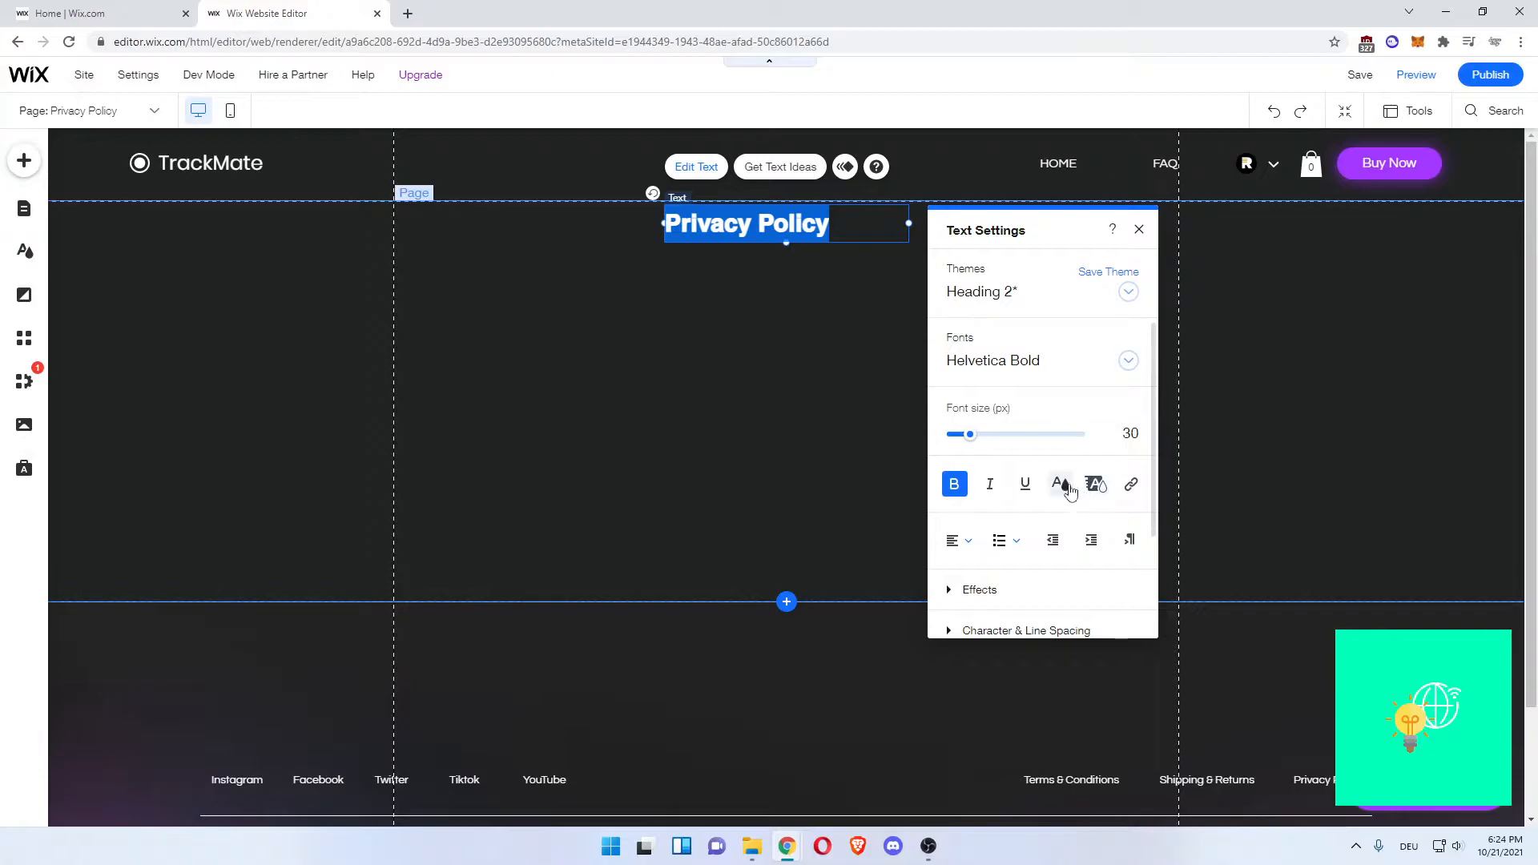
- Make the title text white and enlarge its font size to 39
{"action": "left_click", "coordinate": [1058, 484]}
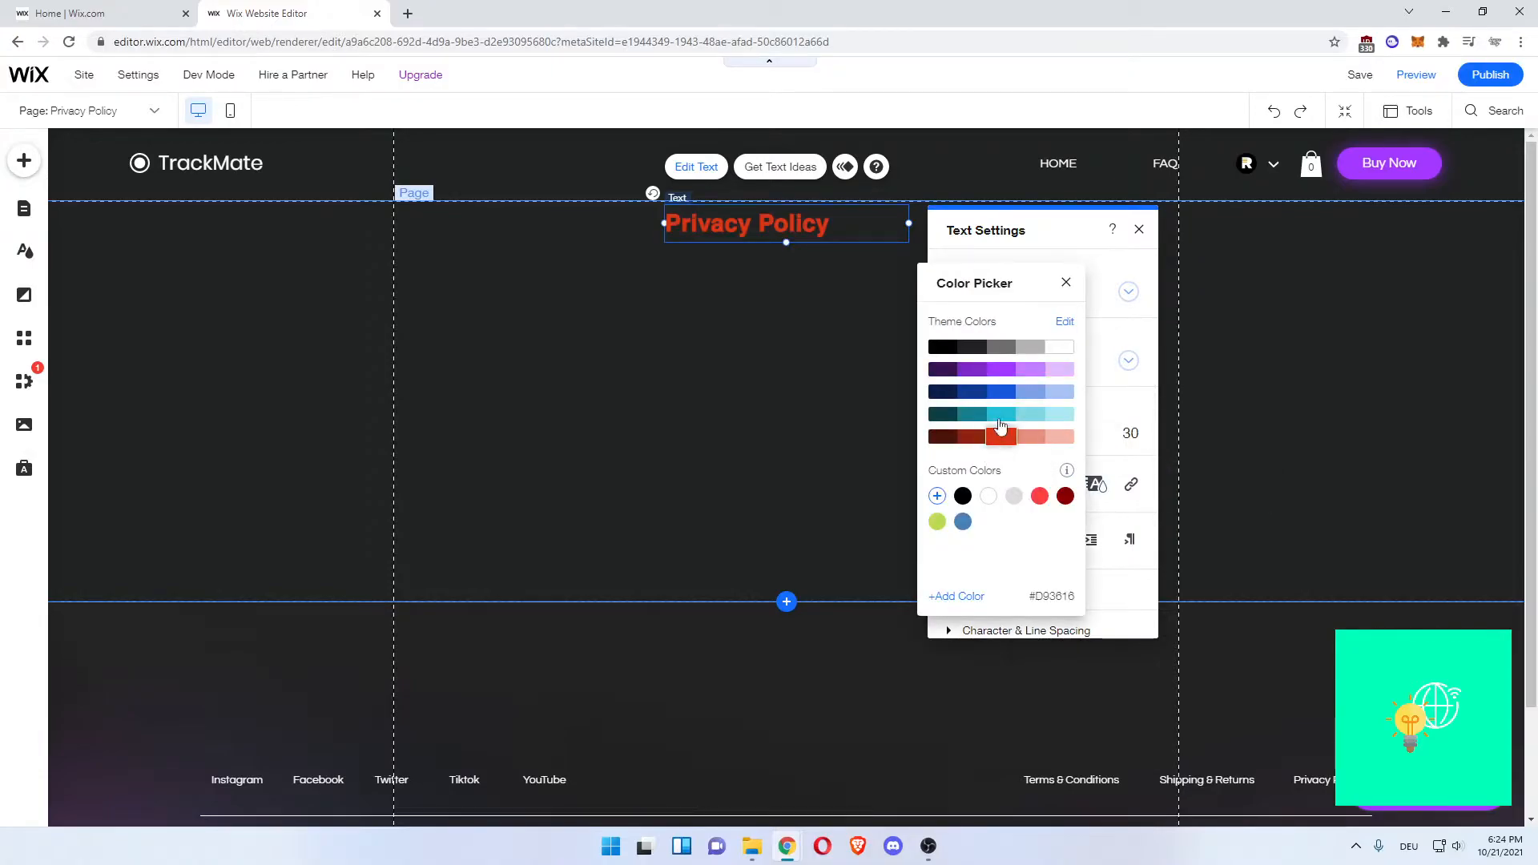
{"action": "left_click", "coordinate": [1060, 346]}
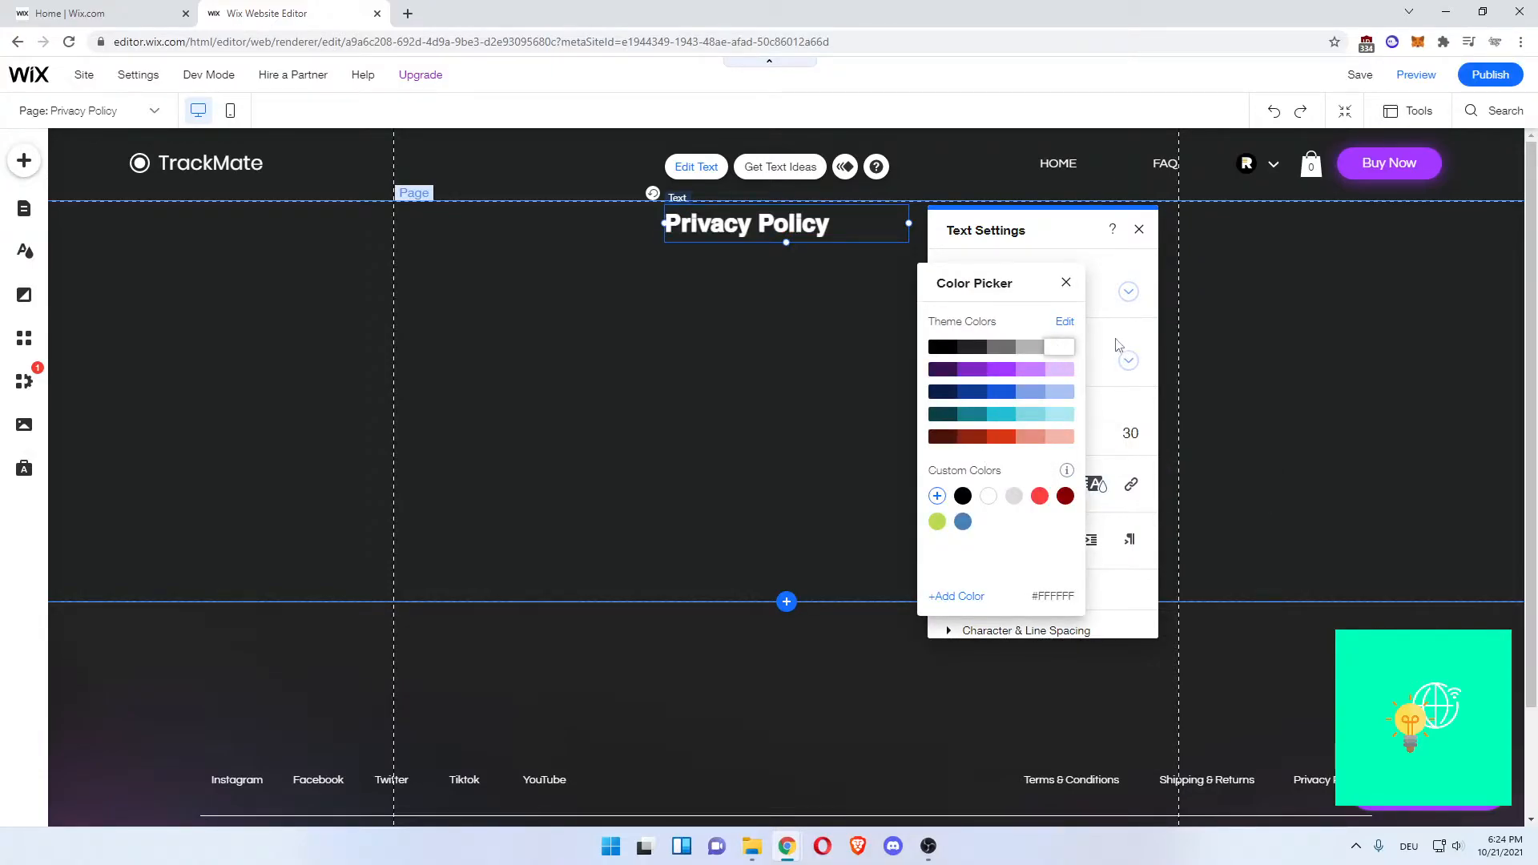
{"action": "left_click", "coordinate": [1067, 282]}
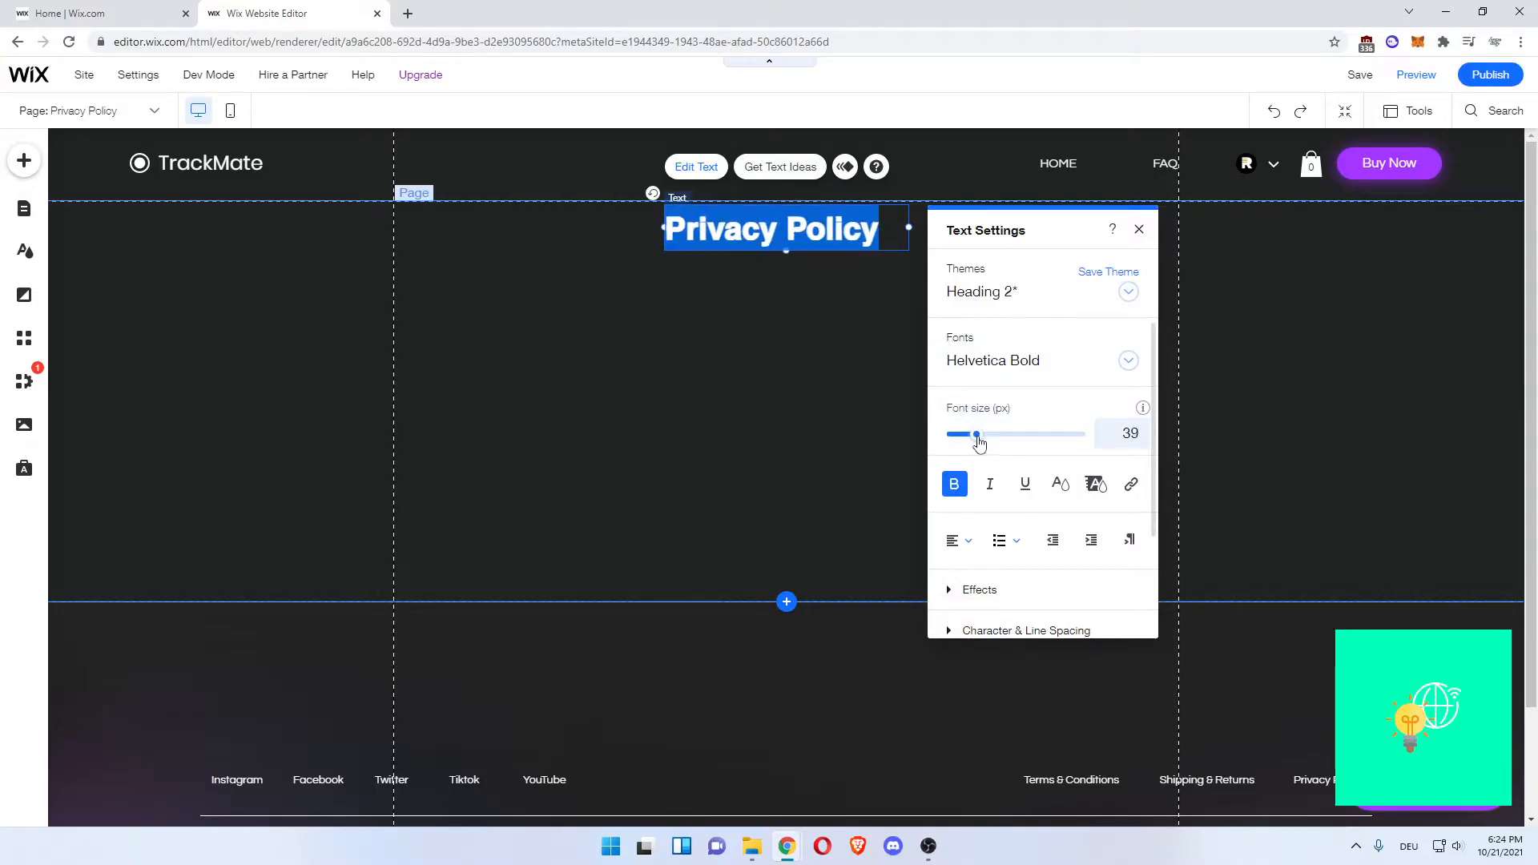
{"action": "left_click", "coordinate": [689, 375]}
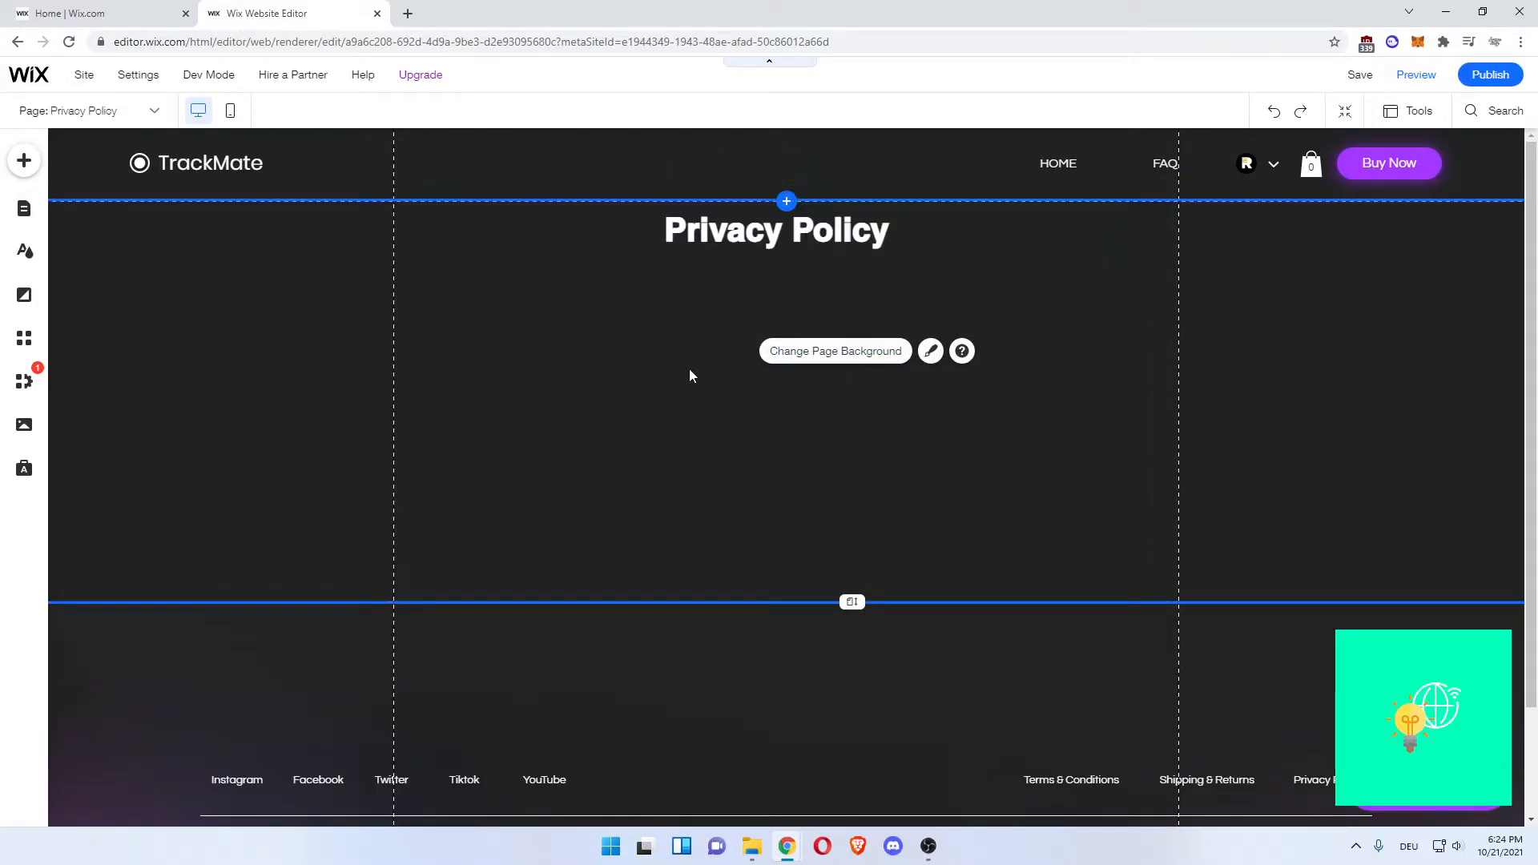
- Add a paragraph below the title and stretch it across the content area toward the footer
{"action": "left_click", "coordinate": [24, 160]}
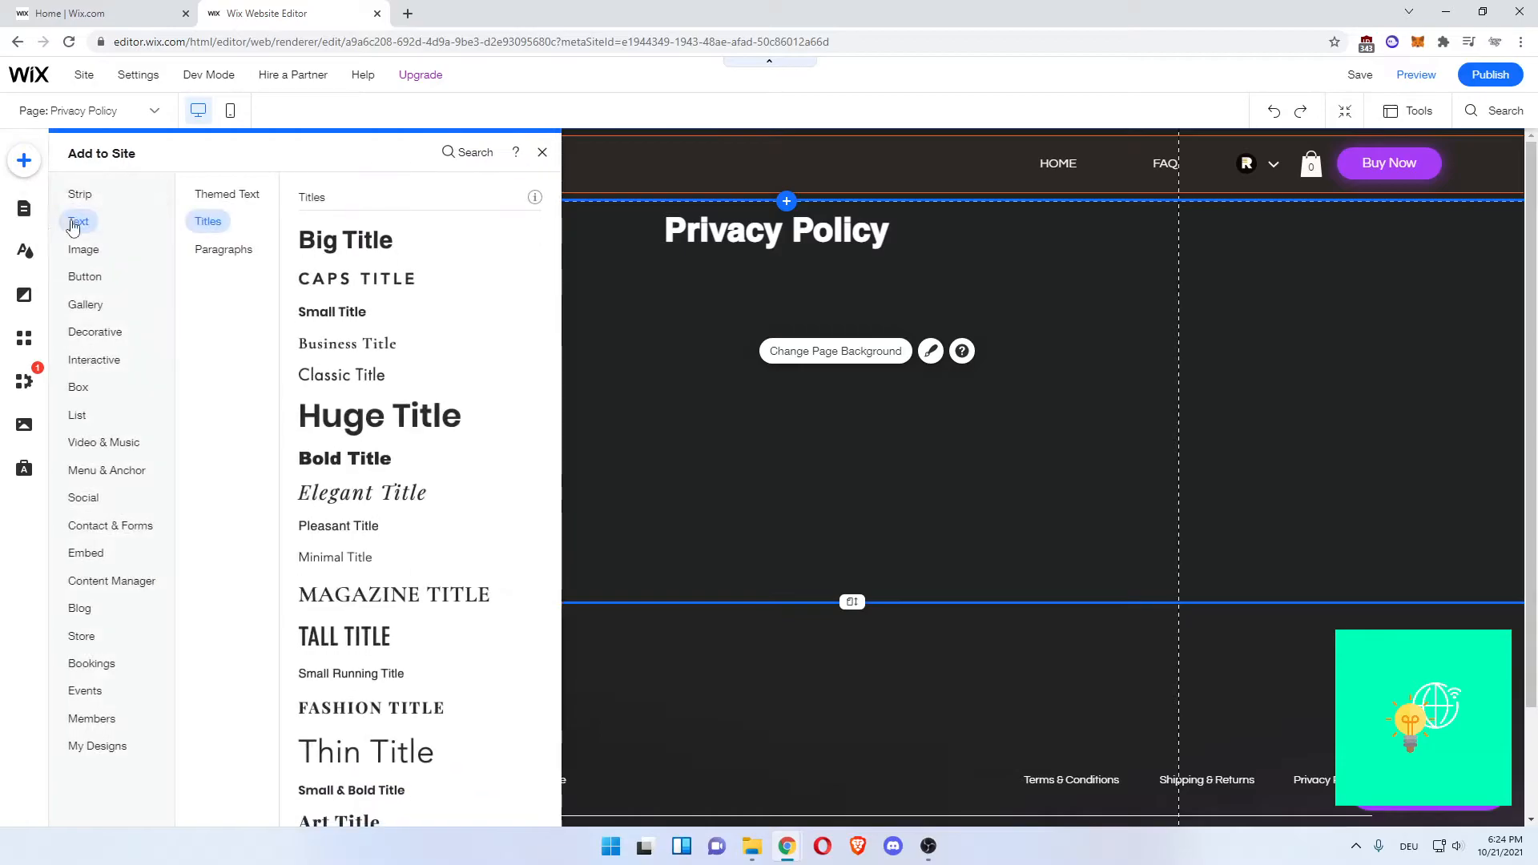
{"action": "left_click", "coordinate": [222, 250]}
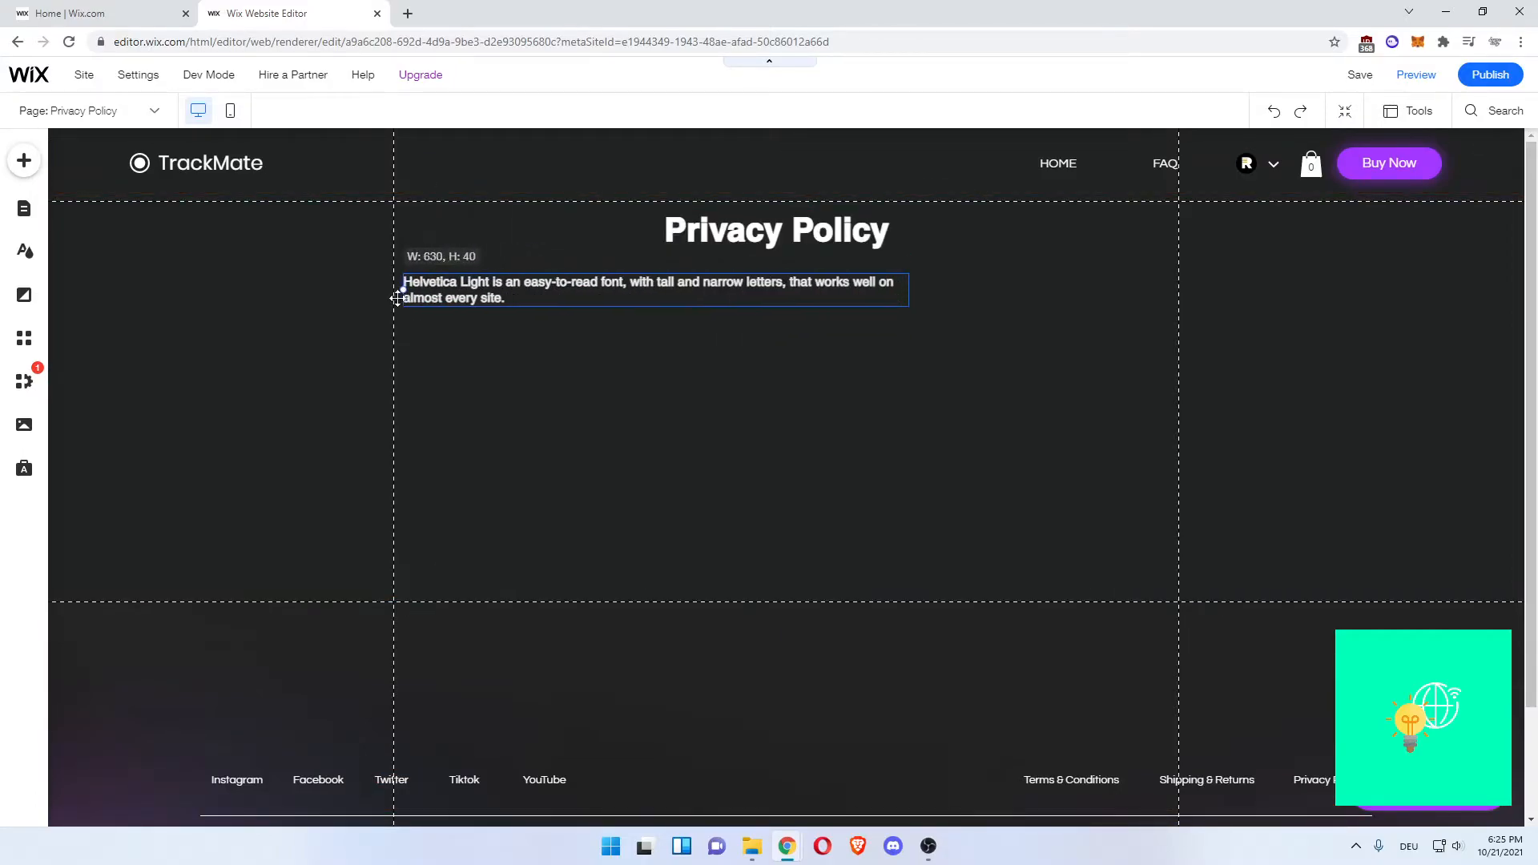
{"action": "left_click", "coordinate": [649, 290]}
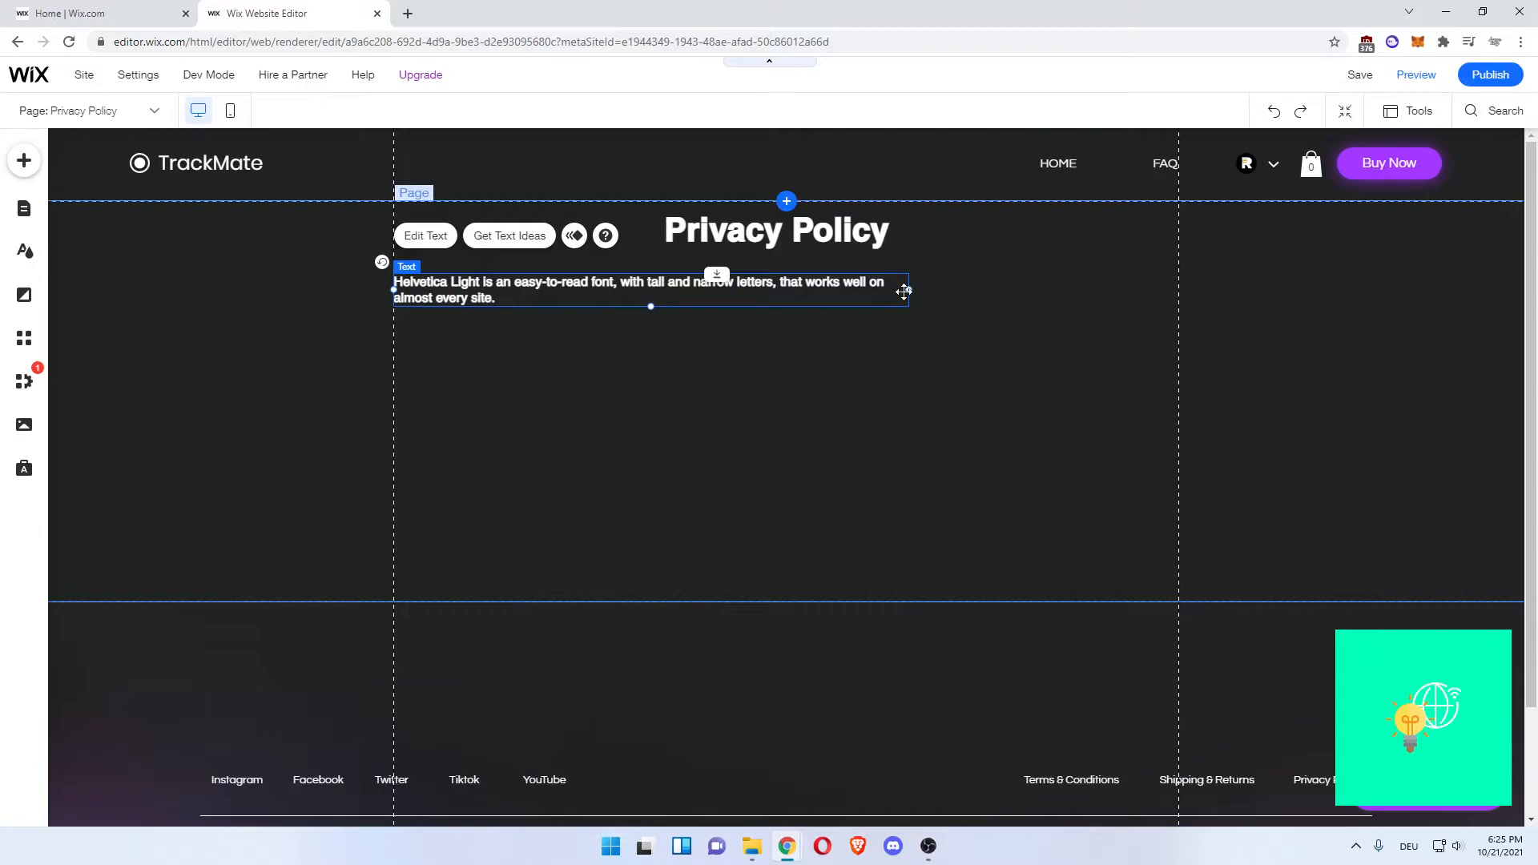
{"action": "left_click_drag", "start_coordinate": [905, 291], "coordinate": [1179, 282]}
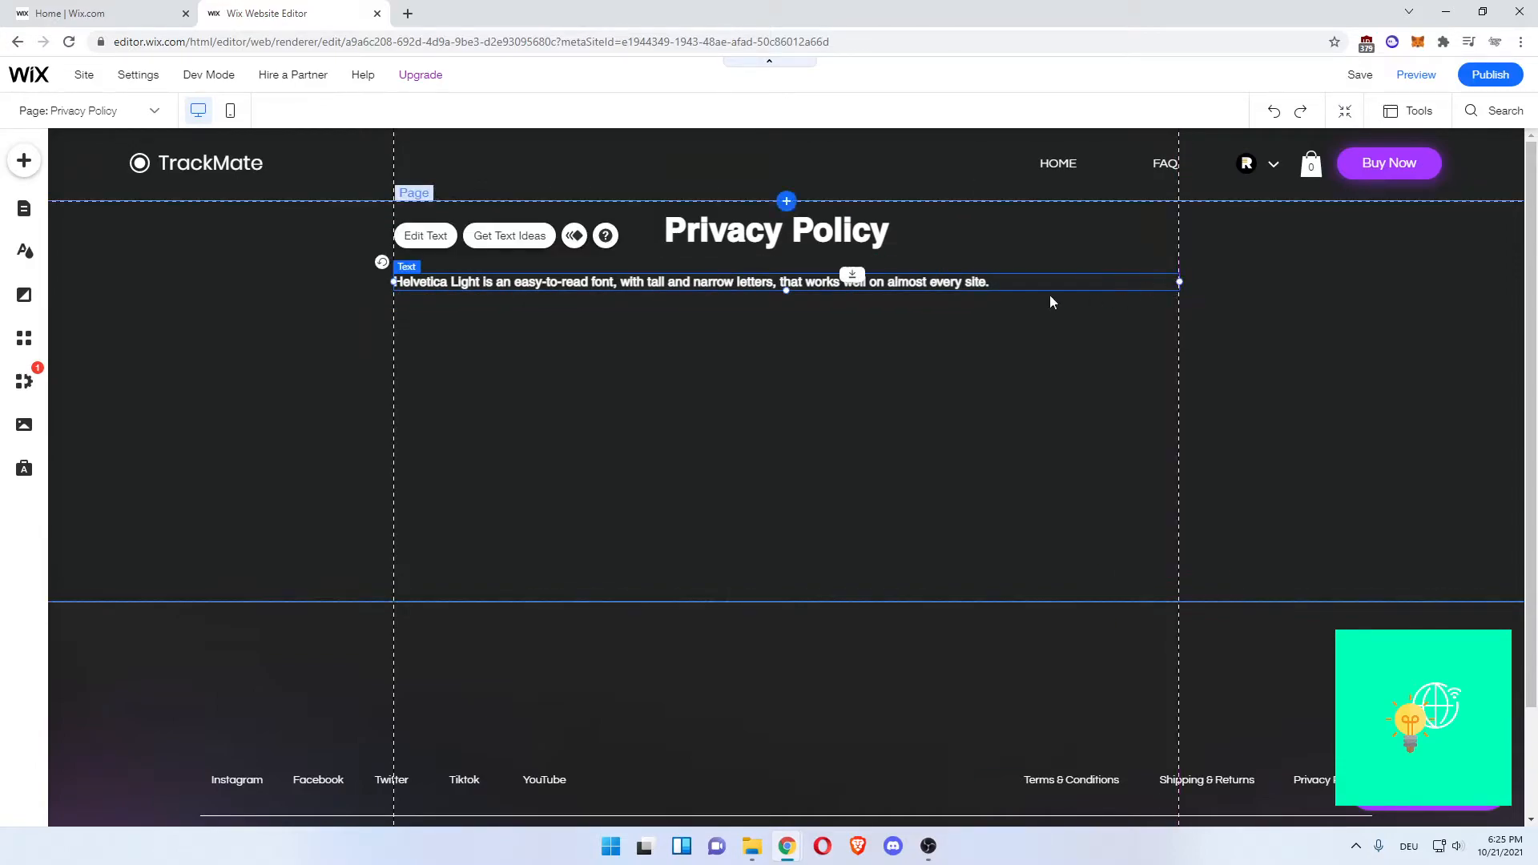
{"action": "left_click_drag", "start_coordinate": [785, 290], "coordinate": [786, 588]}
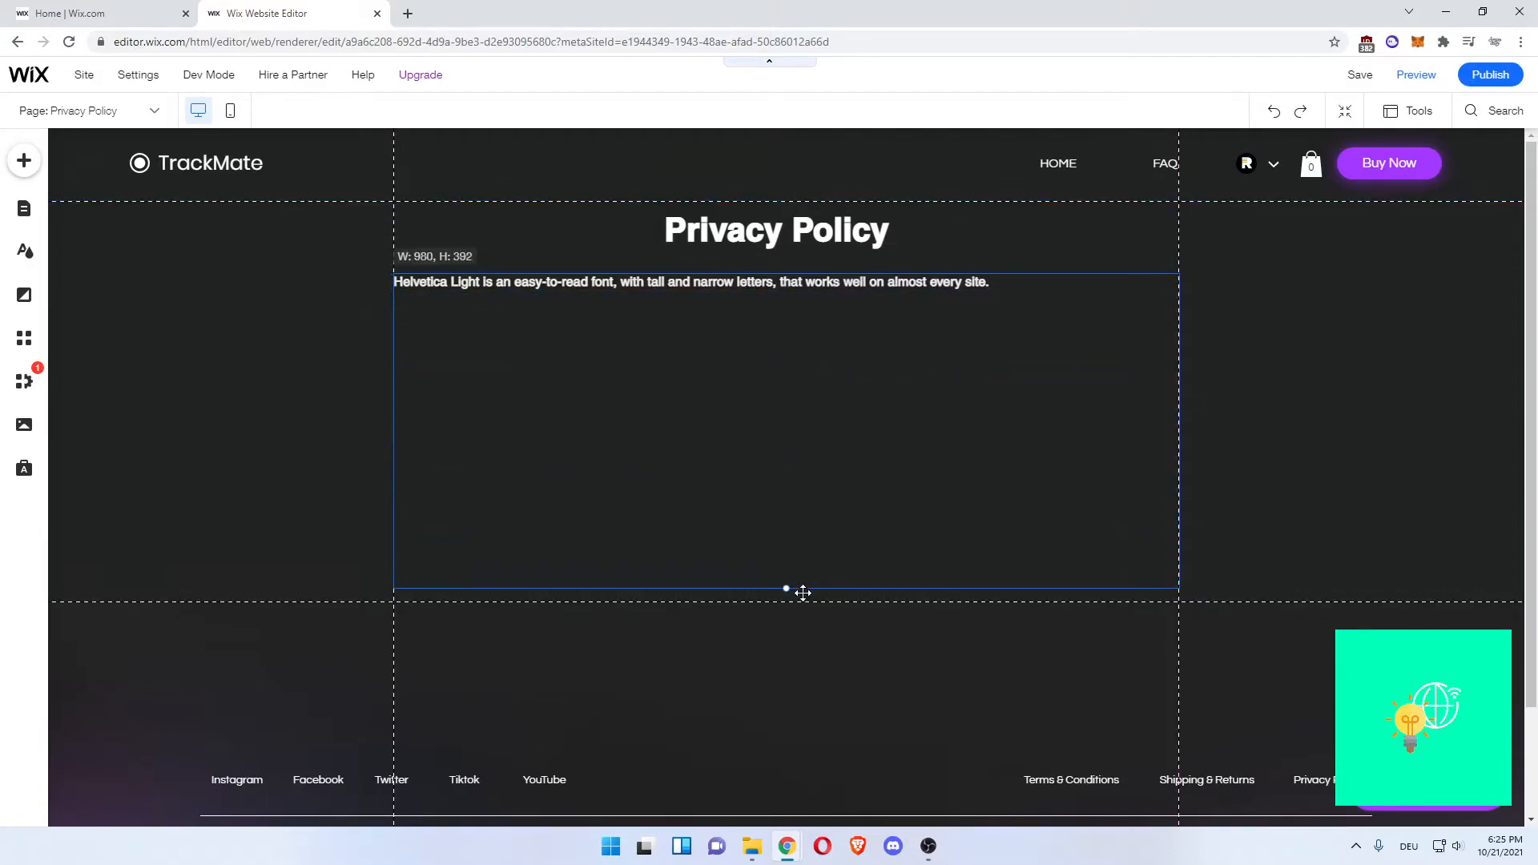
- Replace the paragraph's sample text with the placeholder 'Privacy Policy text'
{"action": "left_click", "coordinate": [687, 282]}
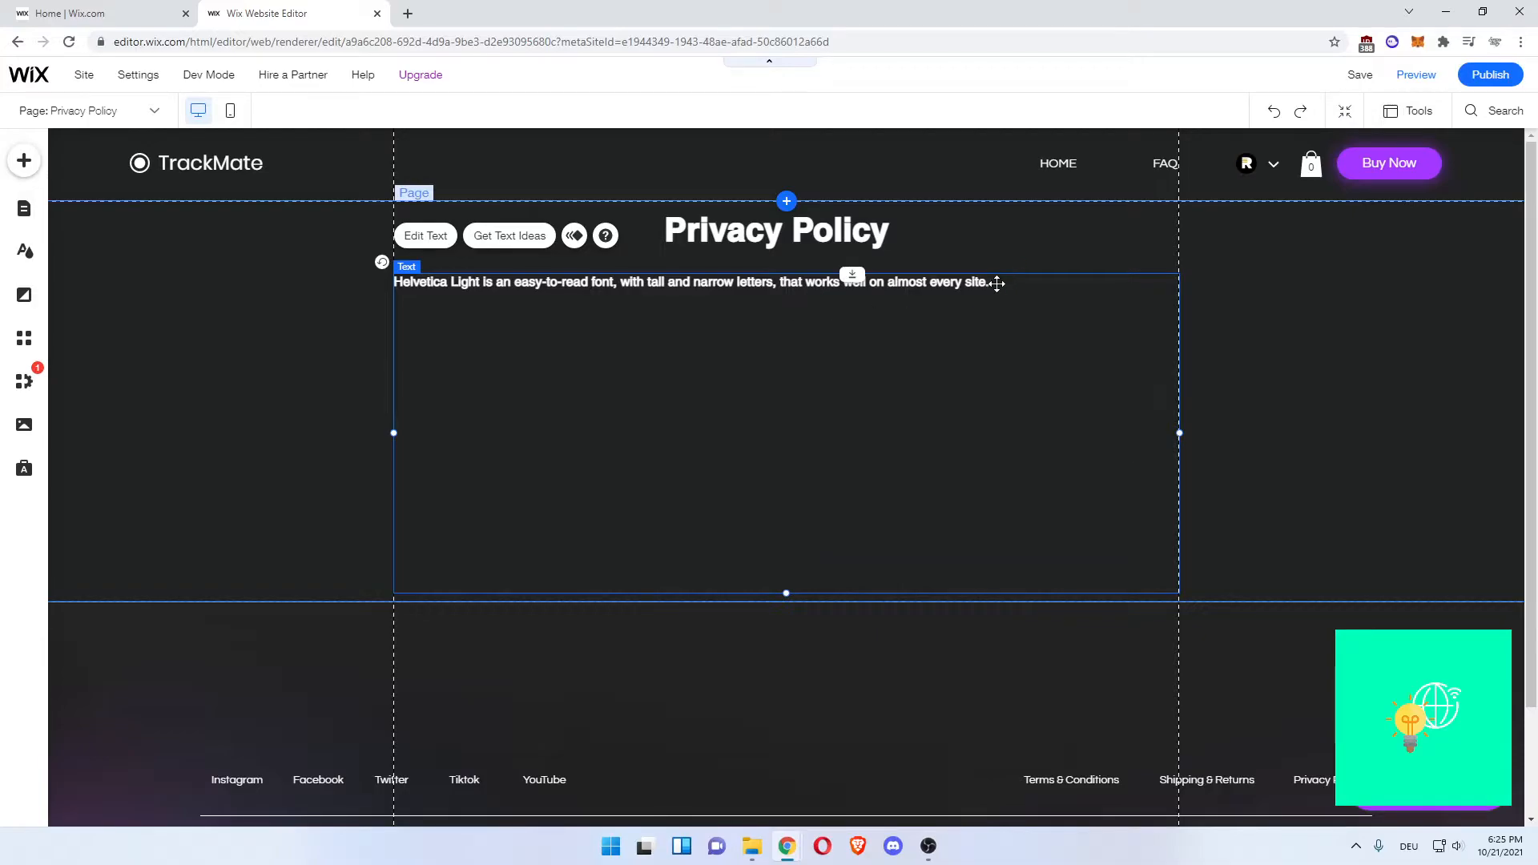
{"action": "left_click", "coordinate": [426, 236]}
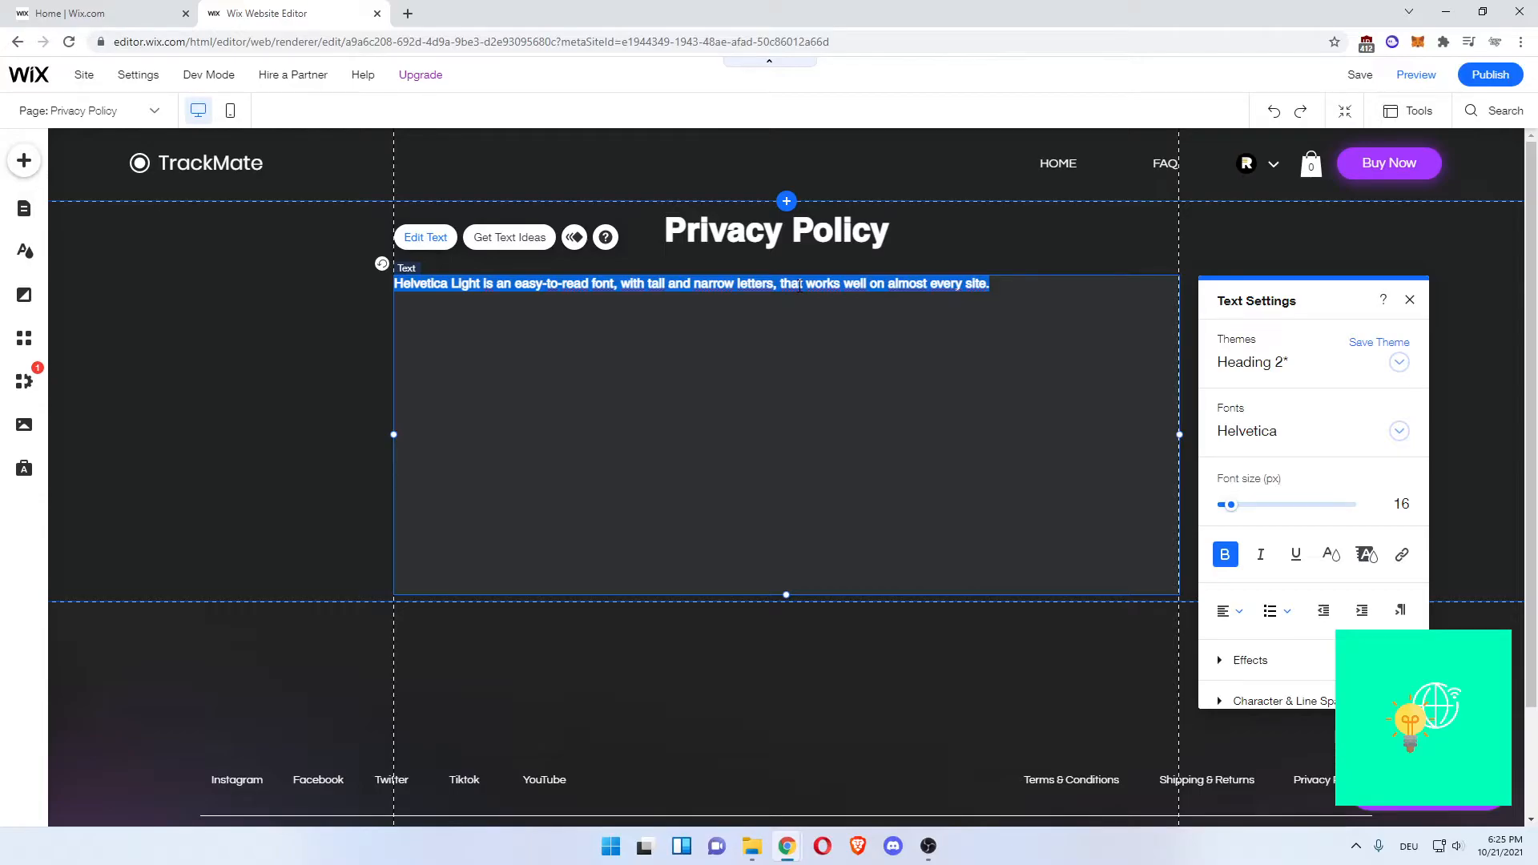
{"action": "type", "text": "Privacy Pol"}
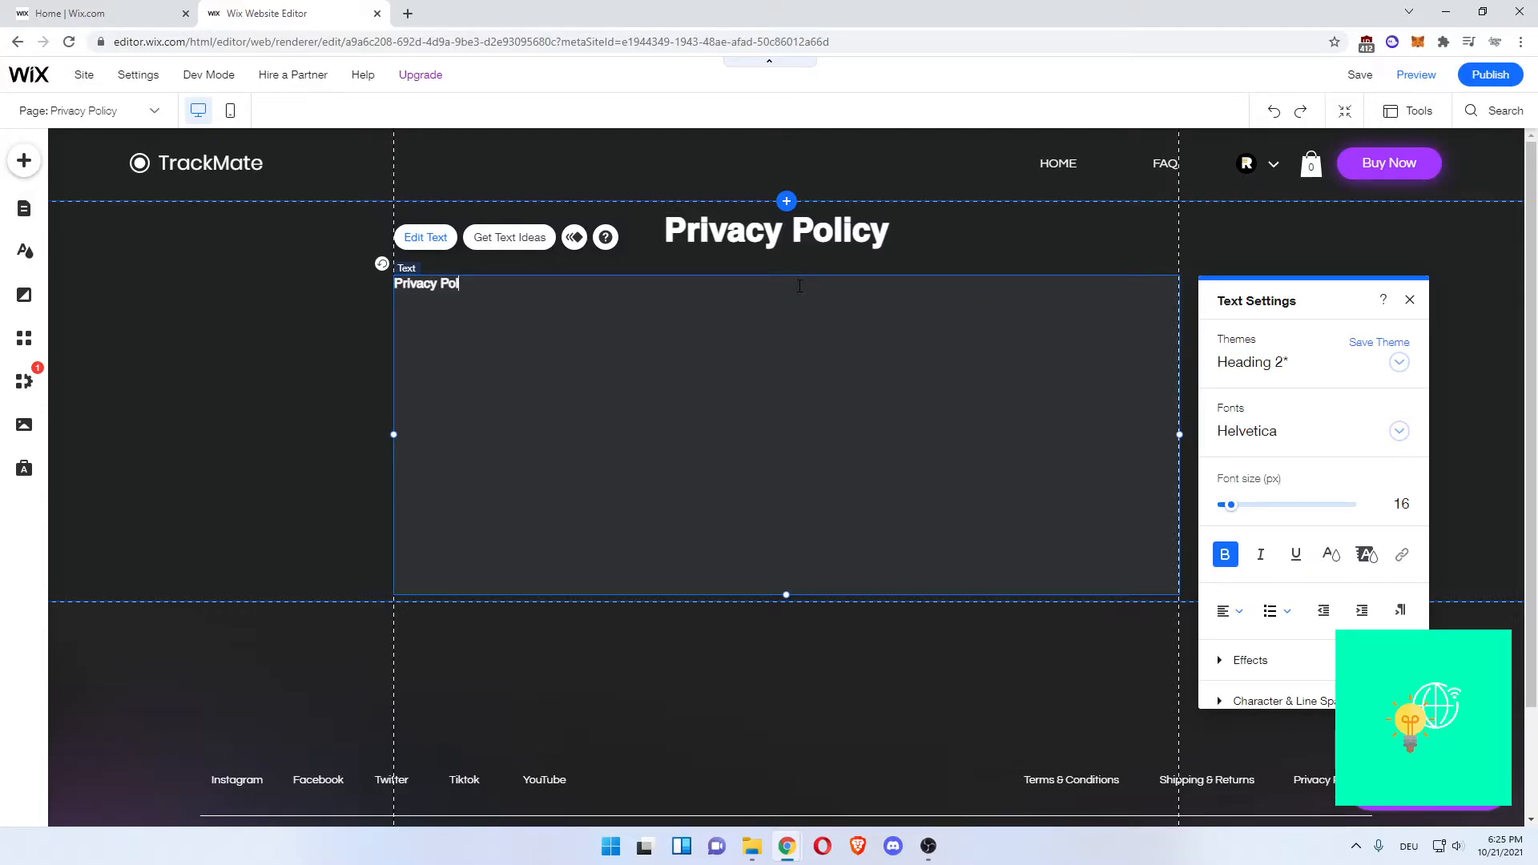
{"action": "type", "text": "icy text ..."}
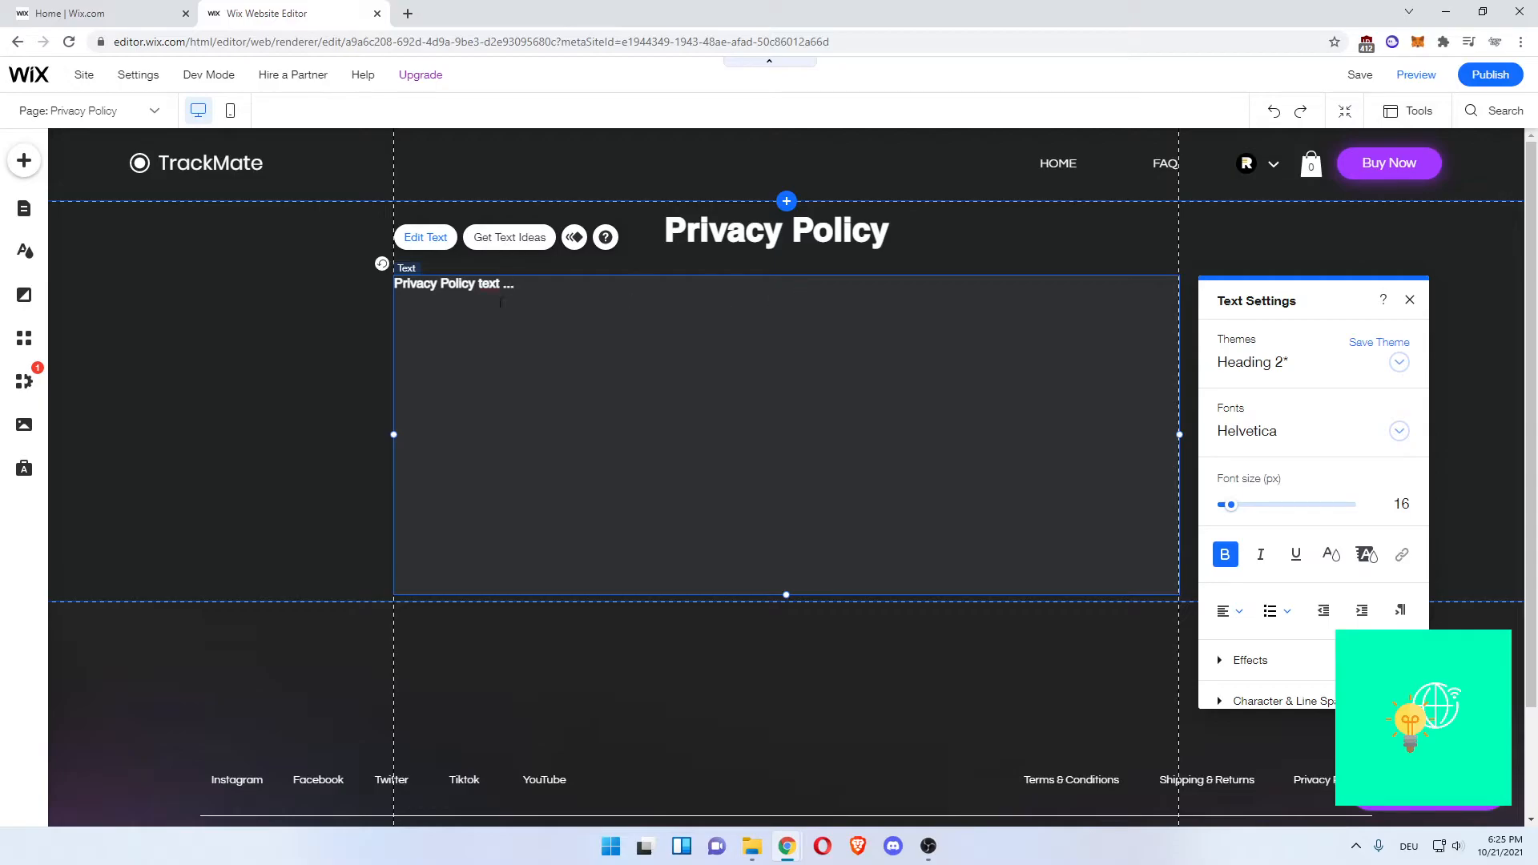
{"action": "left_click", "coordinate": [758, 401]}
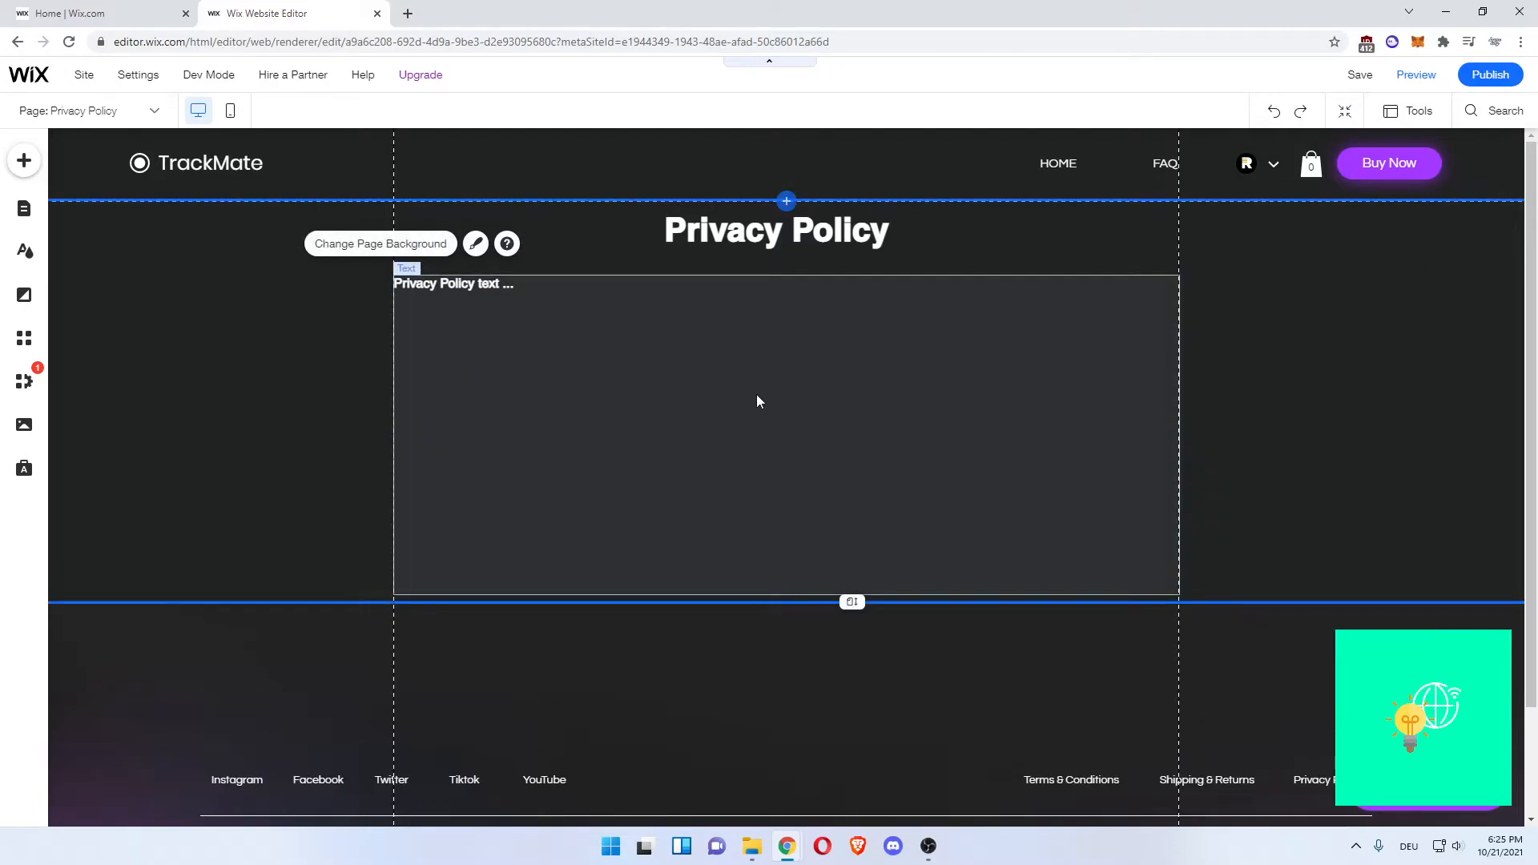
- Save the site and dismiss the changes-saved message
{"action": "left_click", "coordinate": [1361, 75]}
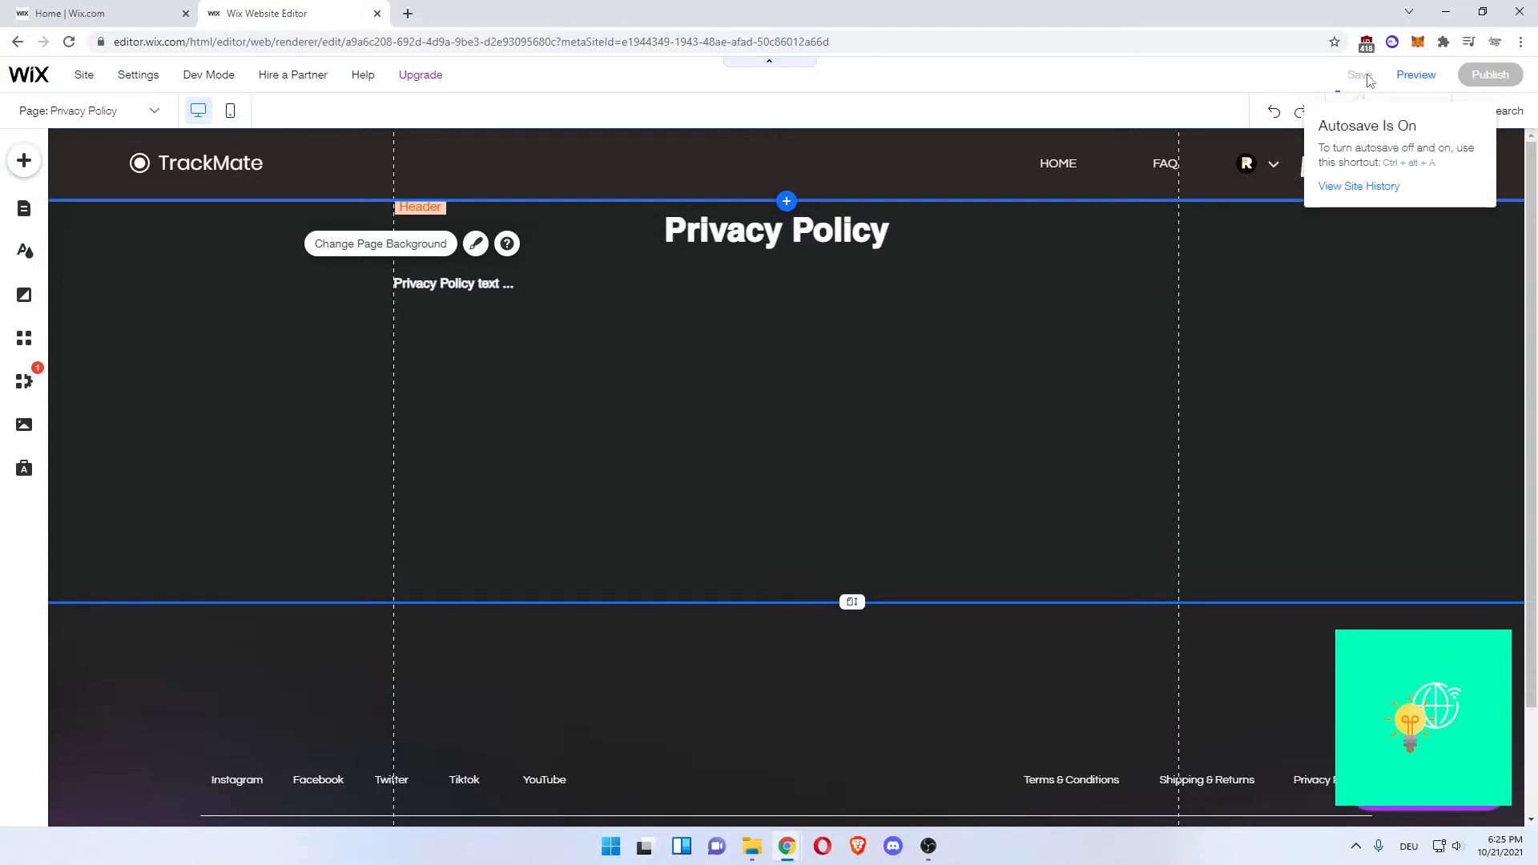
{"action": "left_click", "coordinate": [1358, 75]}
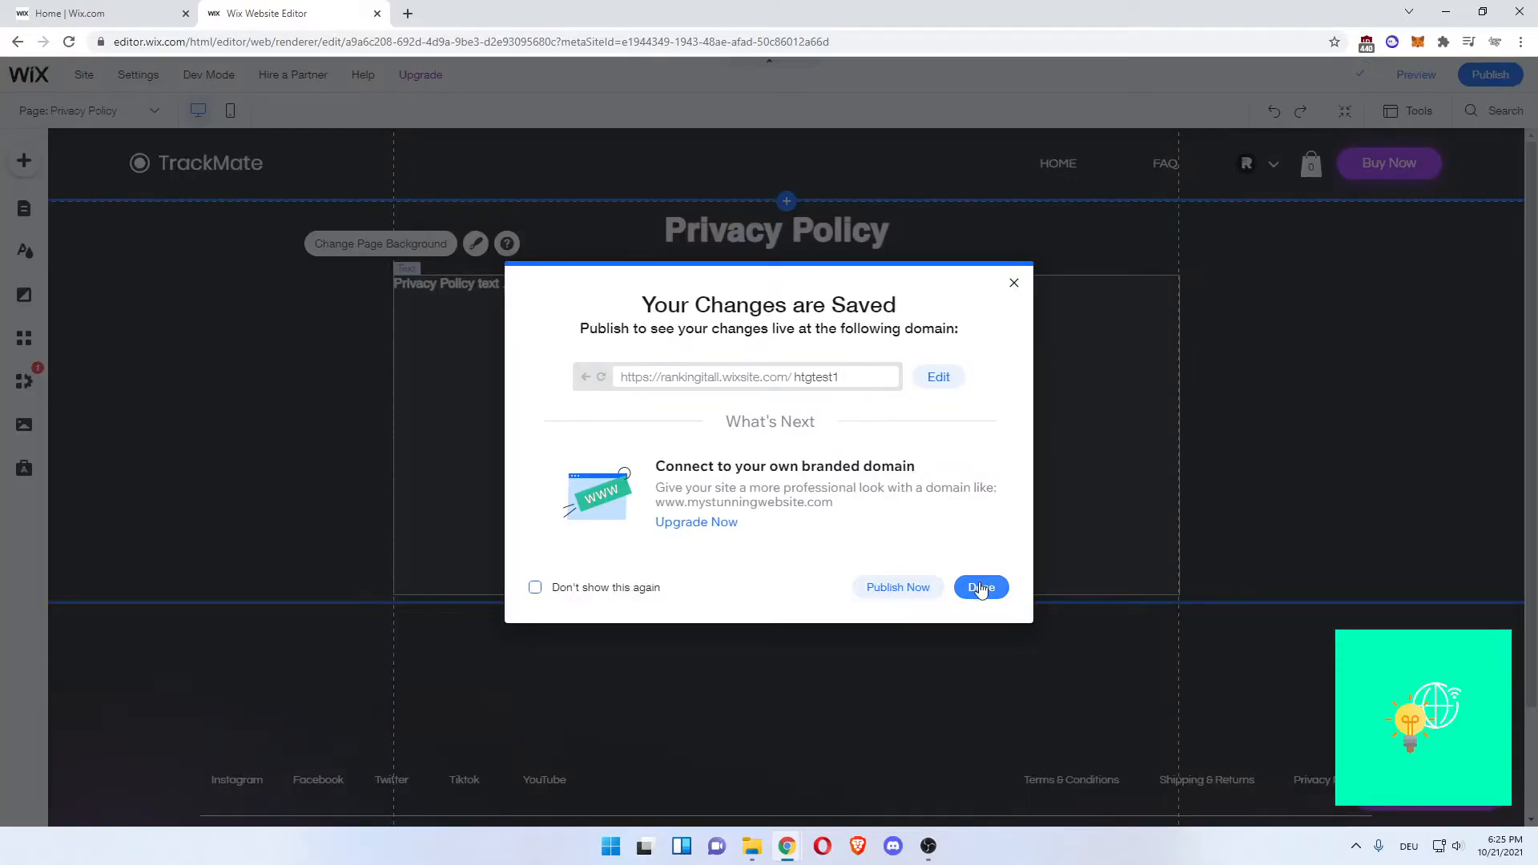
{"action": "left_click", "coordinate": [981, 587]}
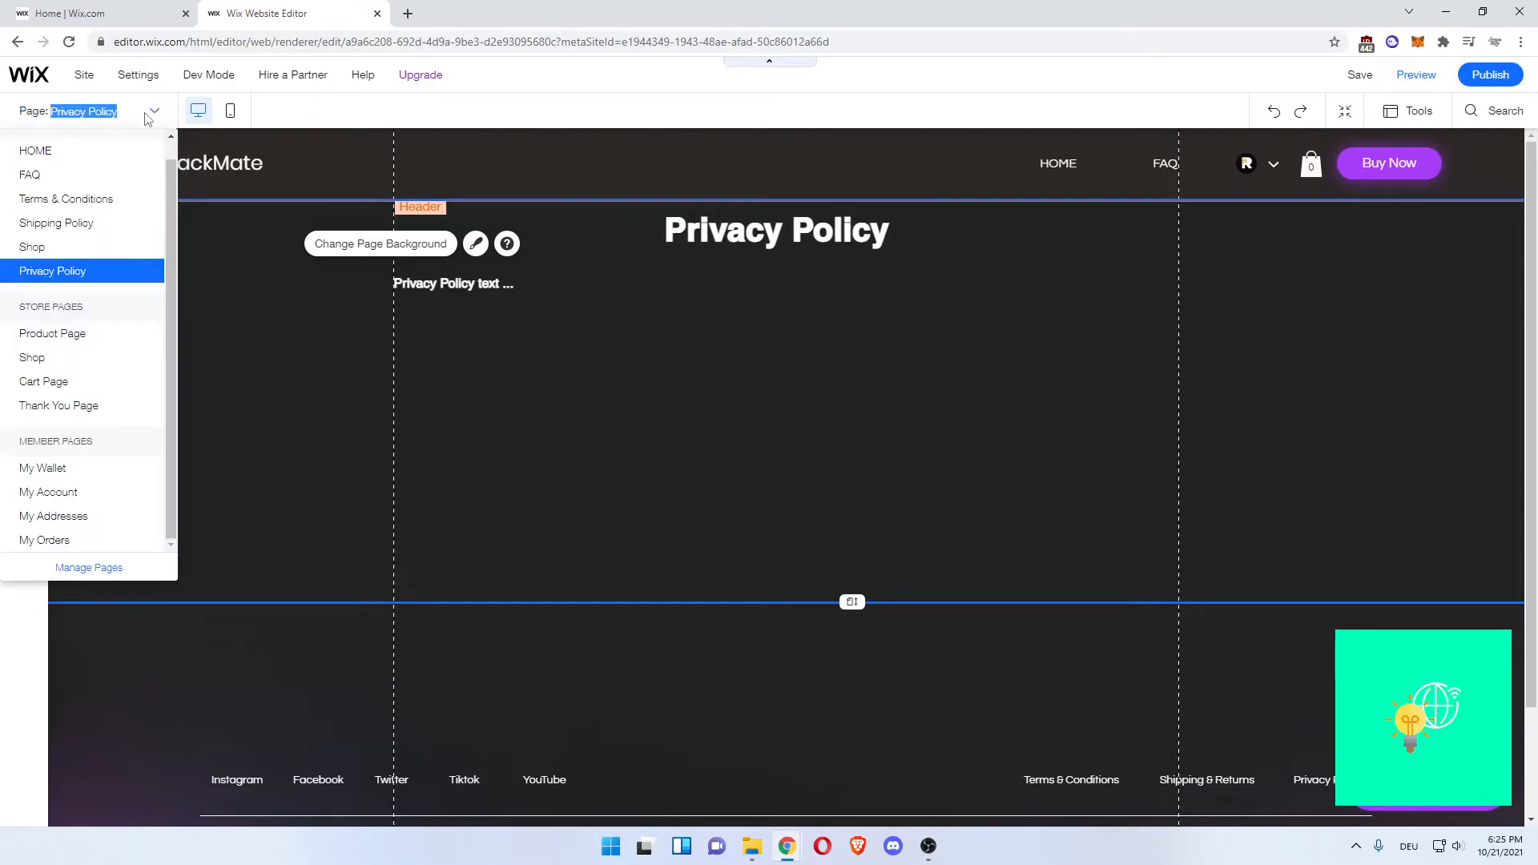
- Switch to the Home page and scroll down to its footer
{"action": "left_click", "coordinate": [153, 111]}
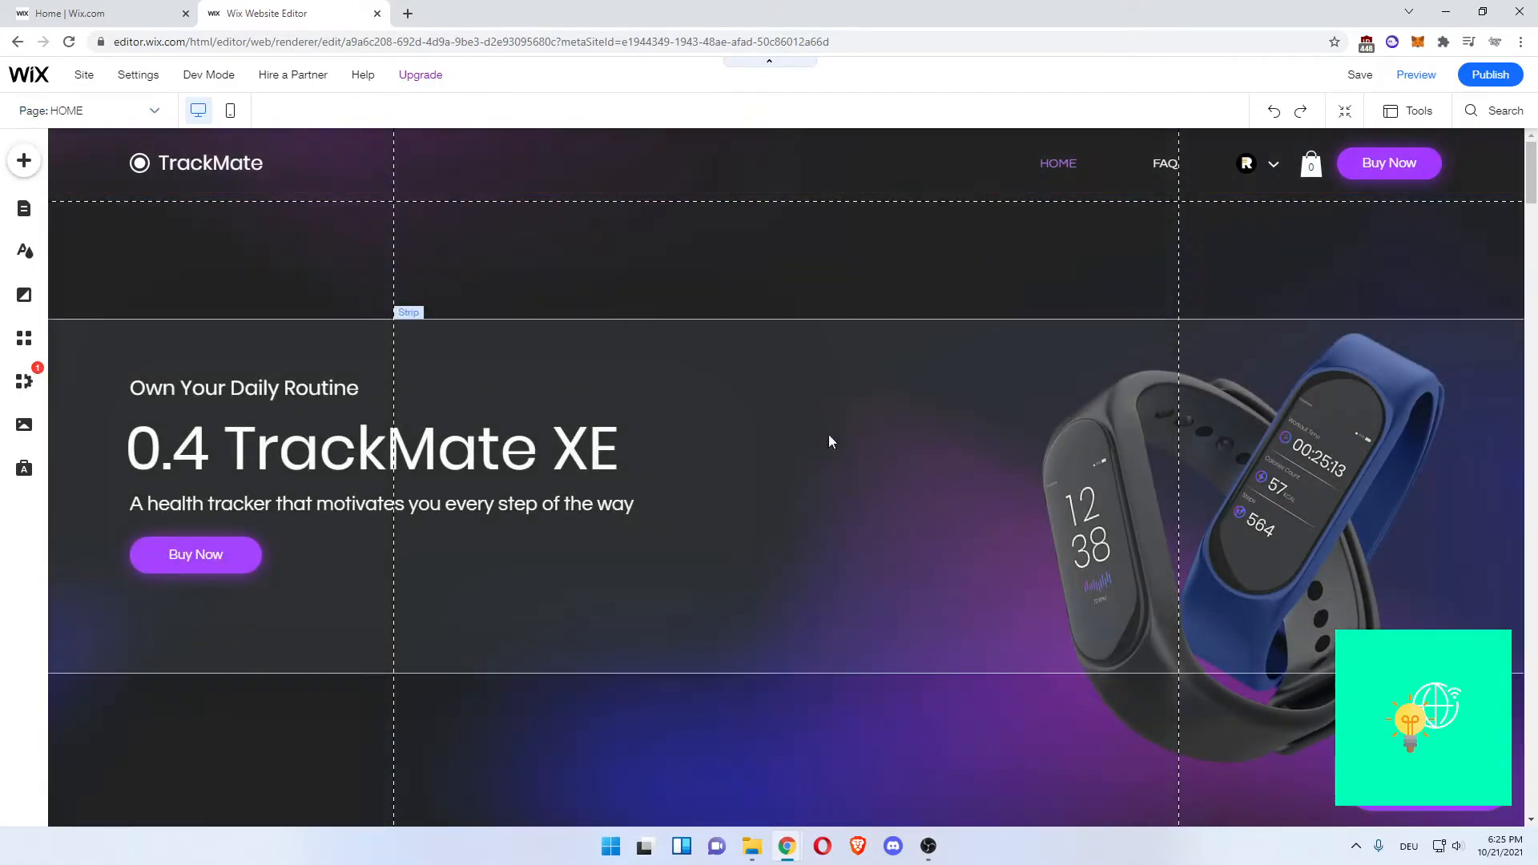
{"action": "scroll", "scroll_direction": "down", "scroll_amount": 3}
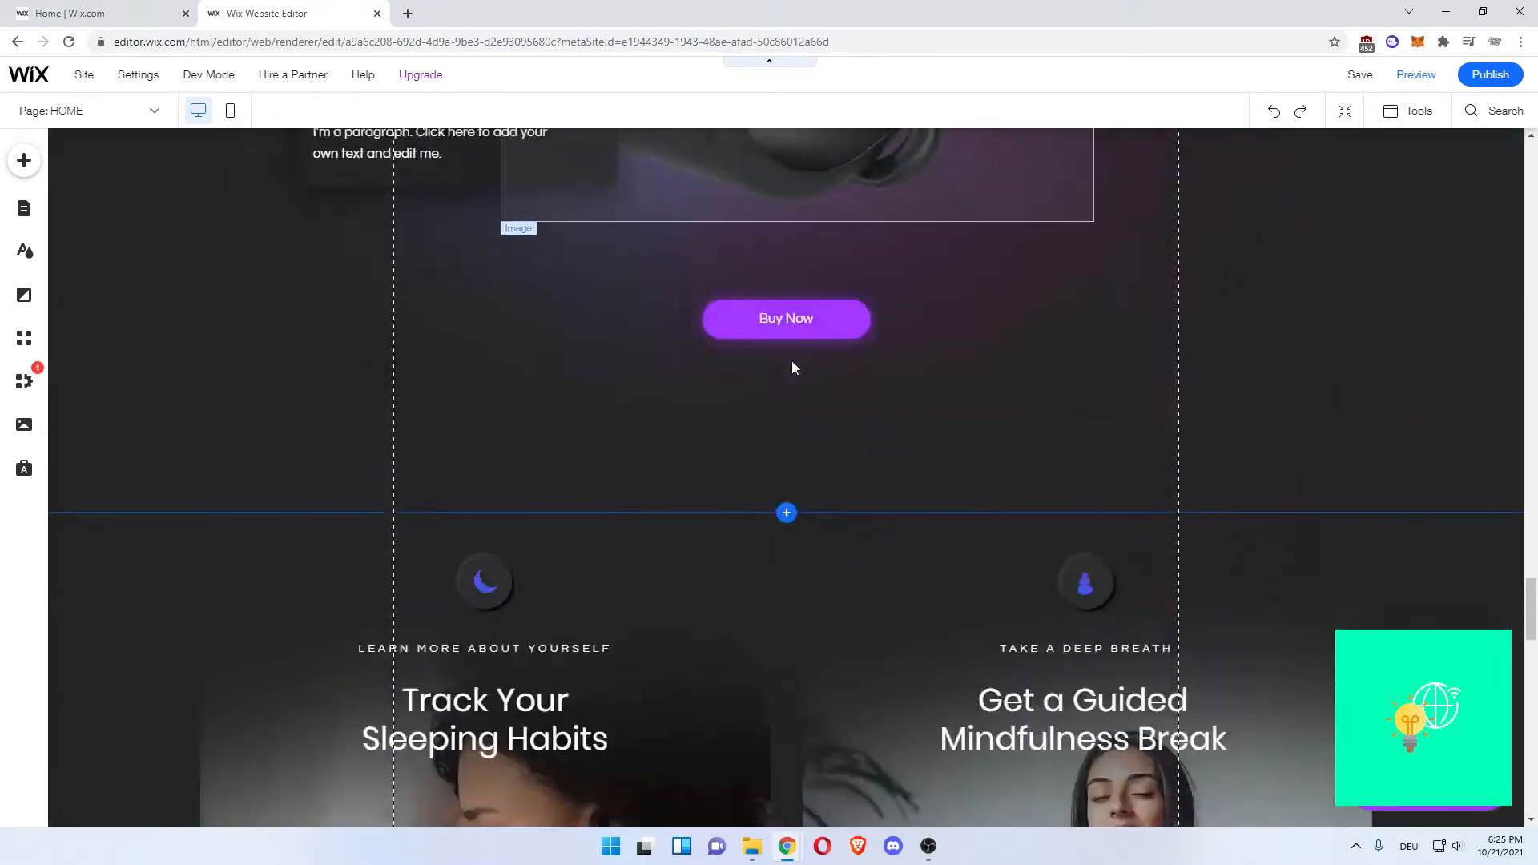
{"action": "scroll", "scroll_direction": "down", "scroll_amount": 3}
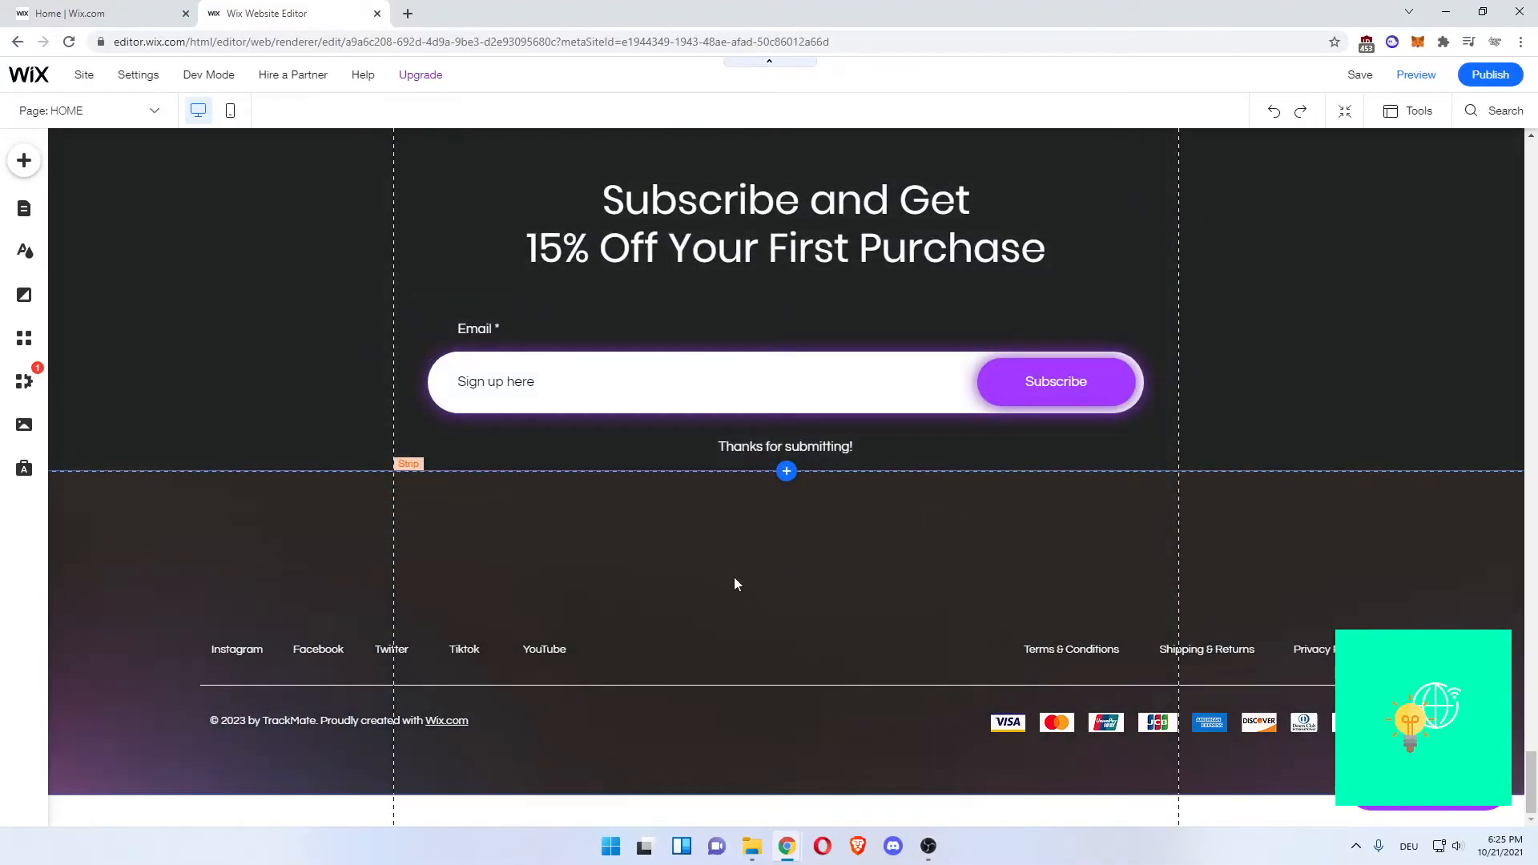
{"action": "mouse_move", "coordinate": [24, 161]}
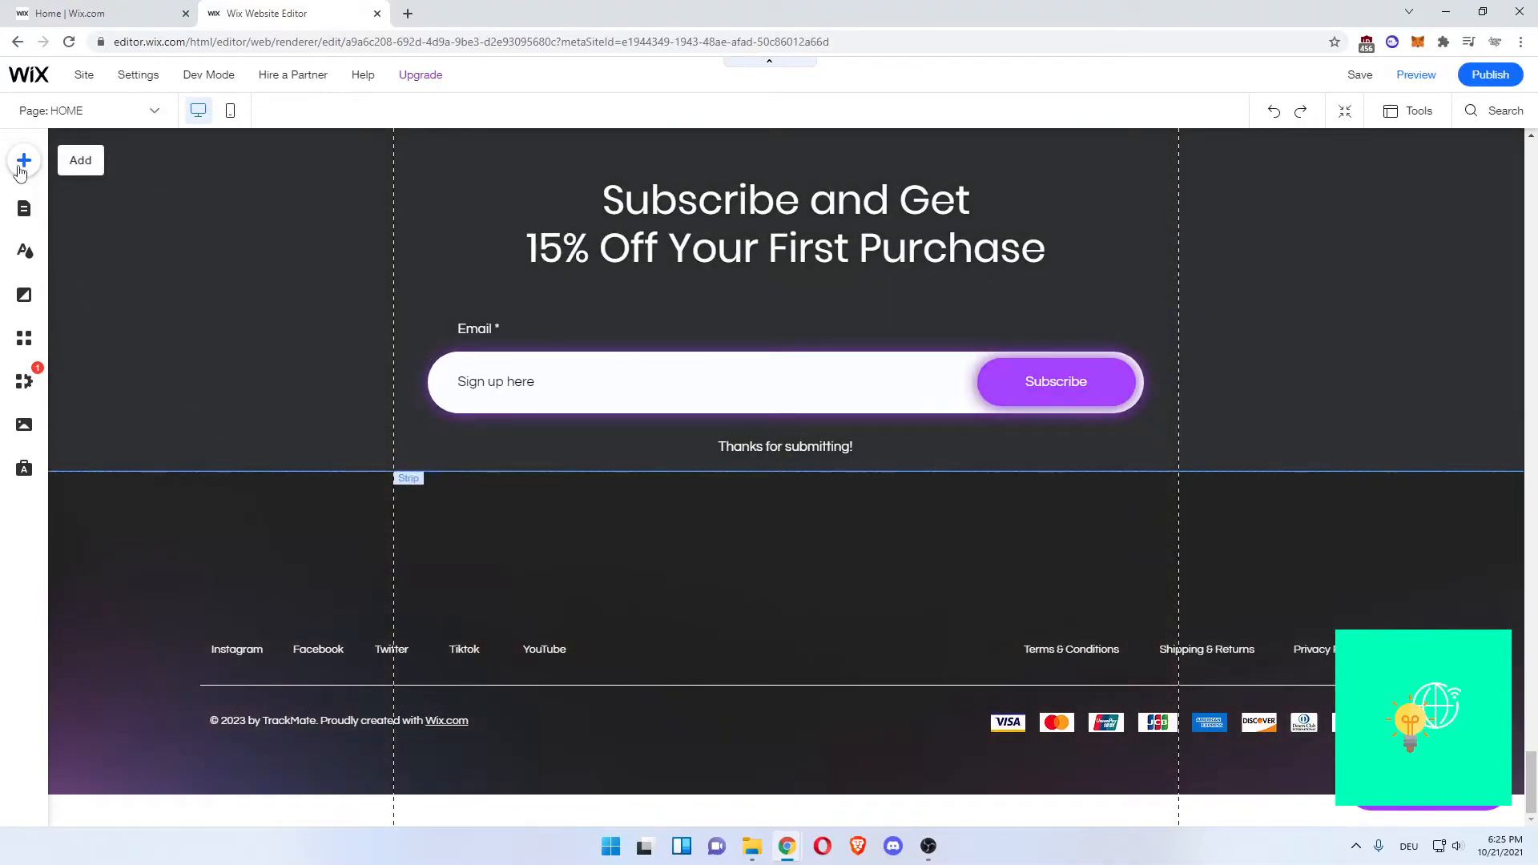
- Add a paragraph text above the Home page footer reading 'Privacy Policy'
{"action": "left_click", "coordinate": [24, 160]}
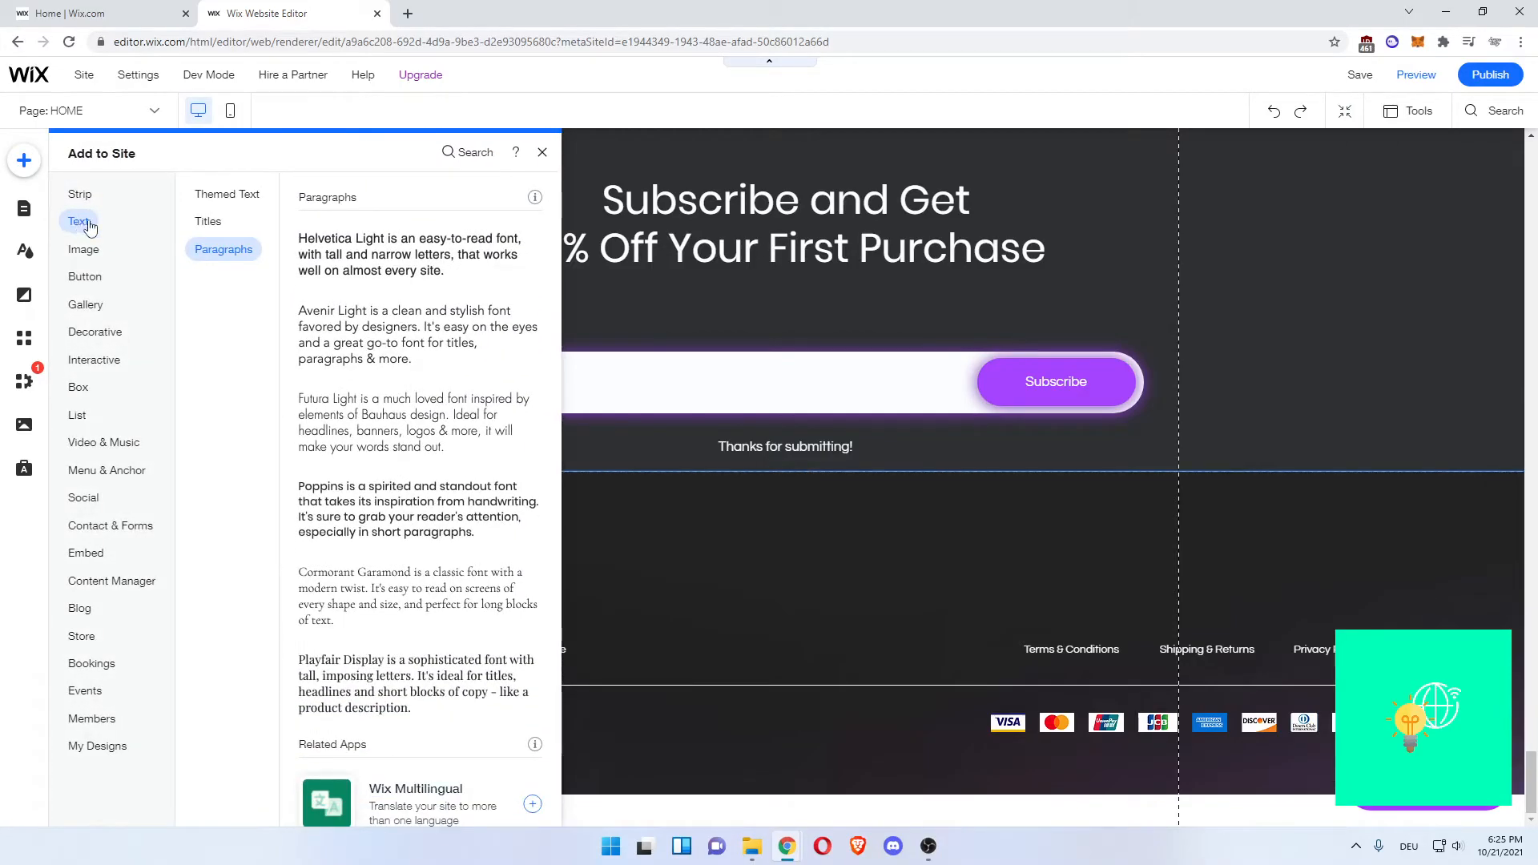
{"action": "left_click", "coordinate": [207, 221]}
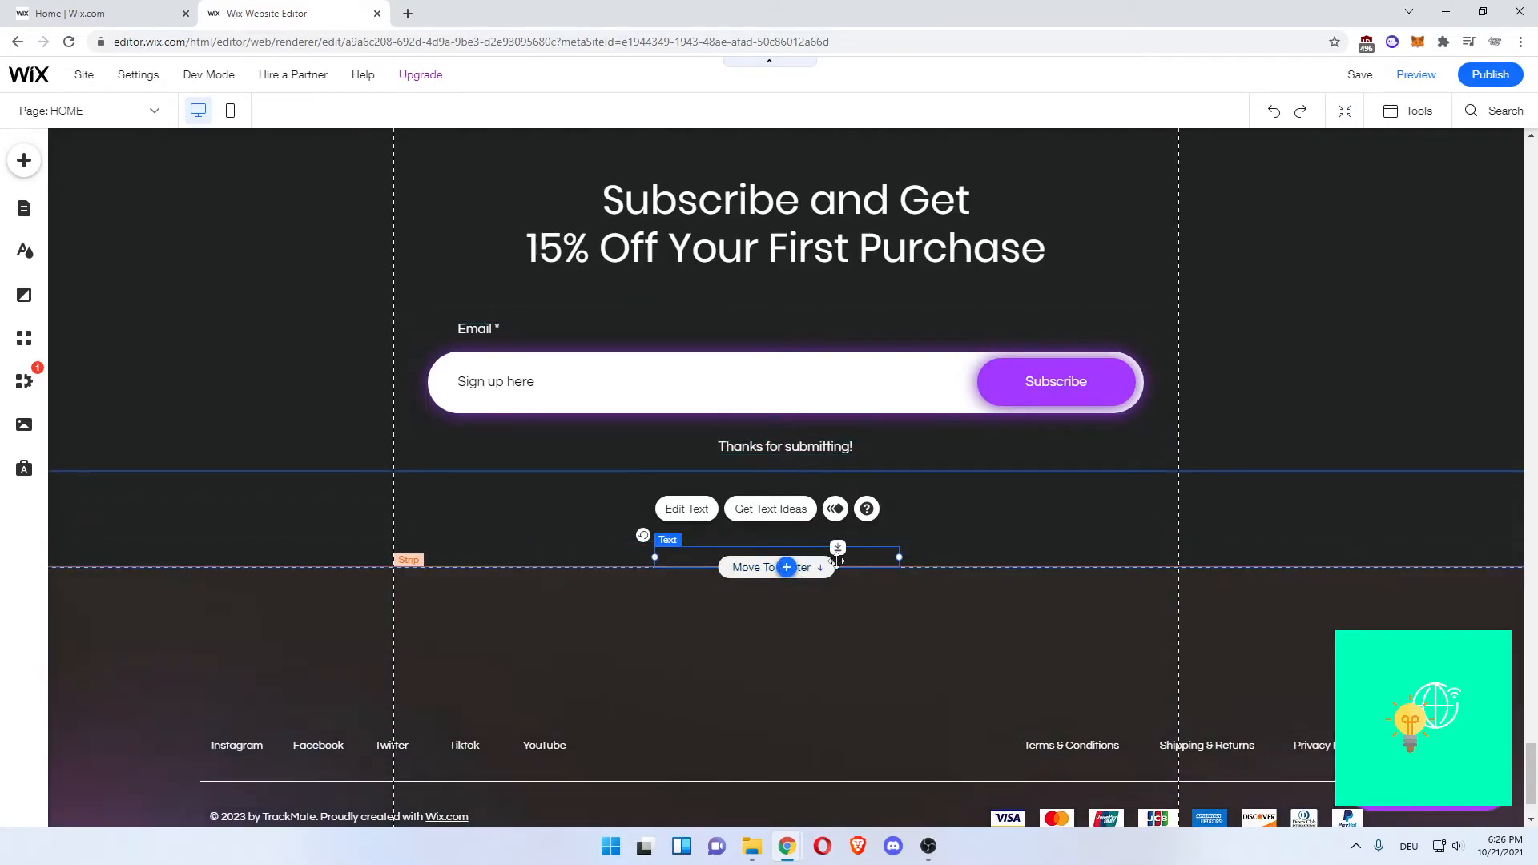
{"action": "left_click", "coordinate": [685, 508]}
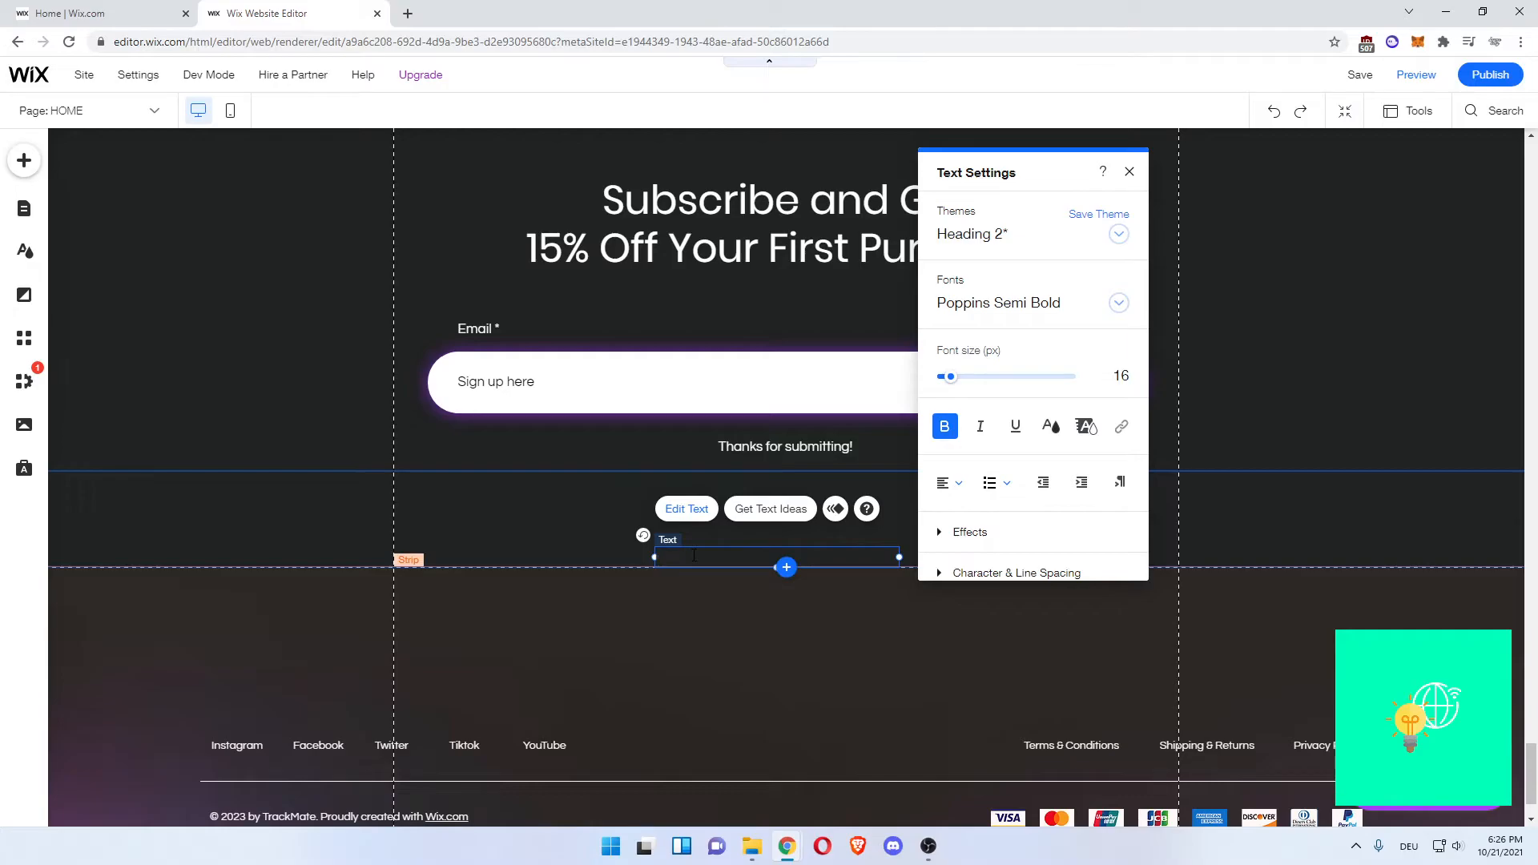
{"action": "type", "text": "Privacy Policy"}
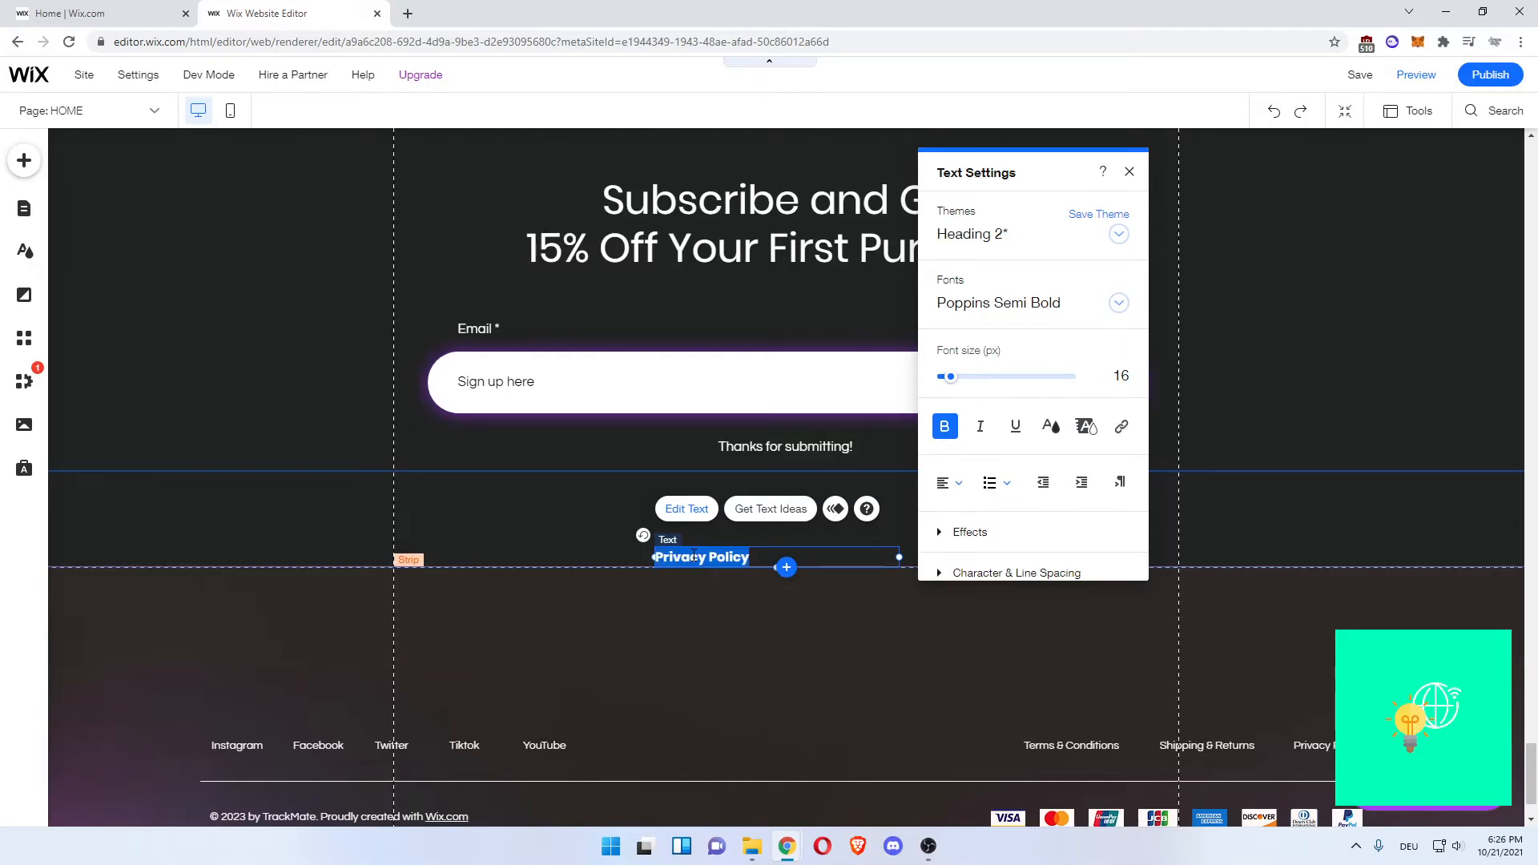
- Centre-align the 'Privacy Policy' footer text
{"action": "left_click", "coordinate": [1085, 426]}
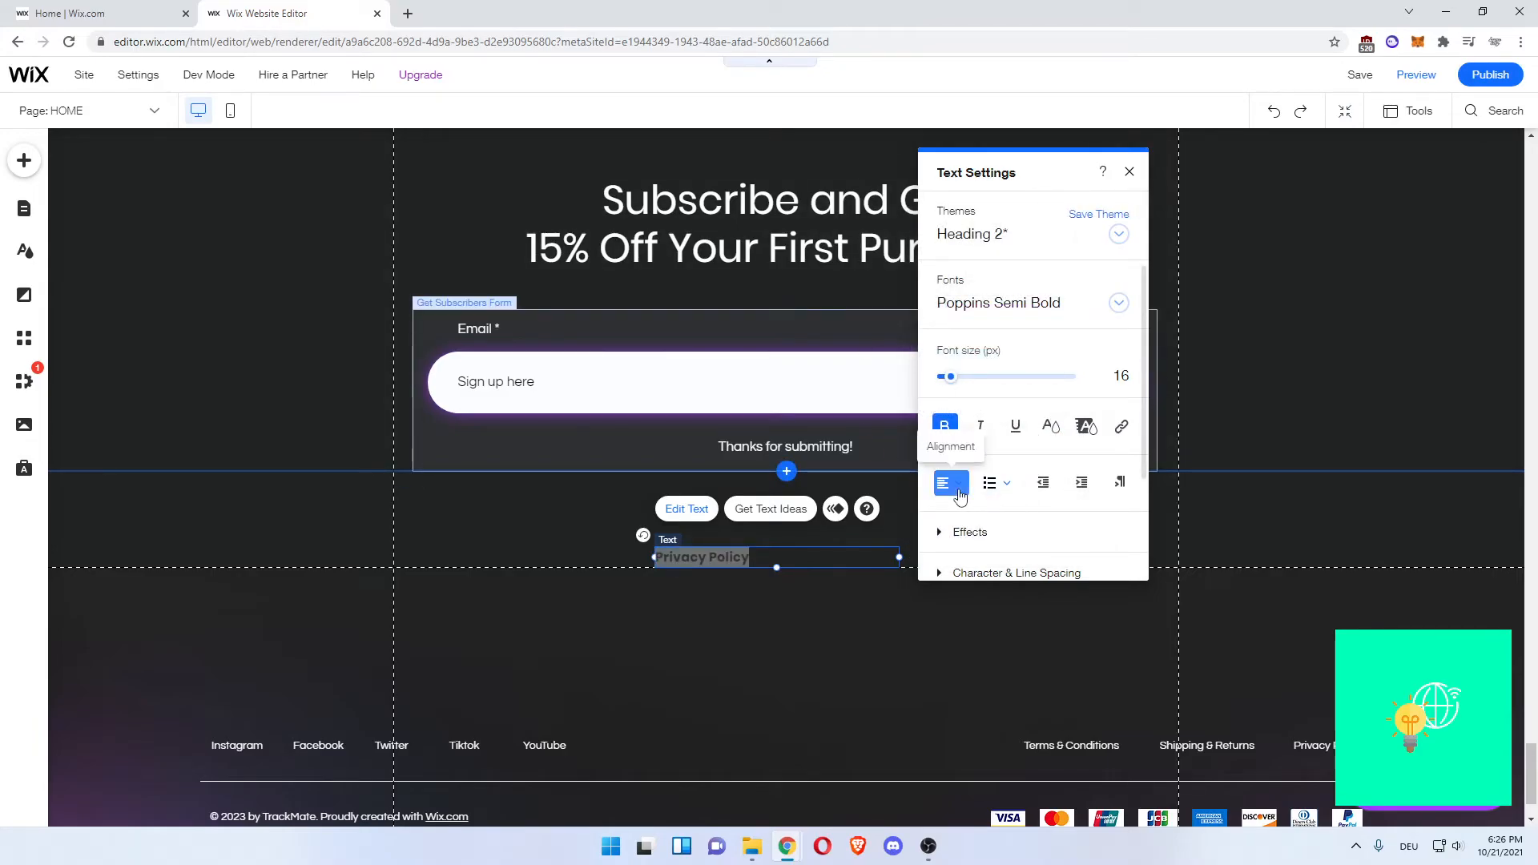
{"action": "left_click", "coordinate": [951, 482]}
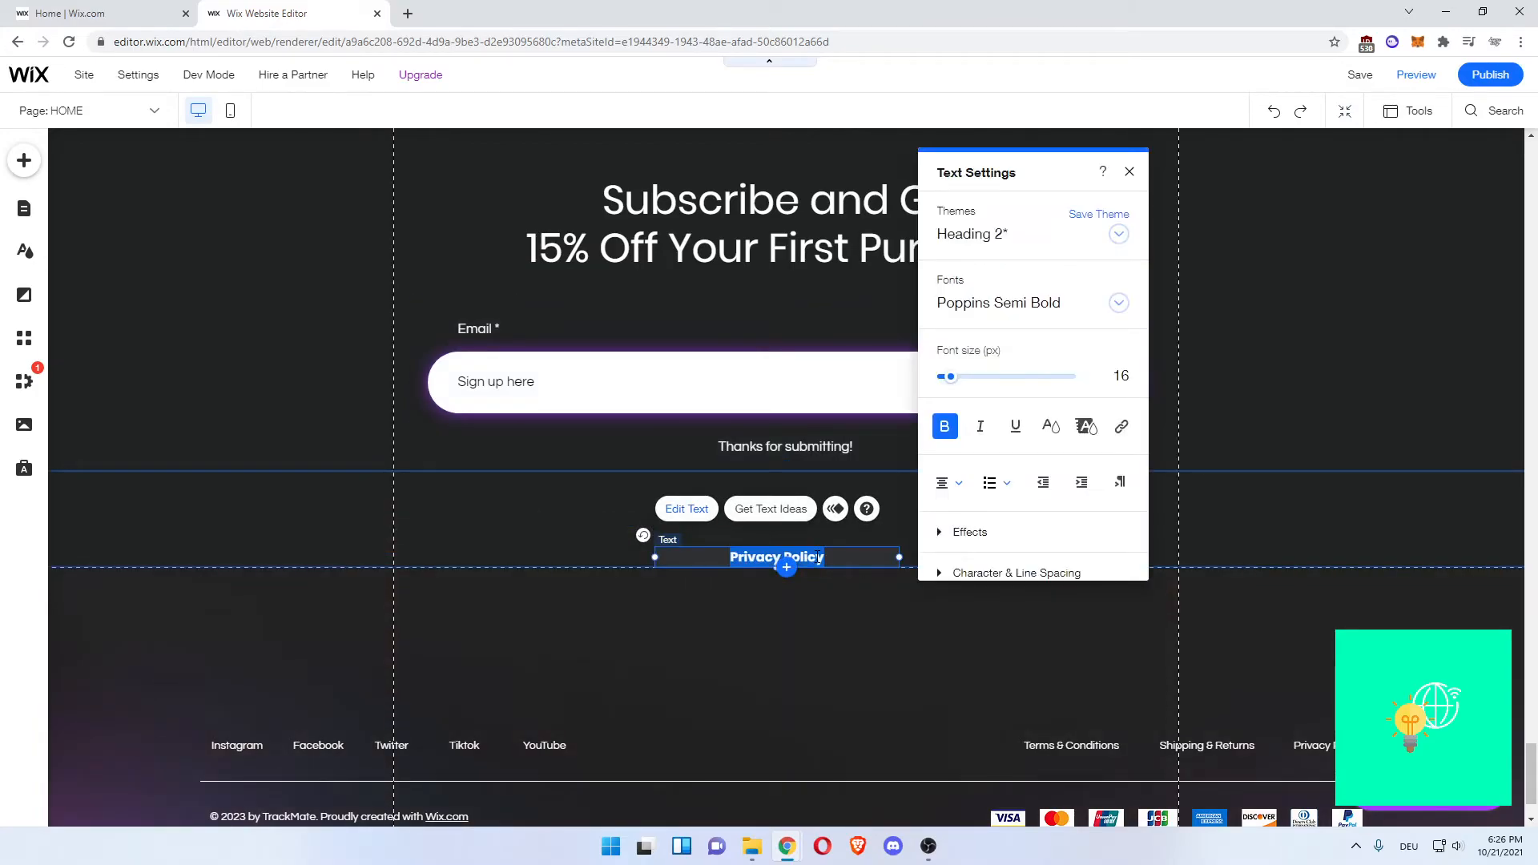
{"action": "mouse_move", "coordinate": [1121, 426]}
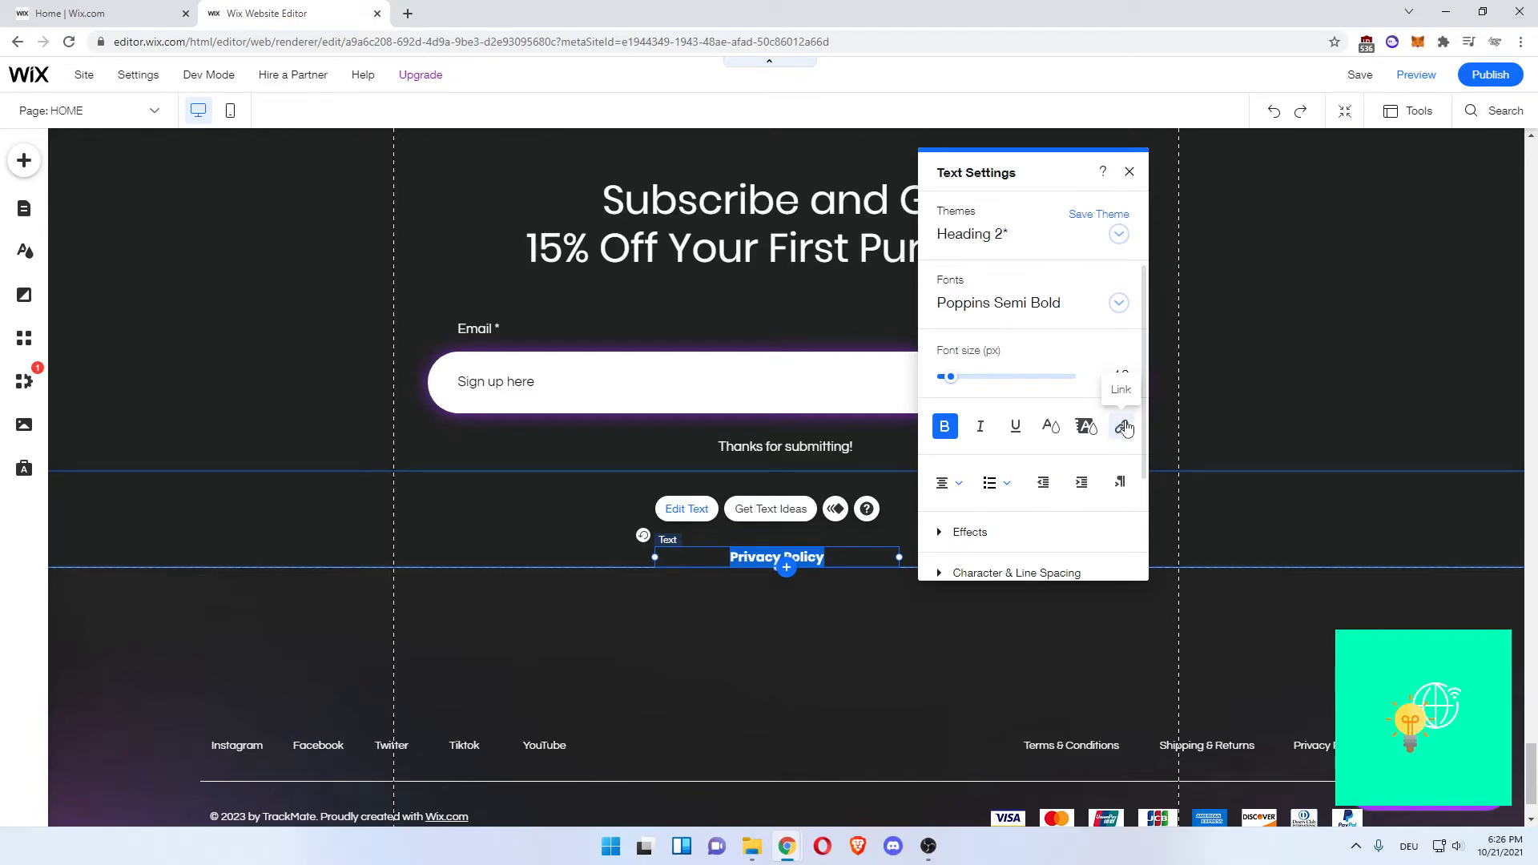
- Link the footer text to the Privacy Policy page via a Page link
{"action": "left_click", "coordinate": [1125, 426]}
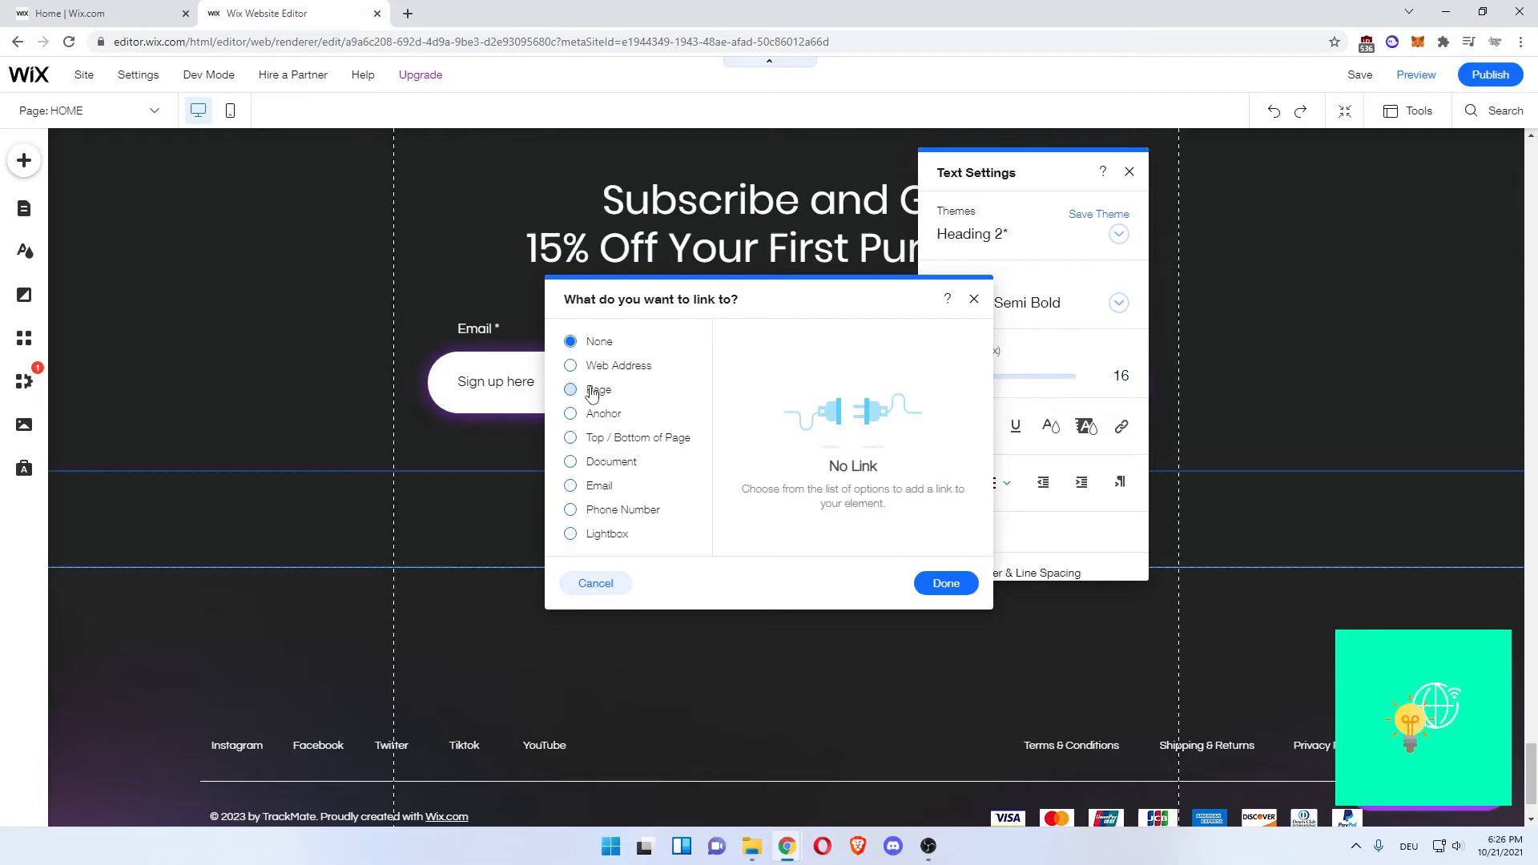
{"action": "left_click", "coordinate": [571, 390]}
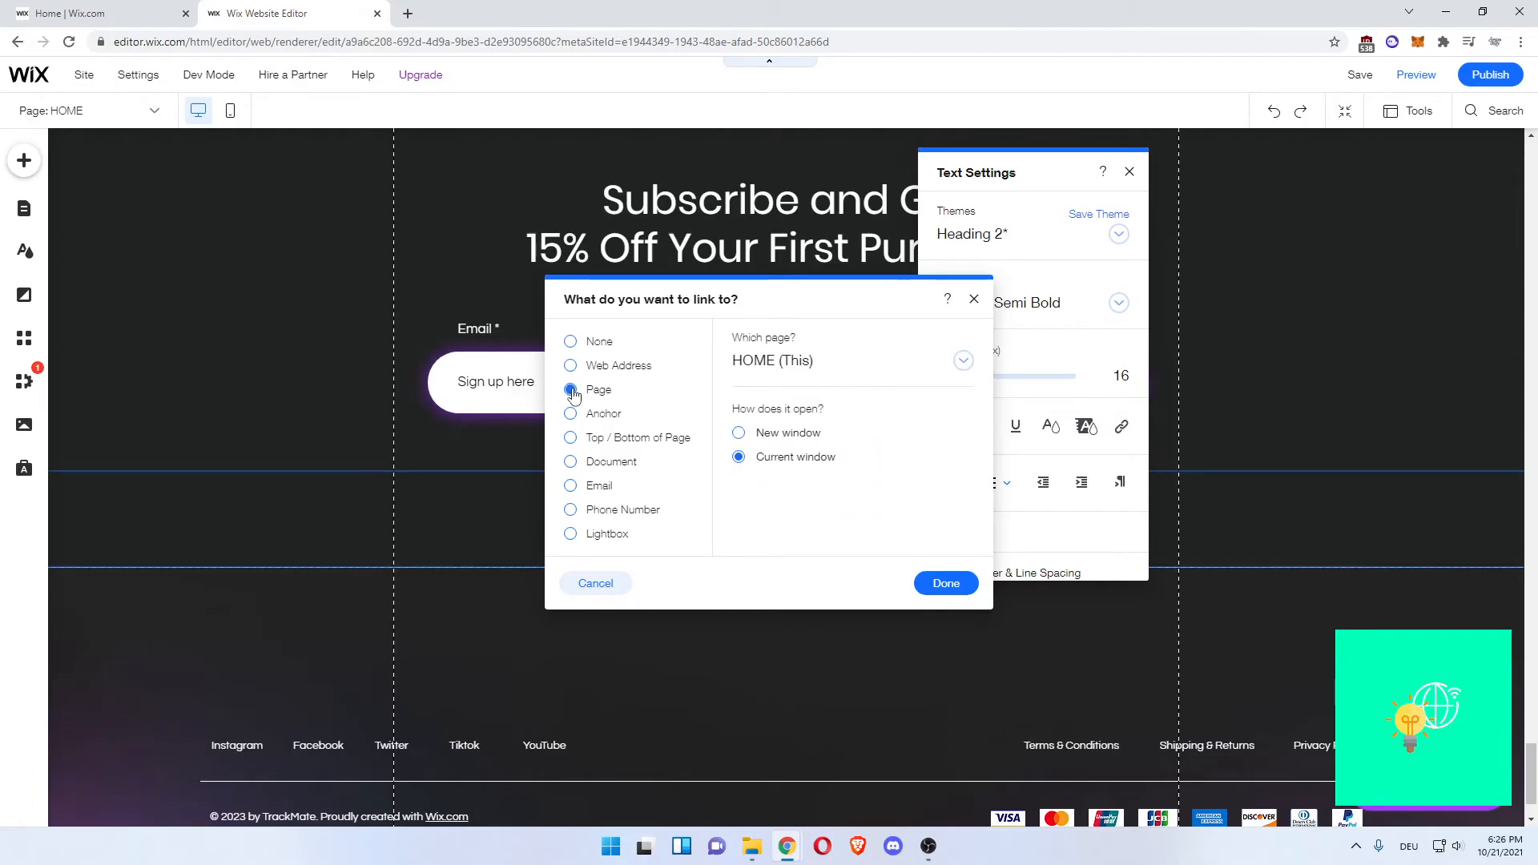
{"action": "left_click", "coordinate": [963, 361]}
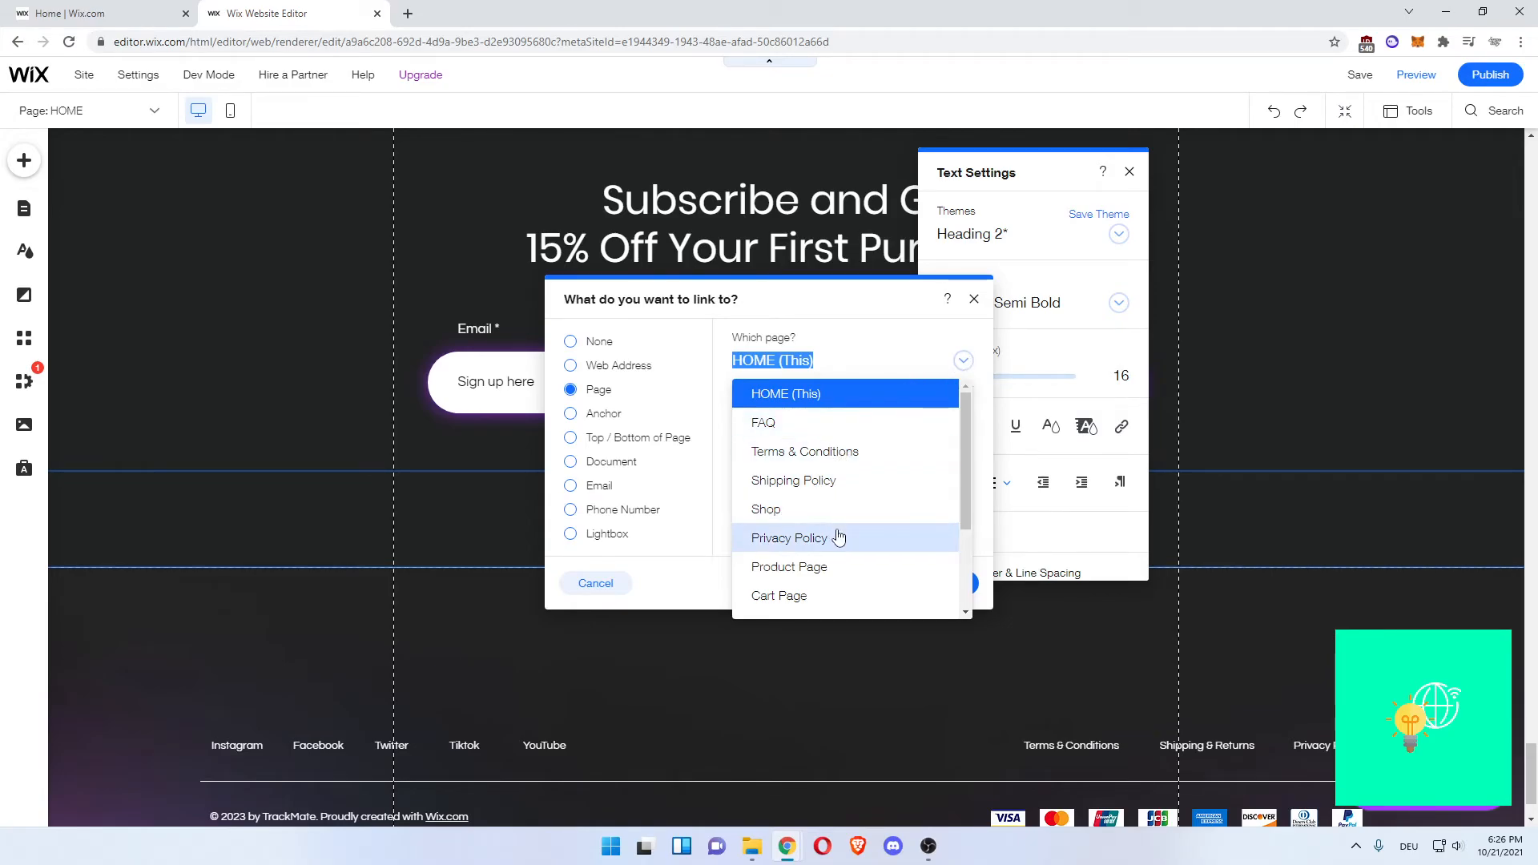
{"action": "left_click", "coordinate": [789, 538]}
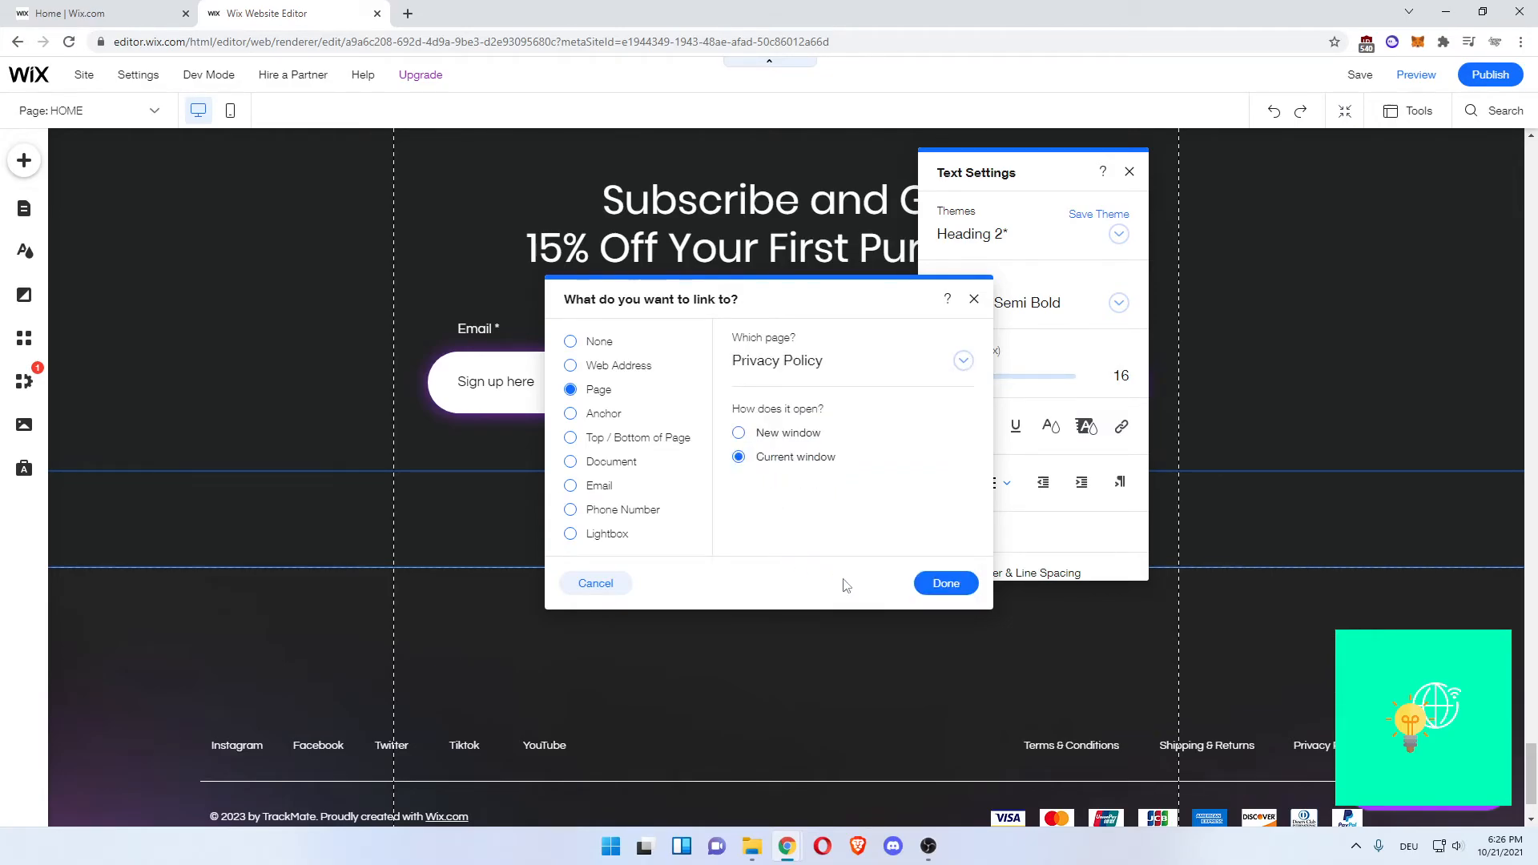
{"action": "left_click", "coordinate": [944, 584]}
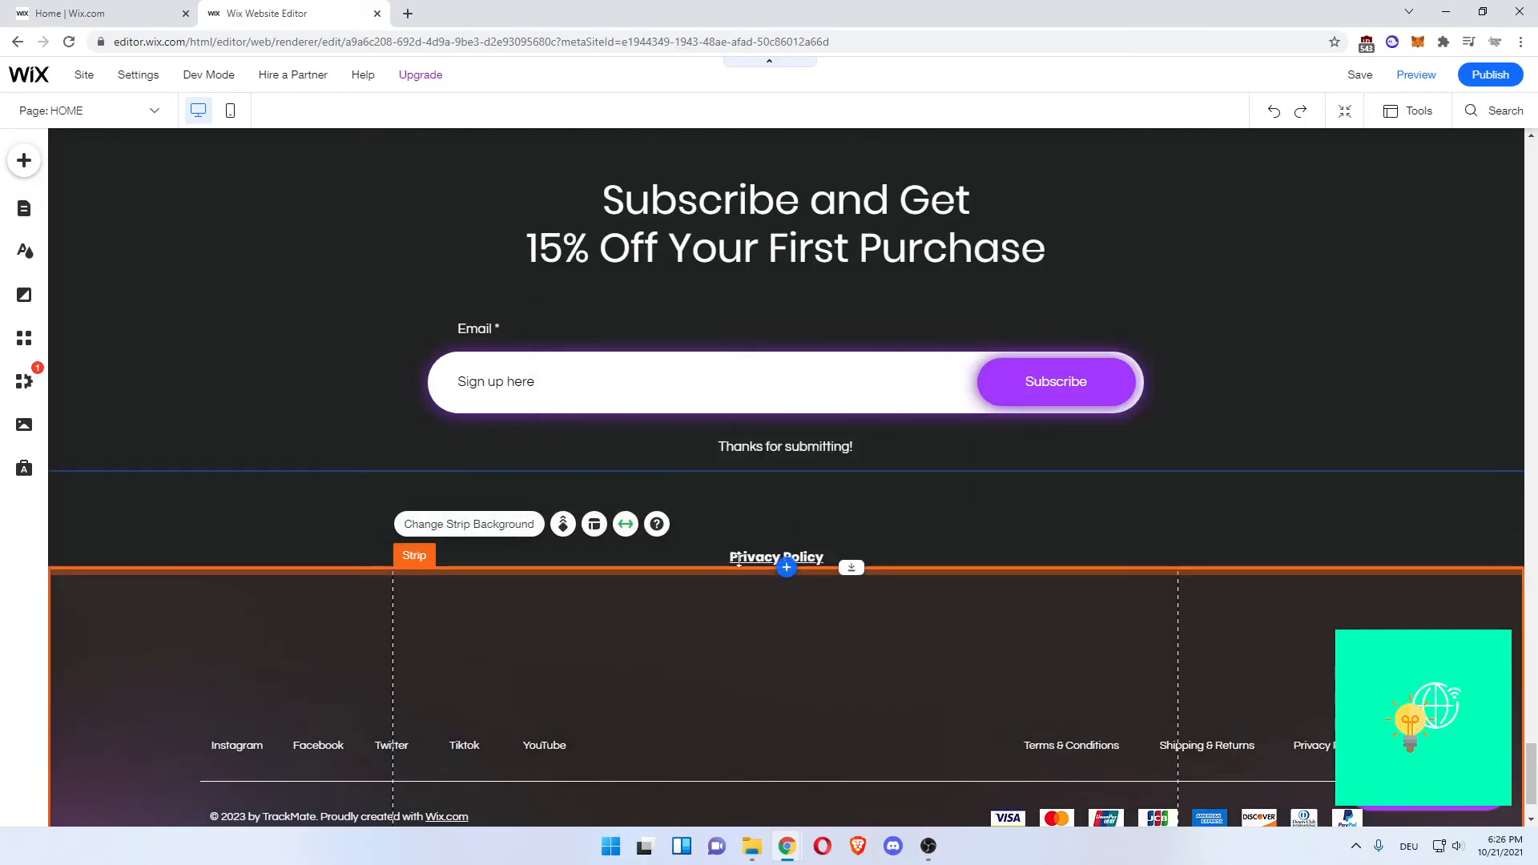
{"action": "left_click", "coordinate": [775, 556]}
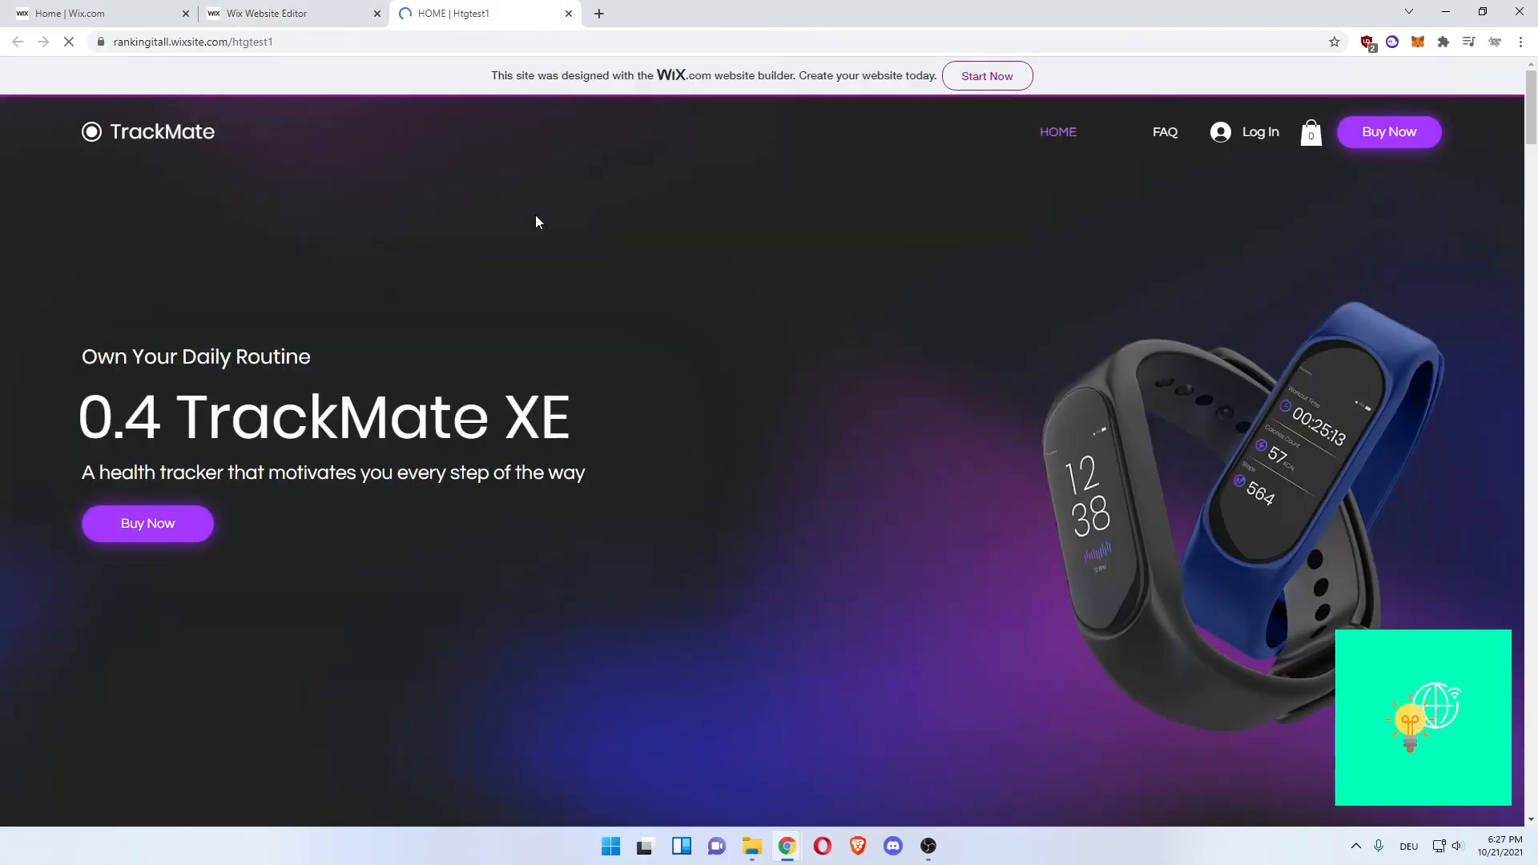
- Follow the live footer's 'Privacy Policy' link to the published Privacy Policy page
{"action": "scroll", "scroll_direction": "down", "scroll_amount": 3}
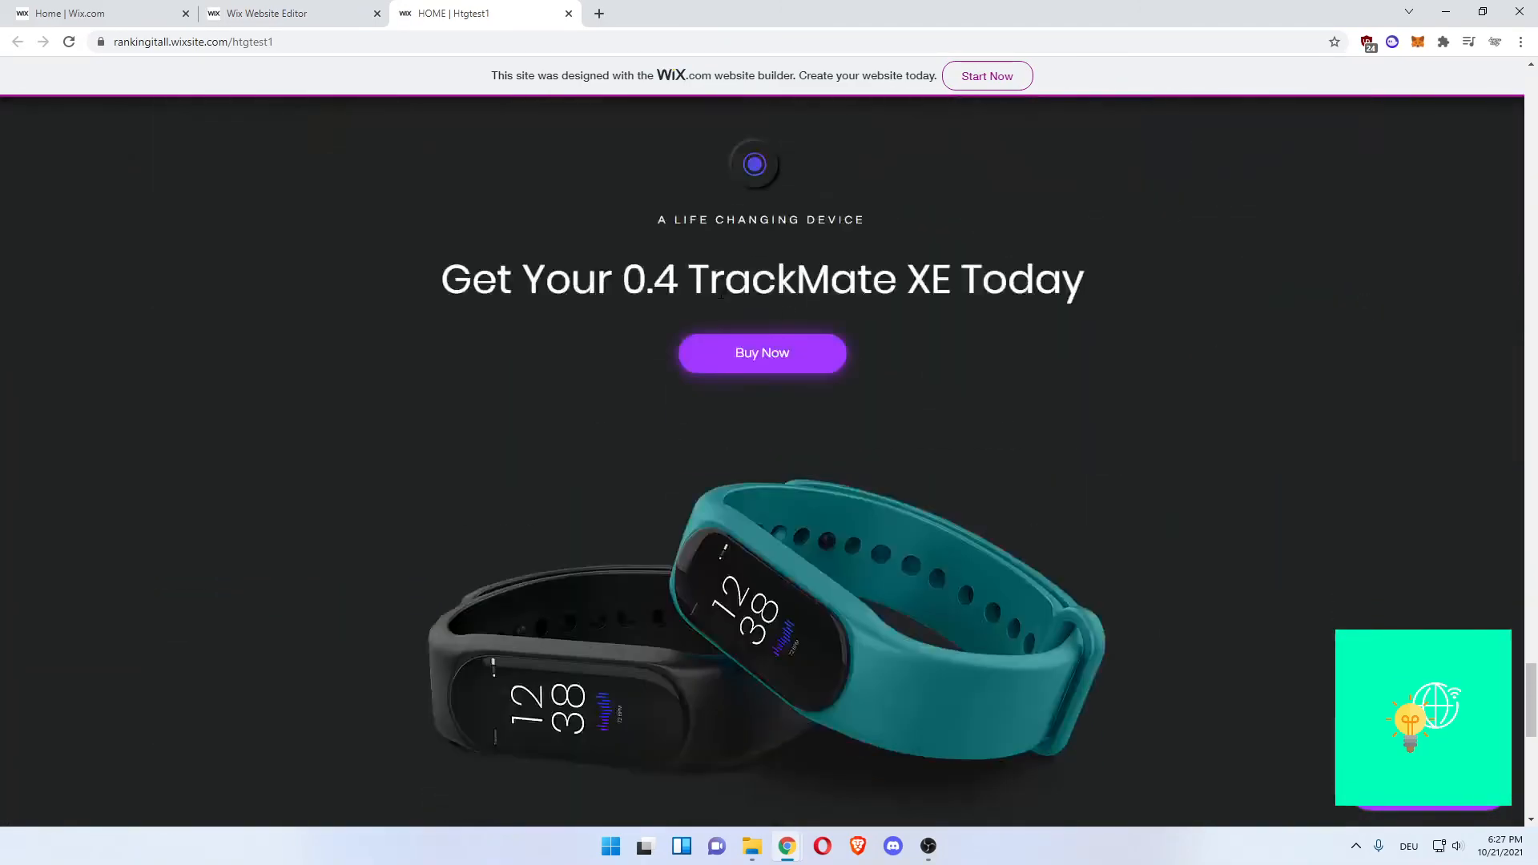
{"action": "scroll", "scroll_direction": "down", "scroll_amount": 3}
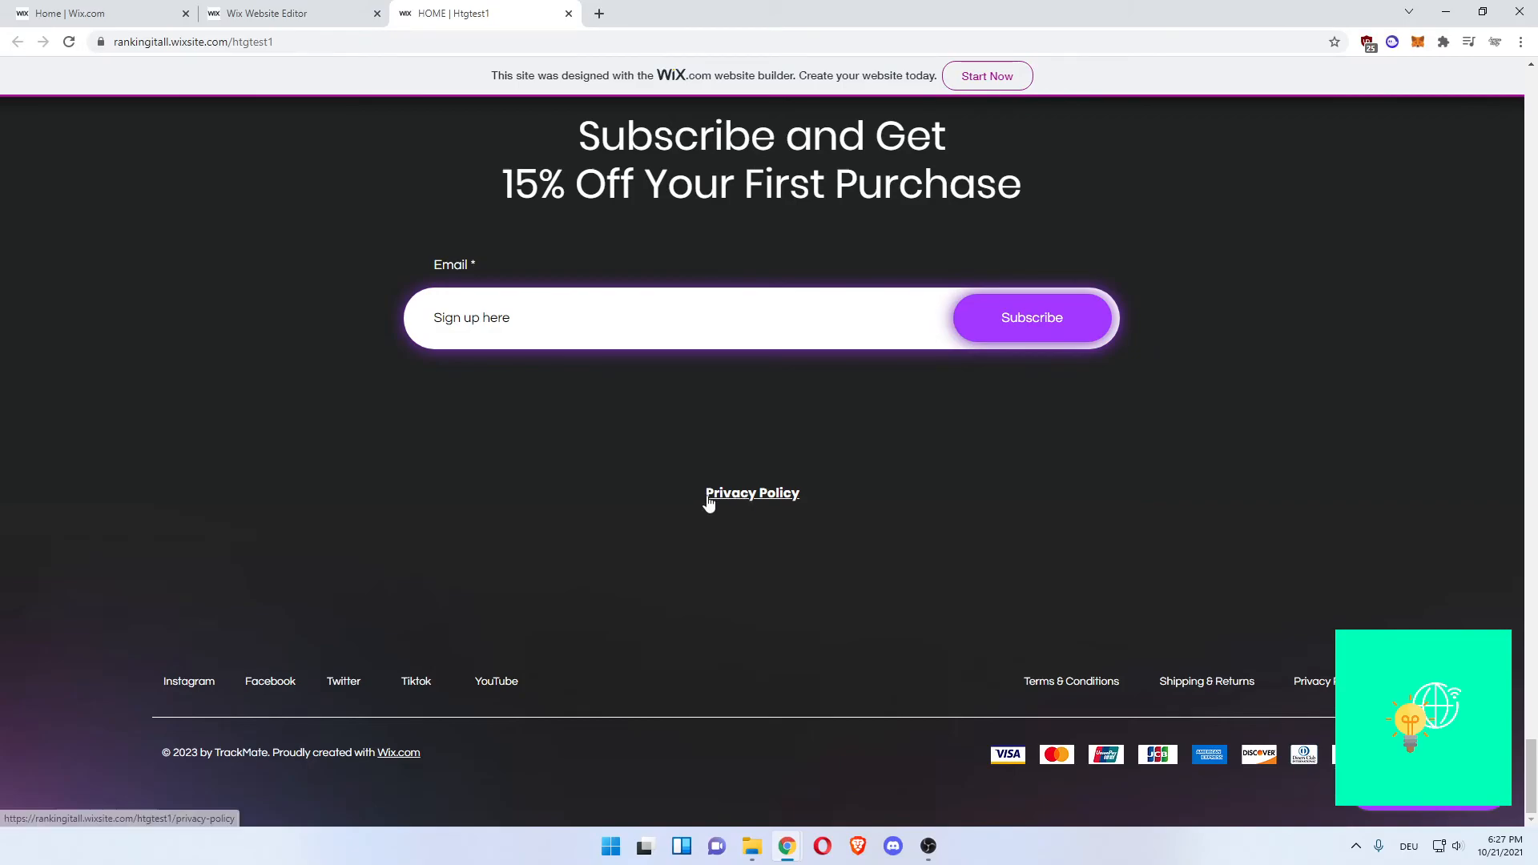
{"action": "left_click", "coordinate": [751, 492]}
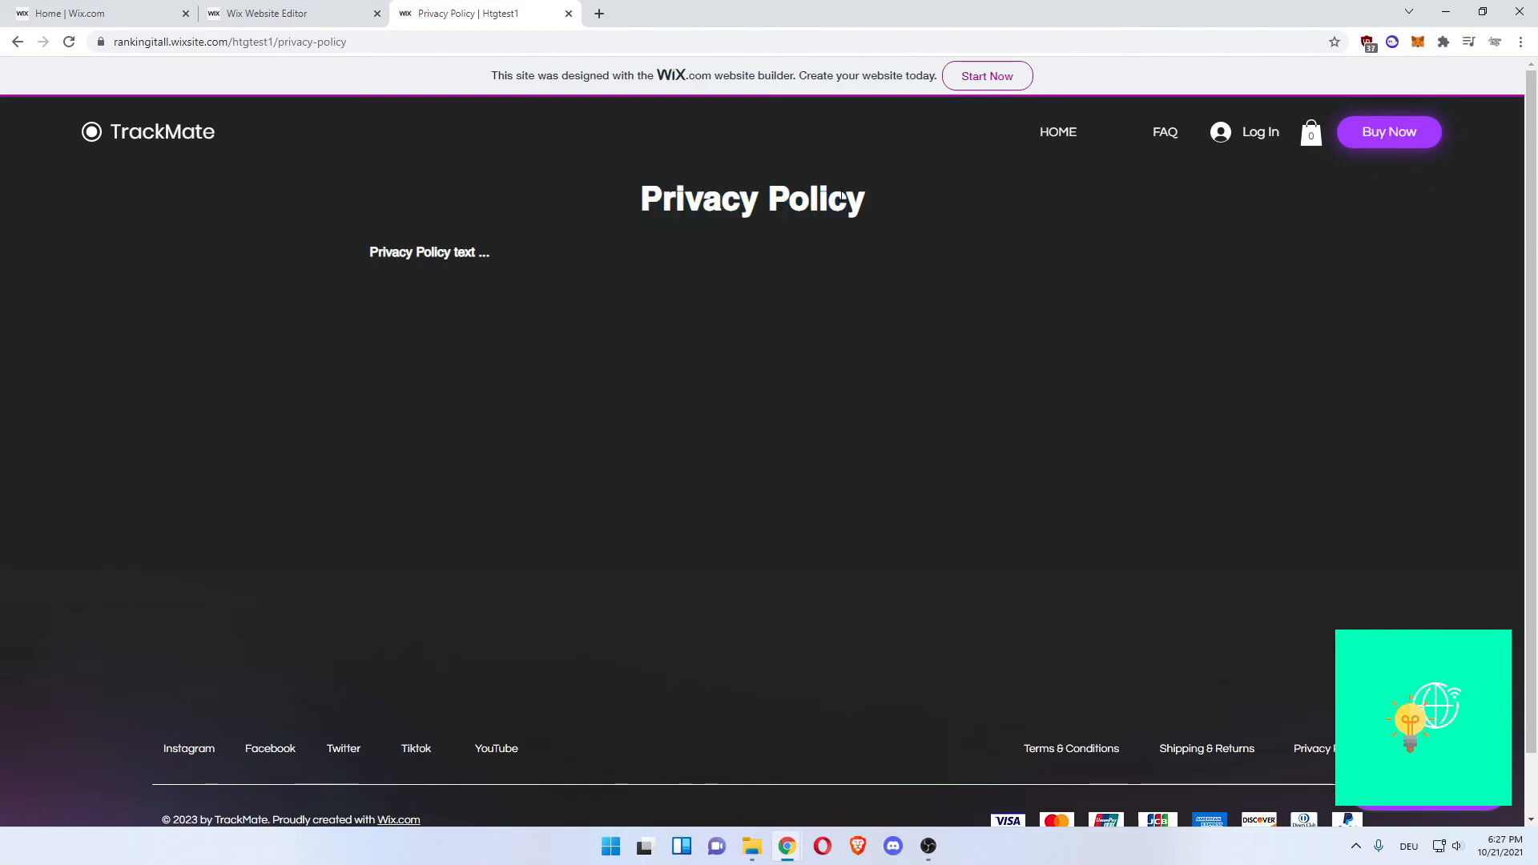
{"action": "left_click_drag", "start_coordinate": [378, 252], "coordinate": [490, 251]}
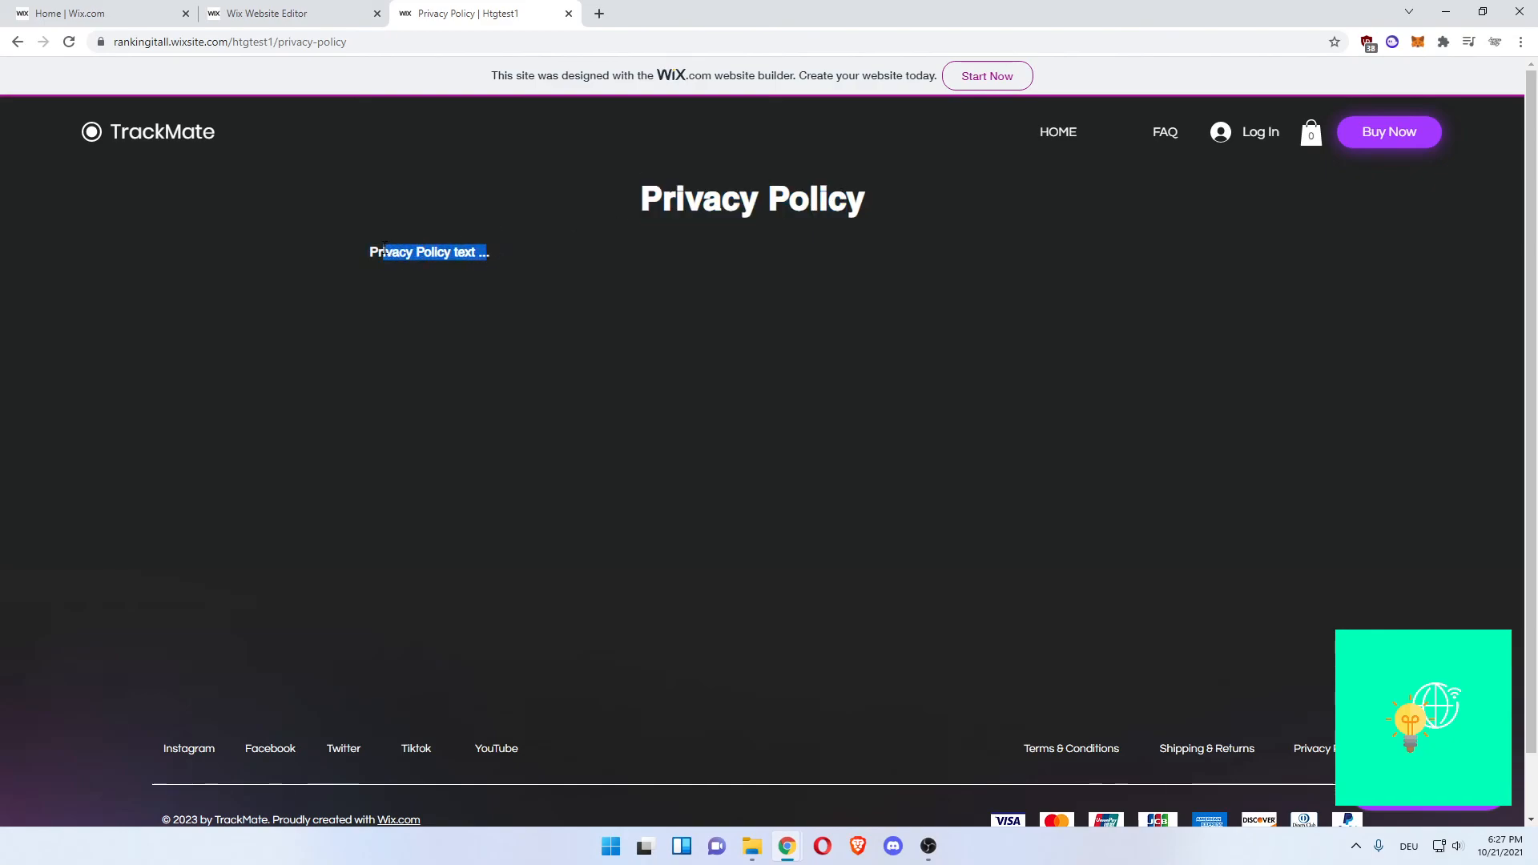
{"action": "left_click", "coordinate": [671, 360]}
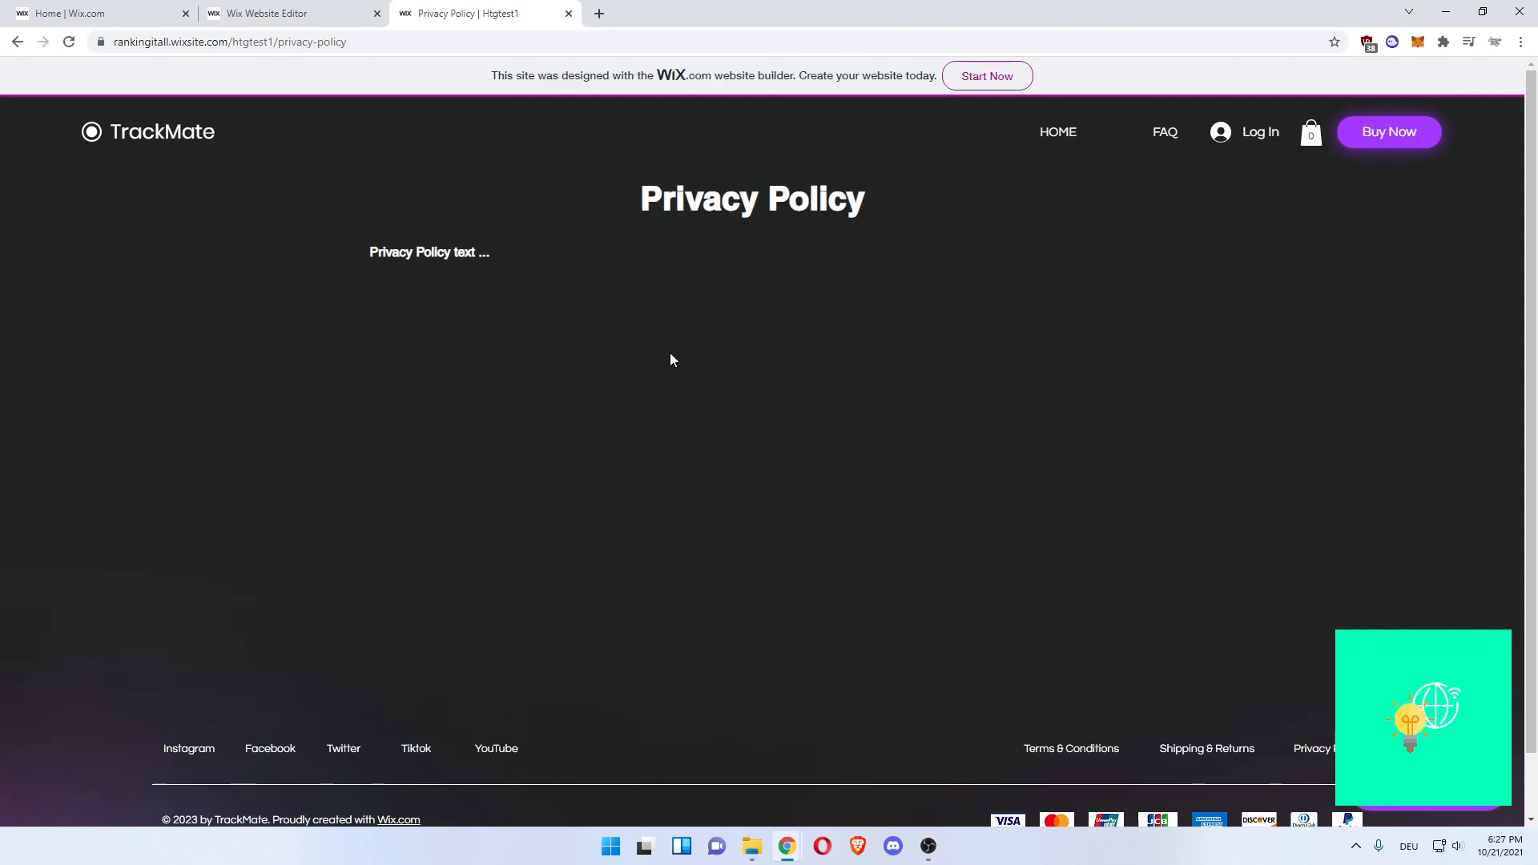